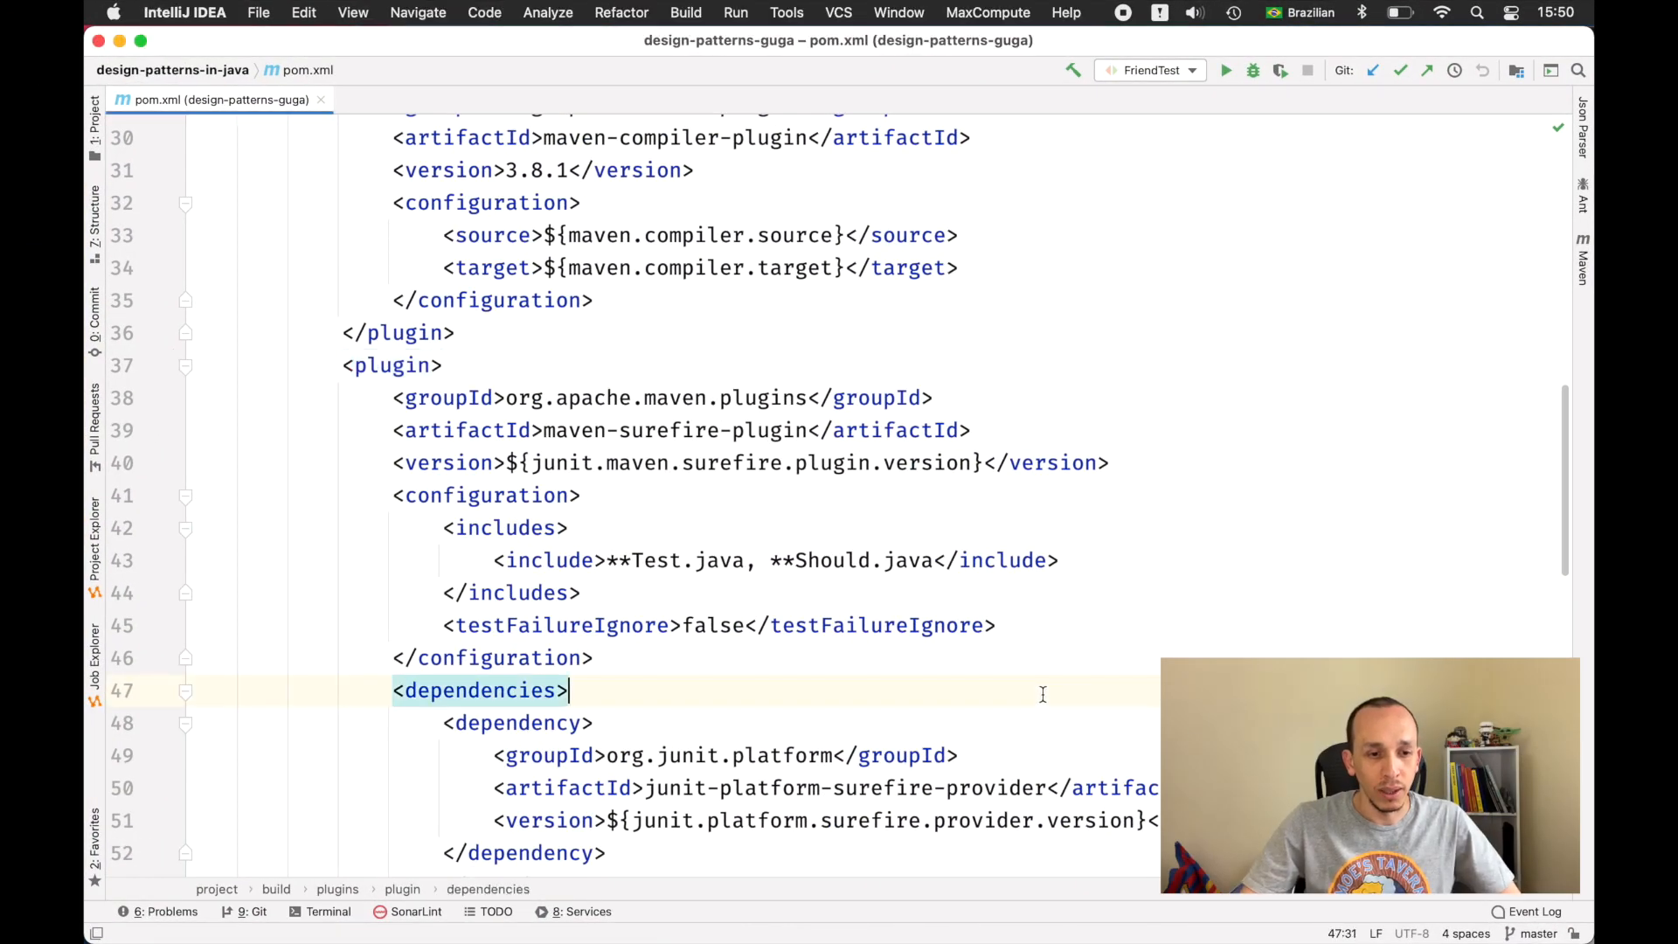
Step: Switch from the pom.xml in IntelliJ IDEA to the Maven Profile presentation
{"action": "key", "text": "cmd+tab"}
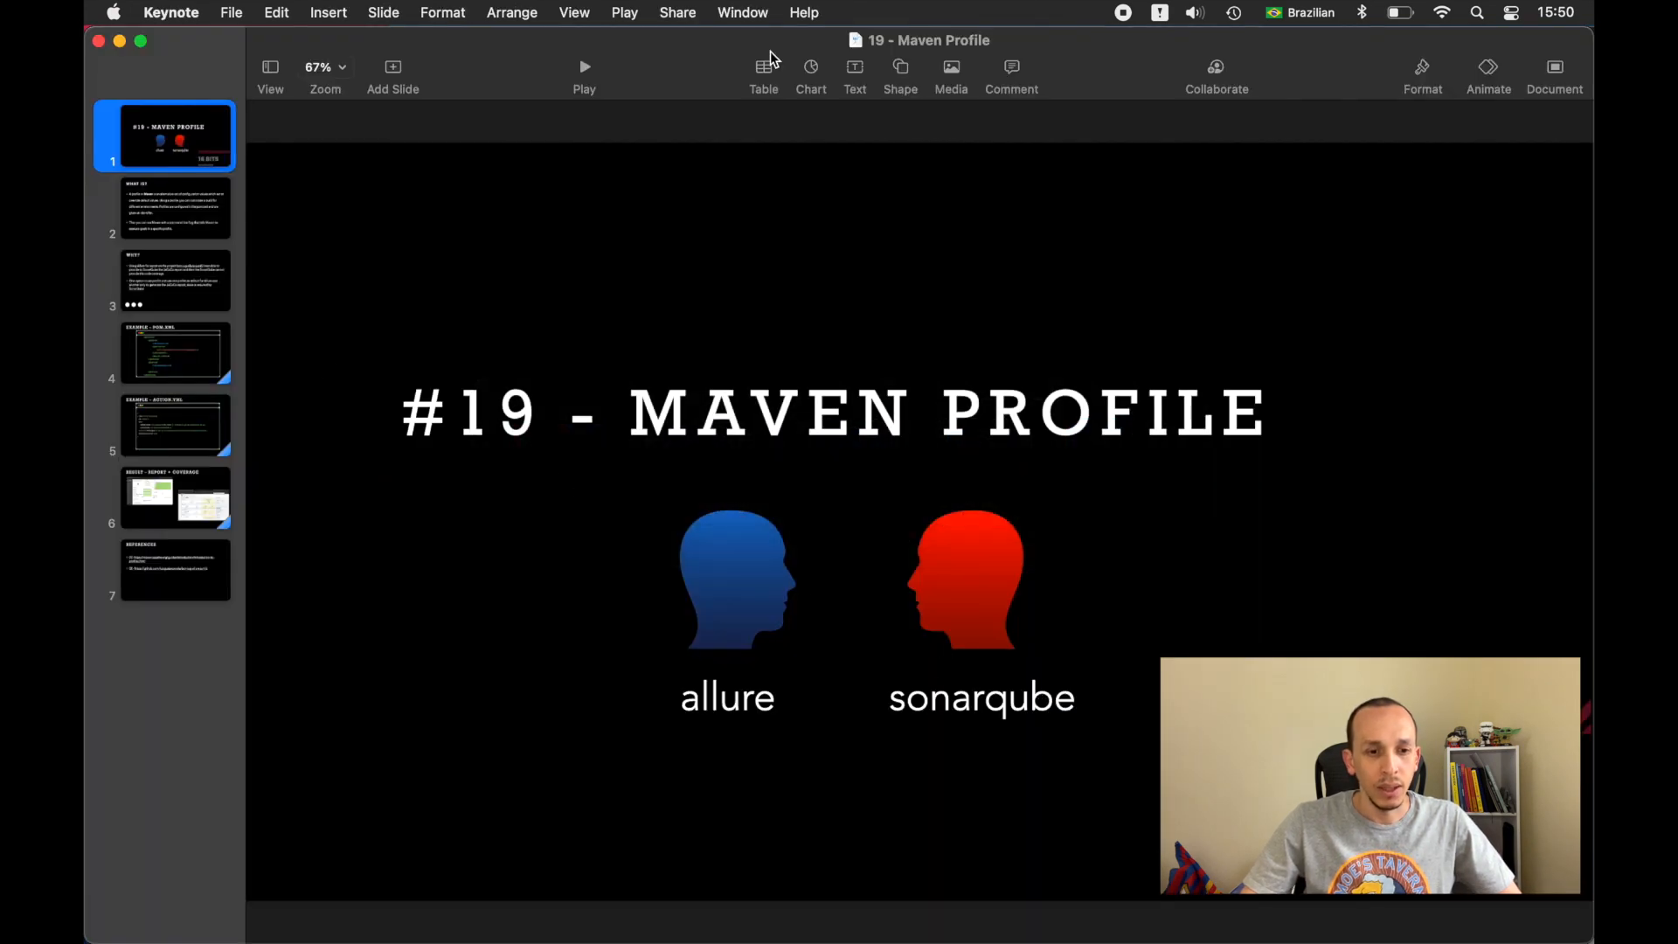
Step: Play the Maven Profile slideshow in a window up to the What Is? slide
{"action": "left_click", "coordinate": [624, 12]}
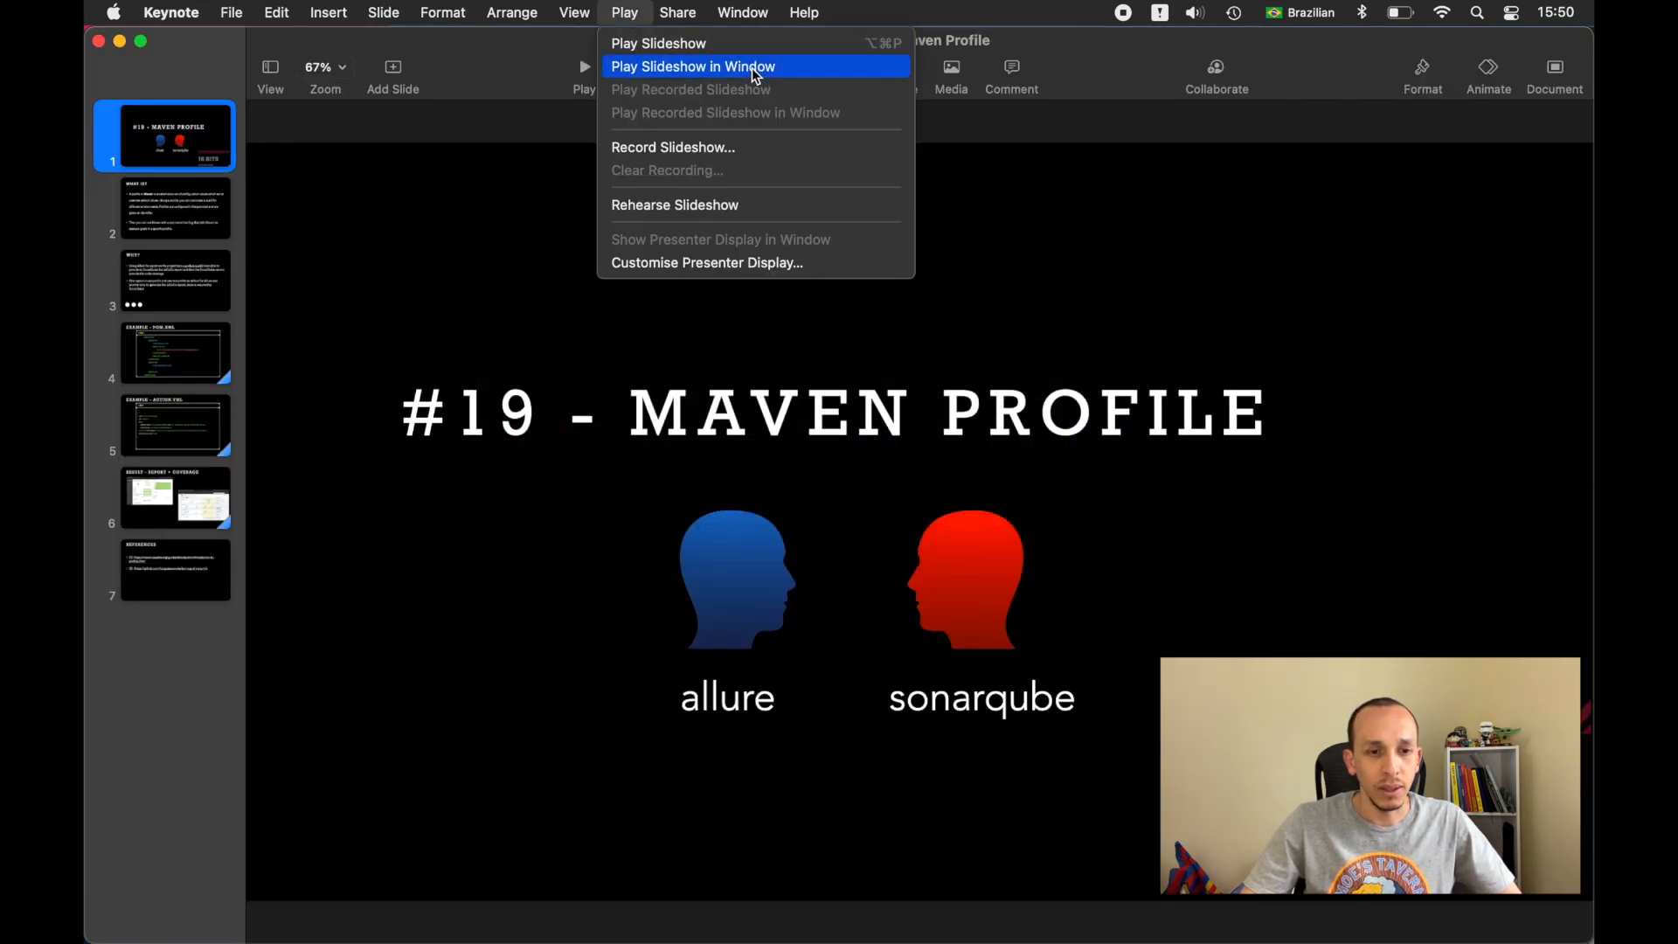
{"action": "left_click", "coordinate": [693, 66]}
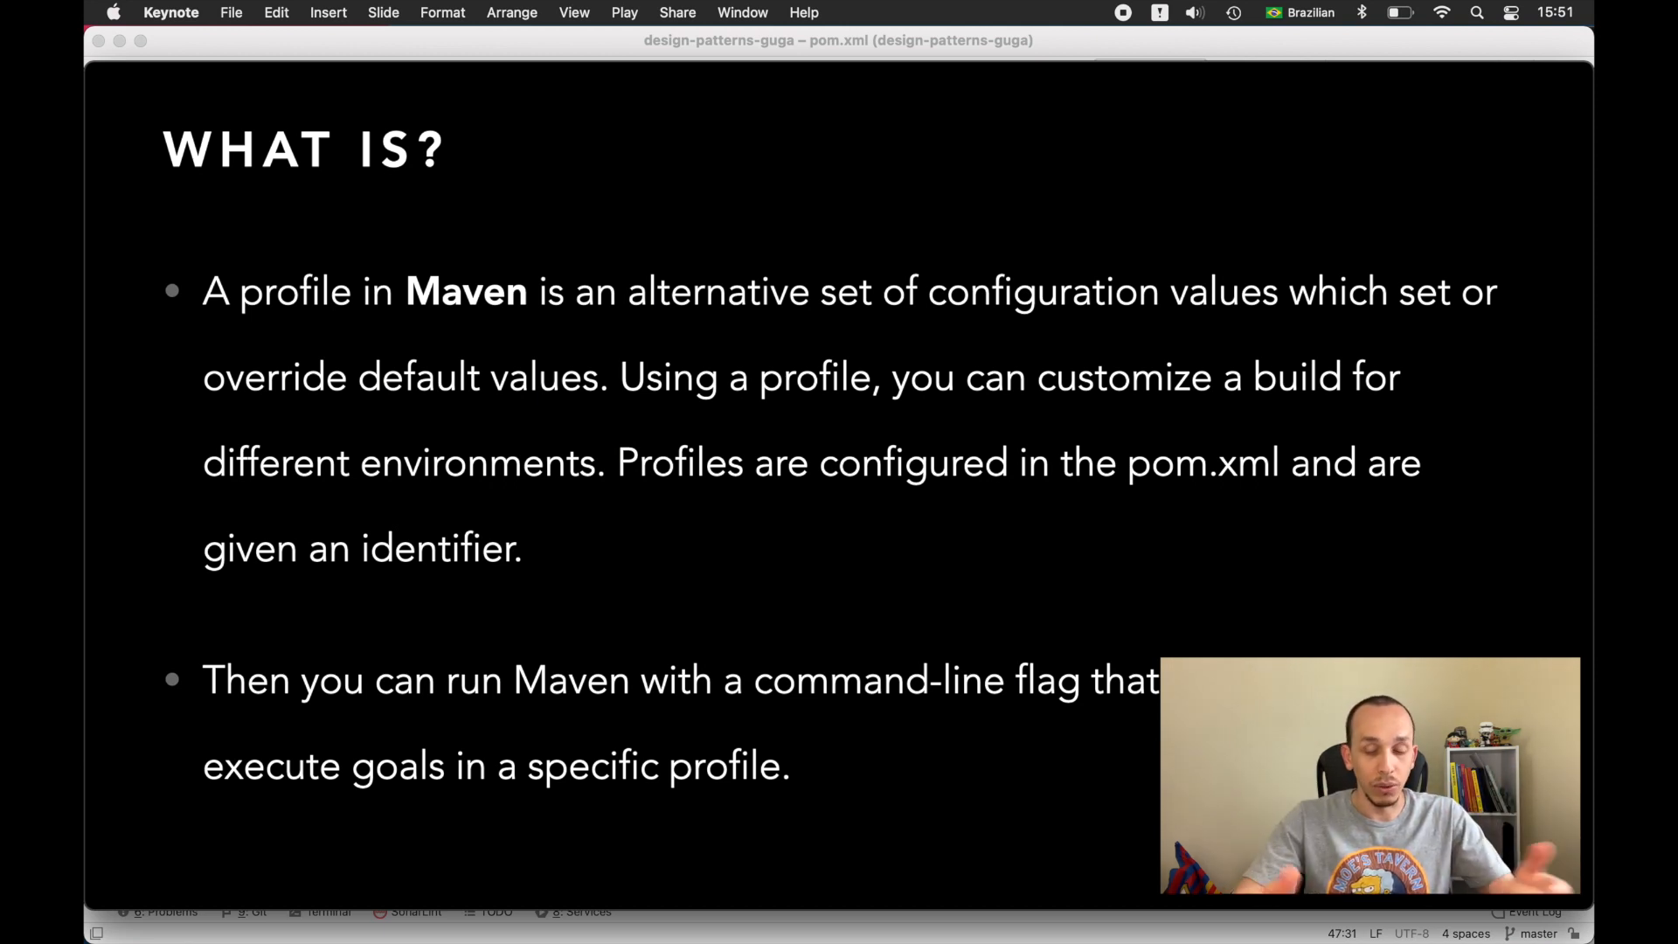
Step: Present the Why? slide's Allure, JaCoCo and SonarQube points, advance, and exit to editing
{"action": "key", "text": "right"}
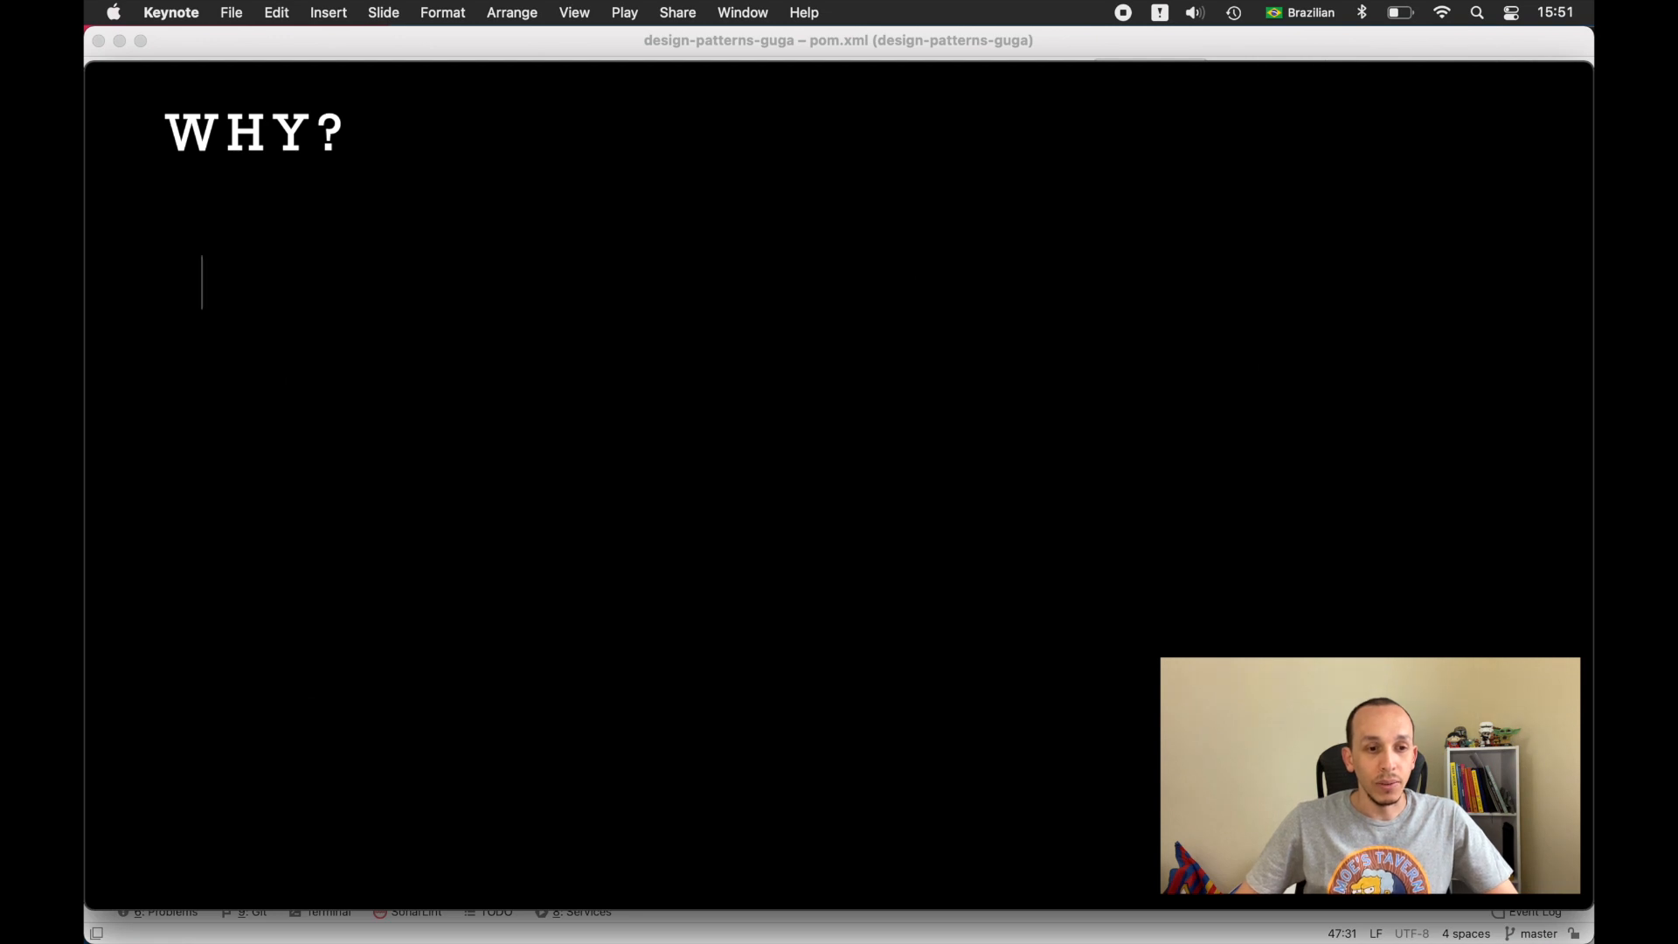
{"action": "type", "text": "Using Allure for report on the project bcn-jug-allure-junit"}
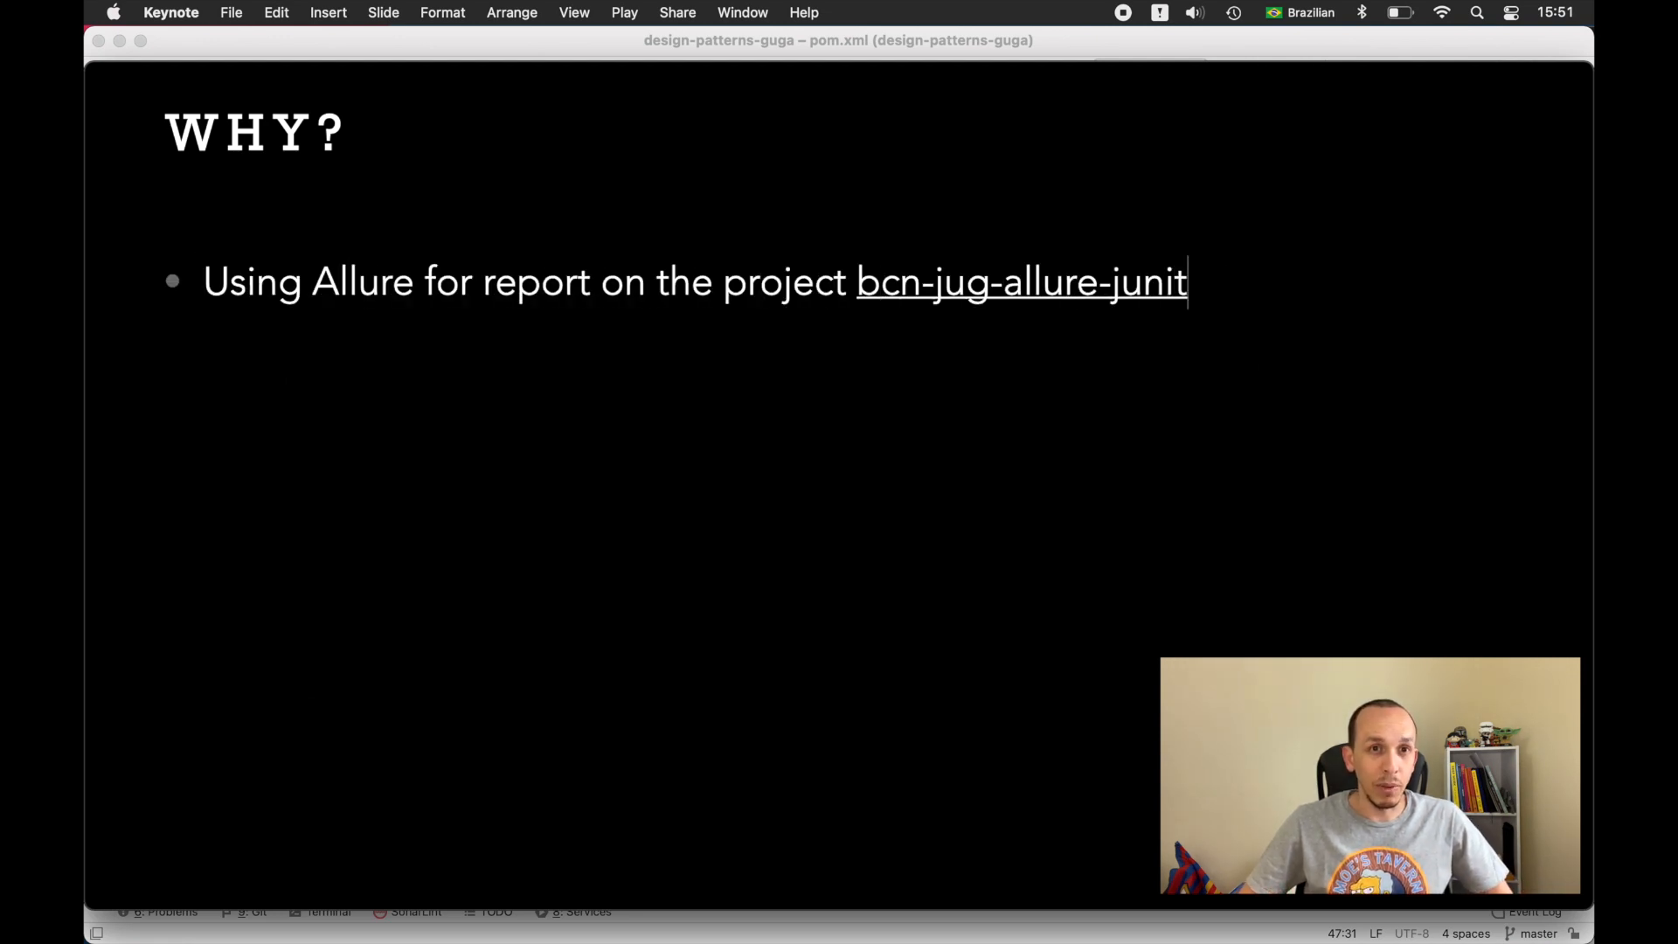
{"action": "type", "text": "5 I was able to provide to SonarQube the JaCoCo report and then the SonarQube cannot provide the code coverage."}
{"action": "type", "text": "One option is use profile and use one profile as default for Allure and another only to generate the"}
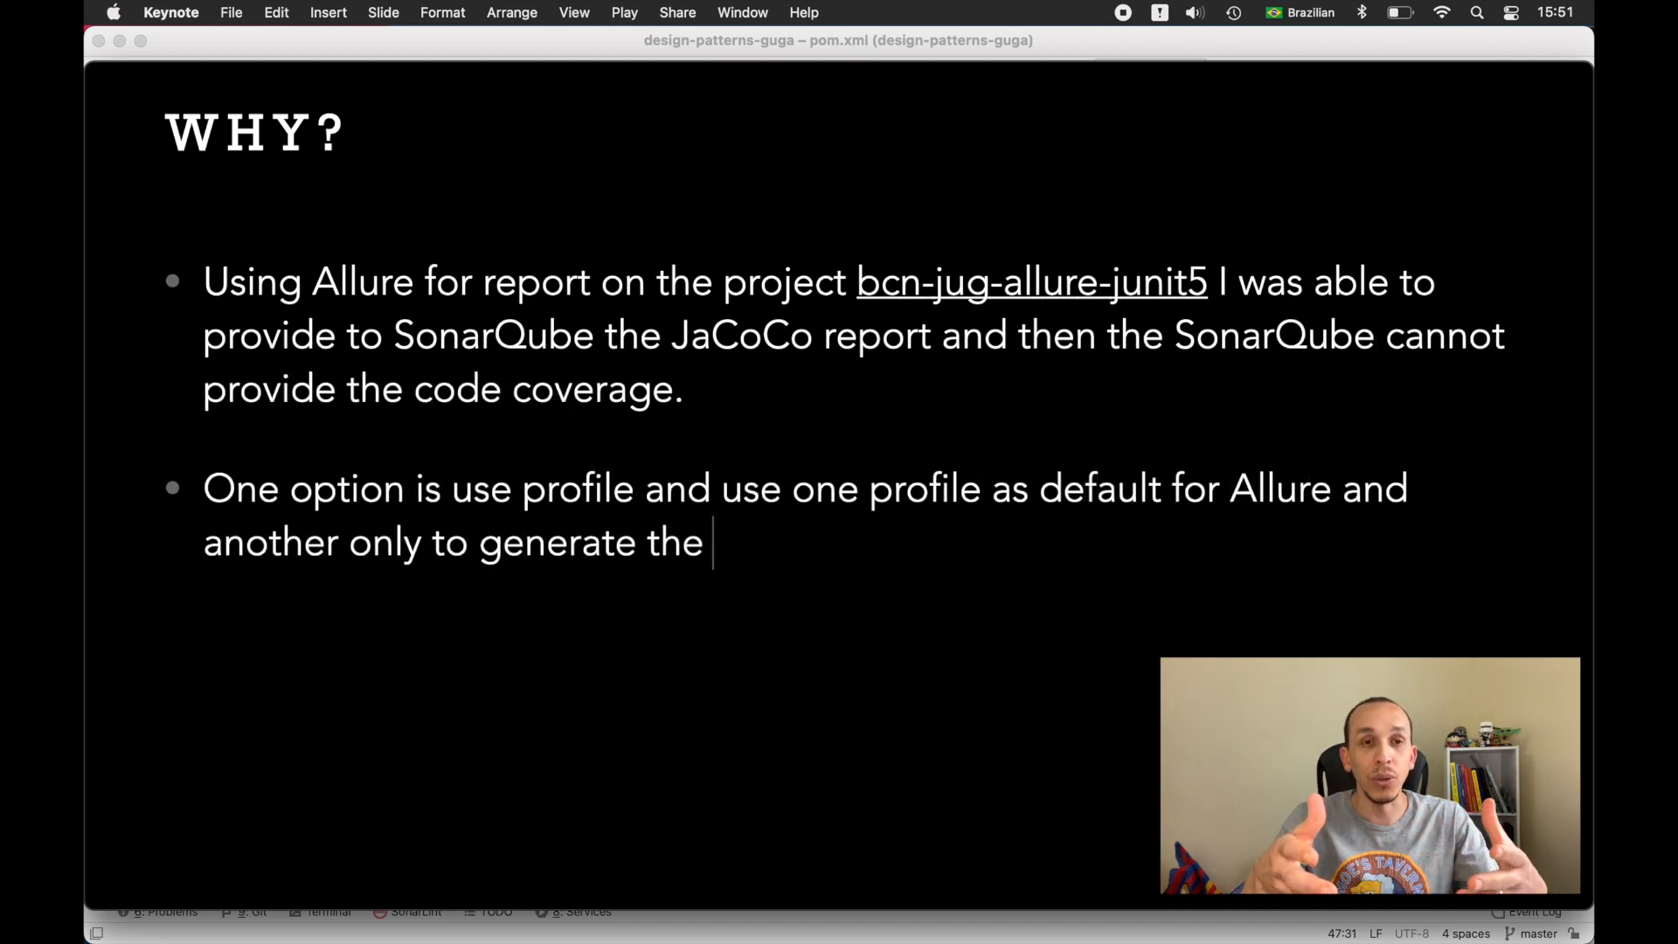
{"action": "type", "text": "JaCoCo report, since is required by SonarQube"}
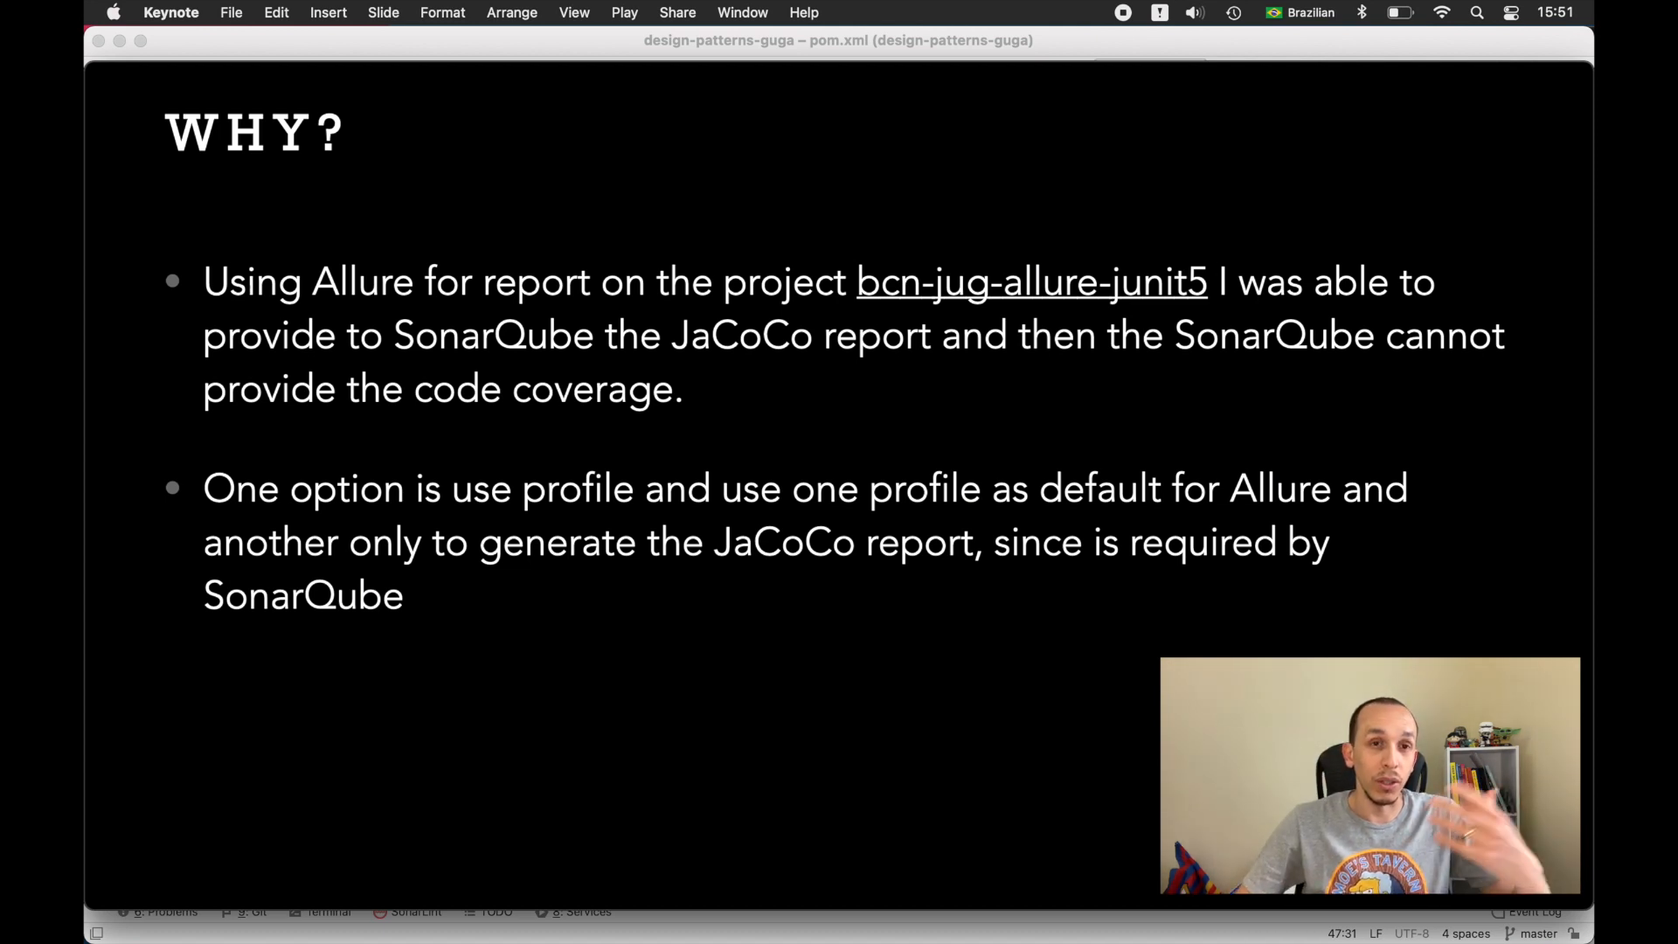
{"action": "key", "text": "right"}
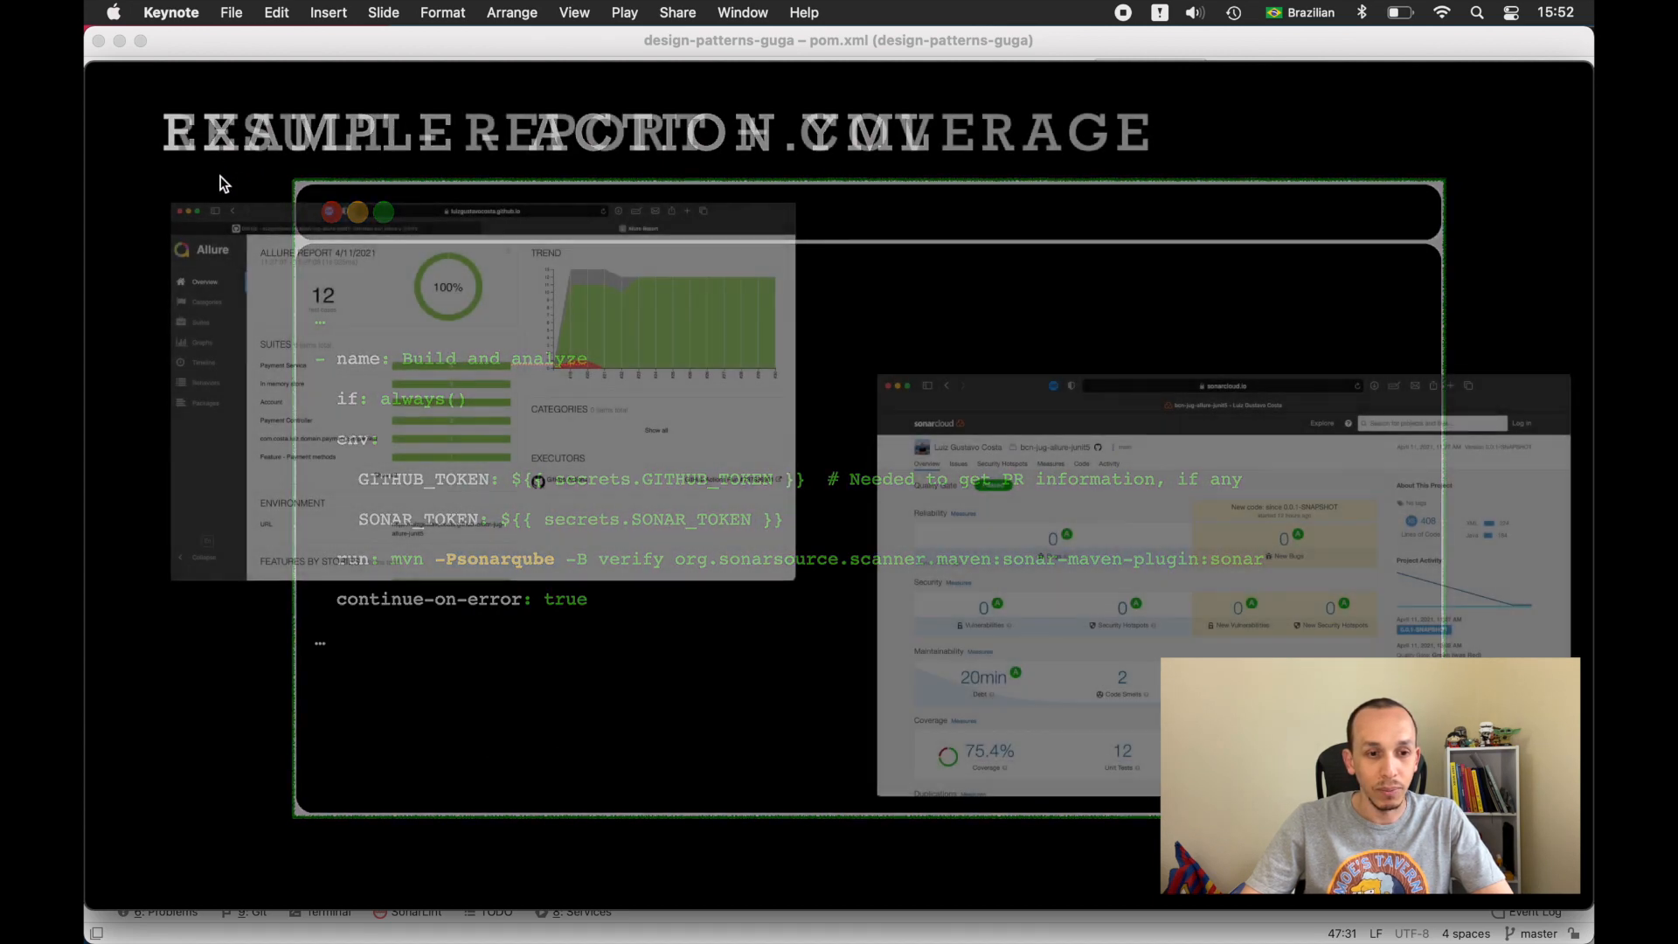
{"action": "key", "text": "right"}
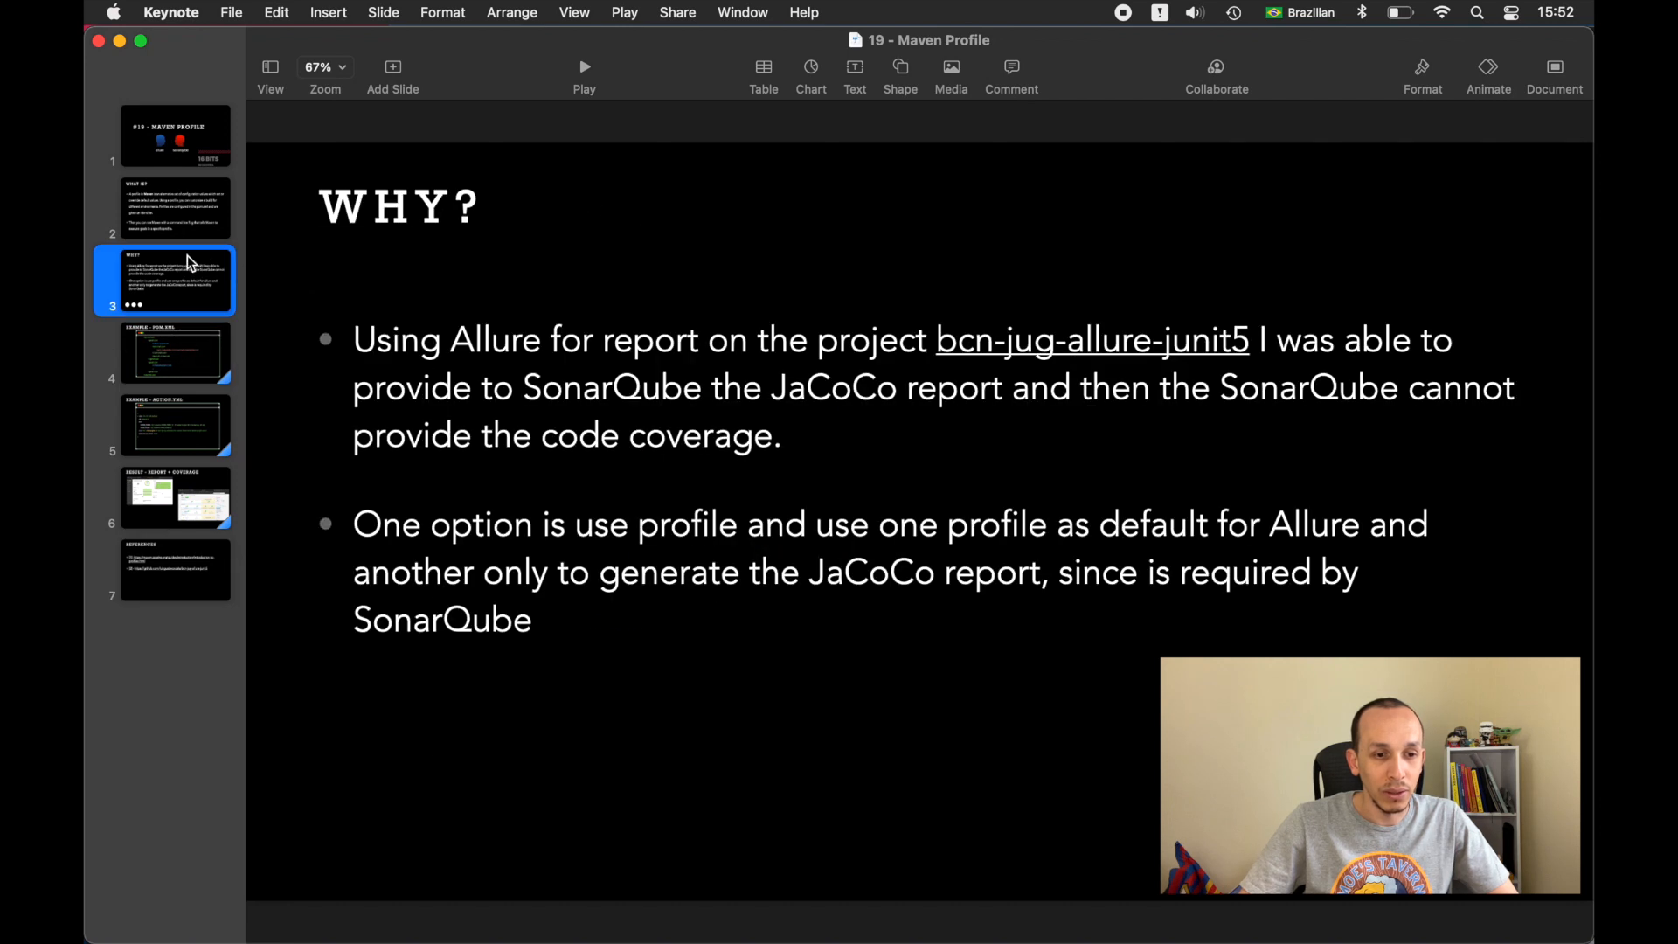
Step: Replay the Why? slide in a window with both bullets built, then return to editing
{"action": "left_click", "coordinate": [626, 12]}
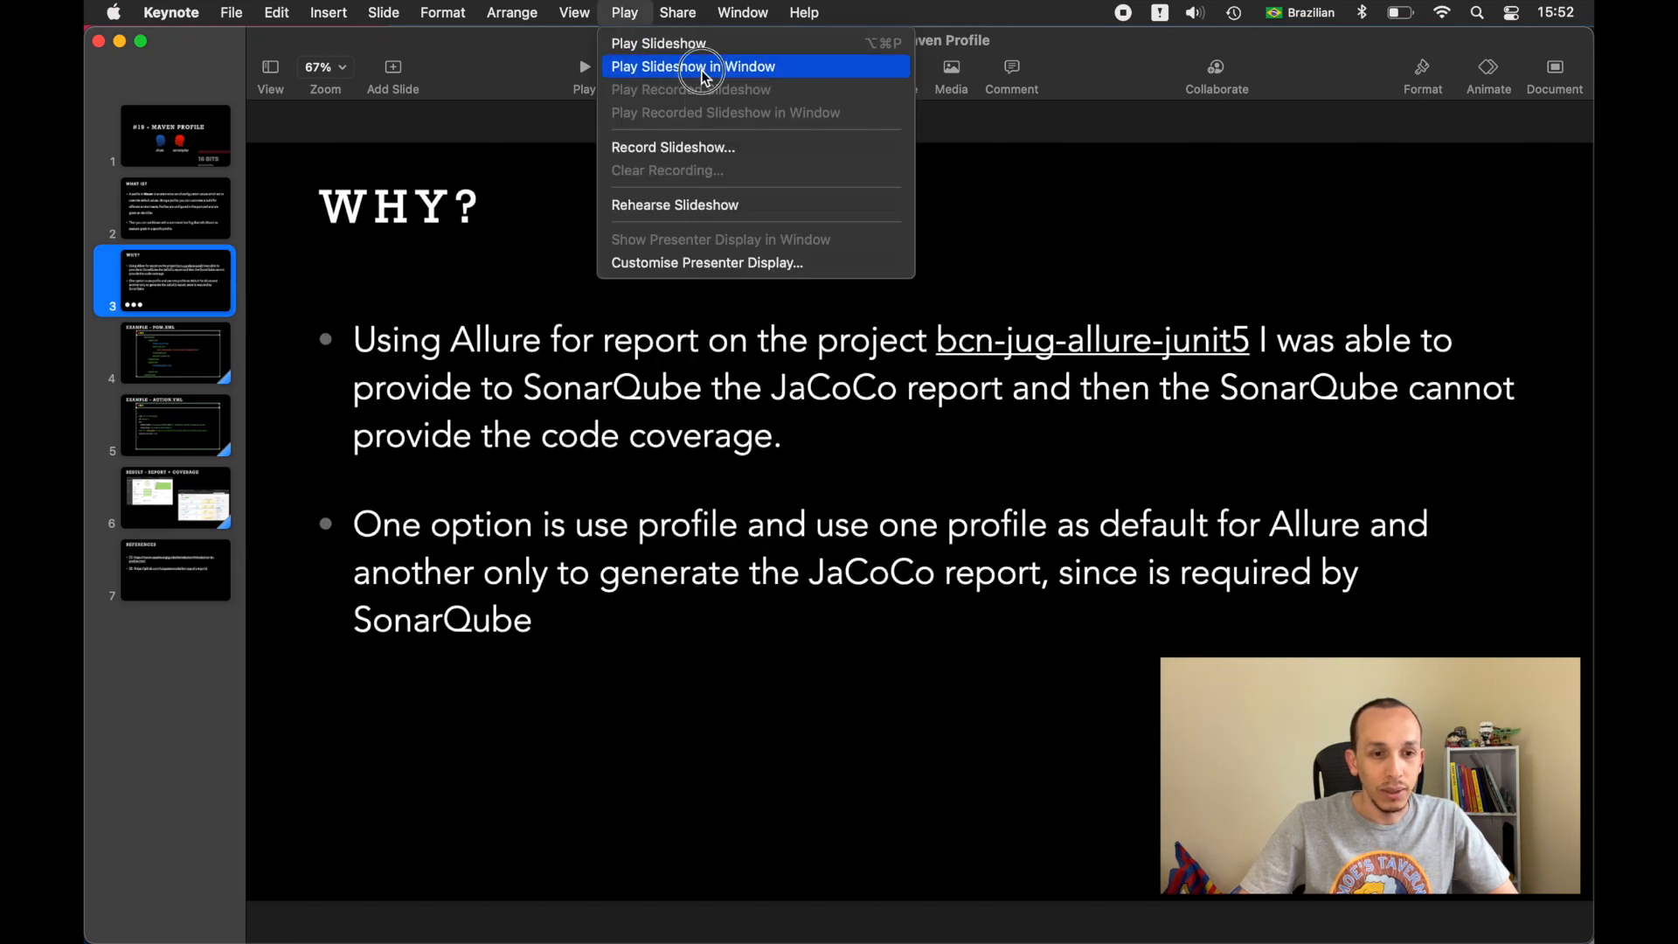
{"action": "left_click", "coordinate": [692, 64]}
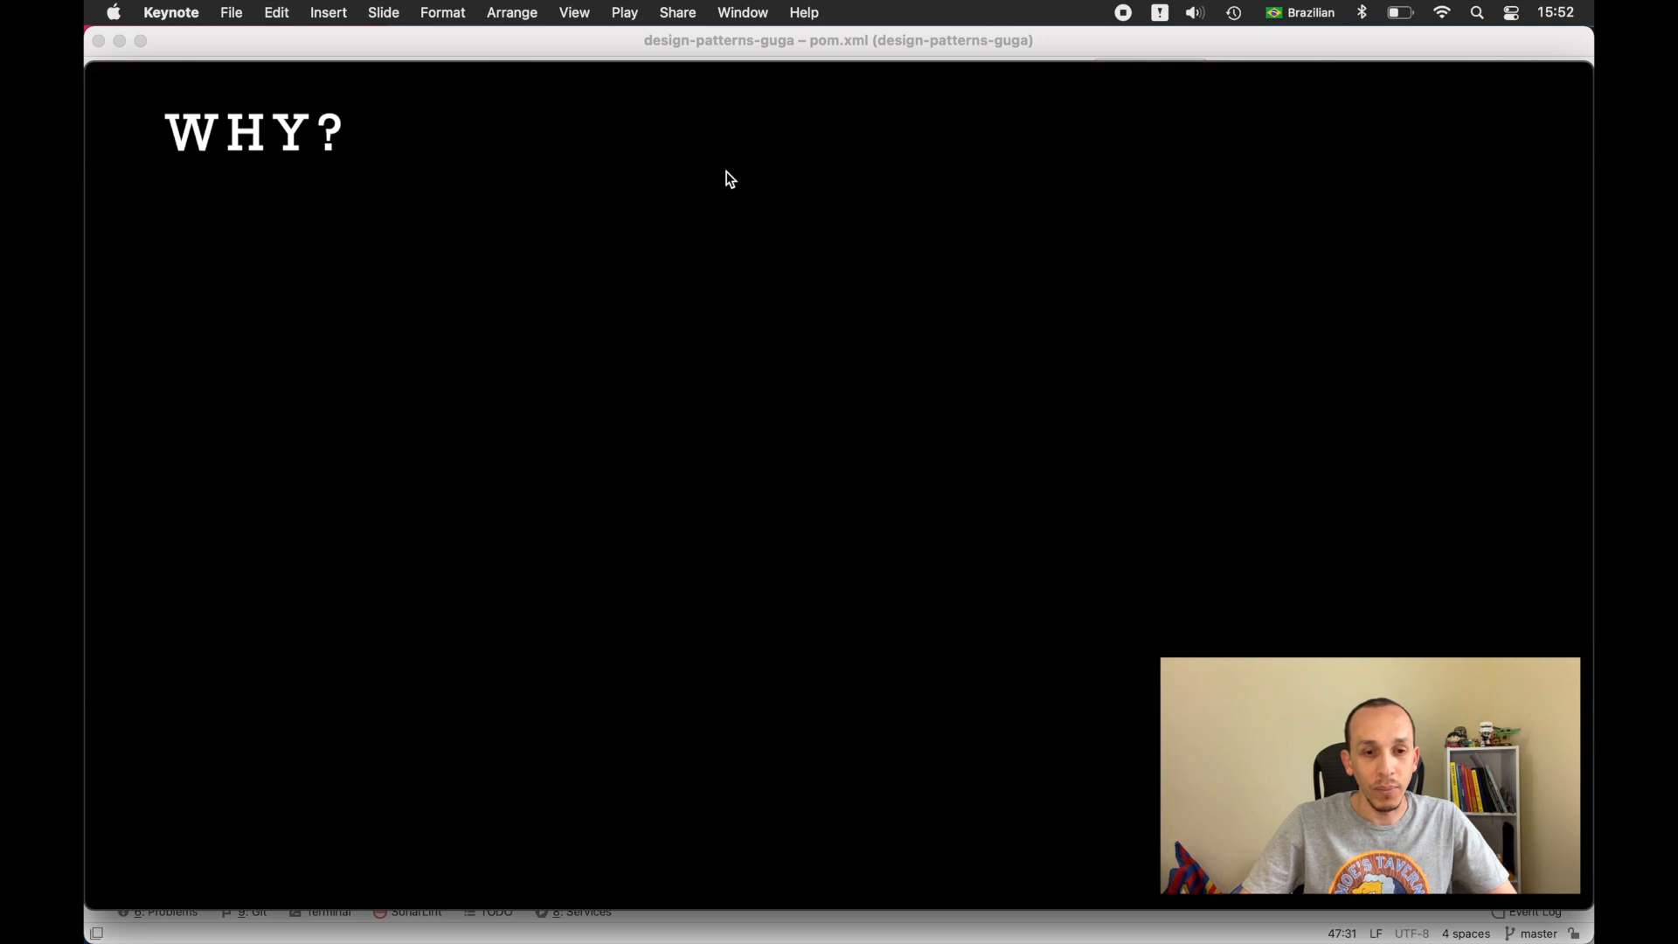
{"action": "type", "text": "Using Allure for report on the project bcn-jug-allure-junit5 I was able to provide to SonarQube the JaCoC"}
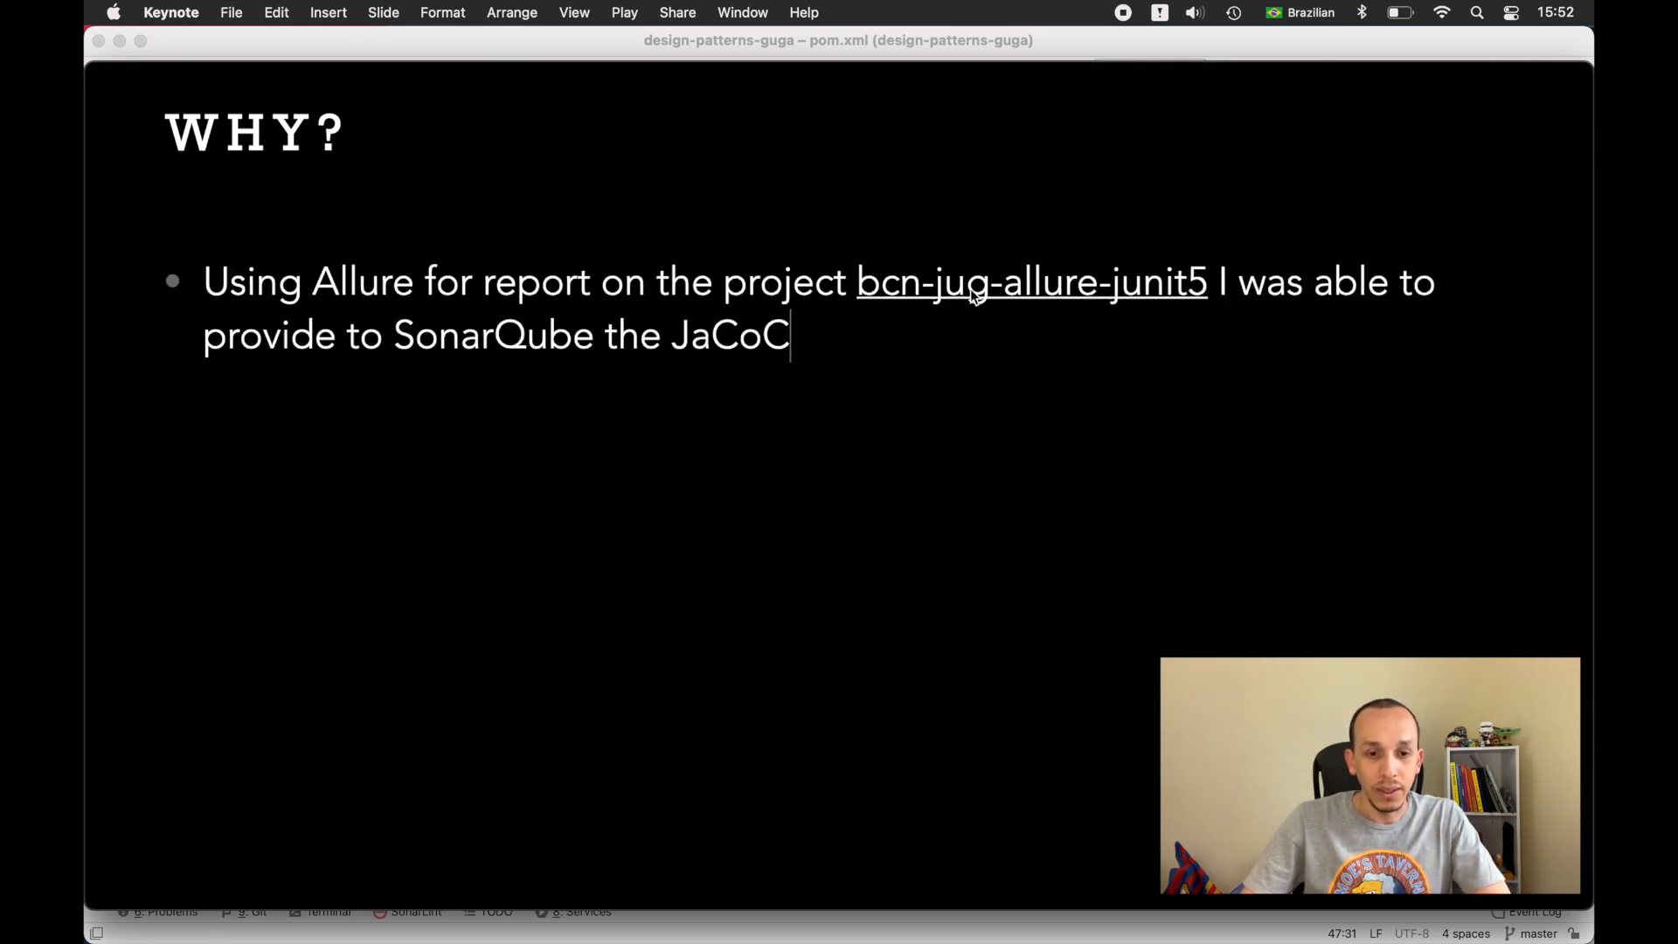
{"action": "type", "text": "o report and then the SonarQube cannot provide the code coverage."}
{"action": "type", "text": "One option is use profile and use one profile as default for Allure and another only to generate the JaCoCo report, since is required by SonarQub"}
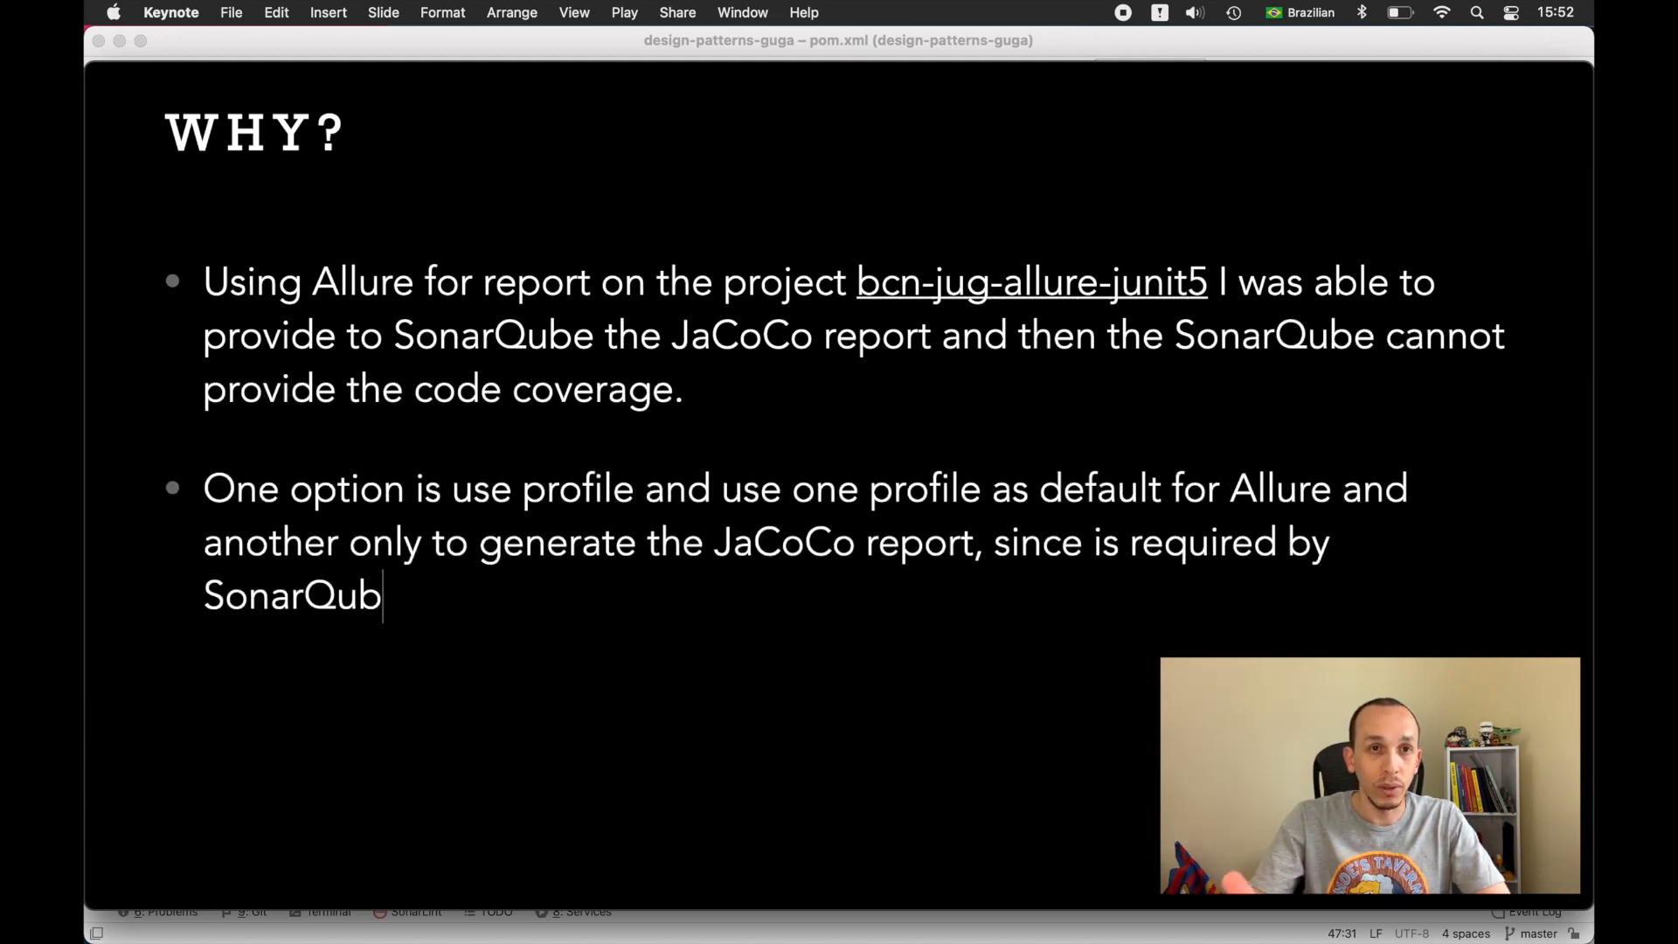
{"action": "type", "text": "e"}
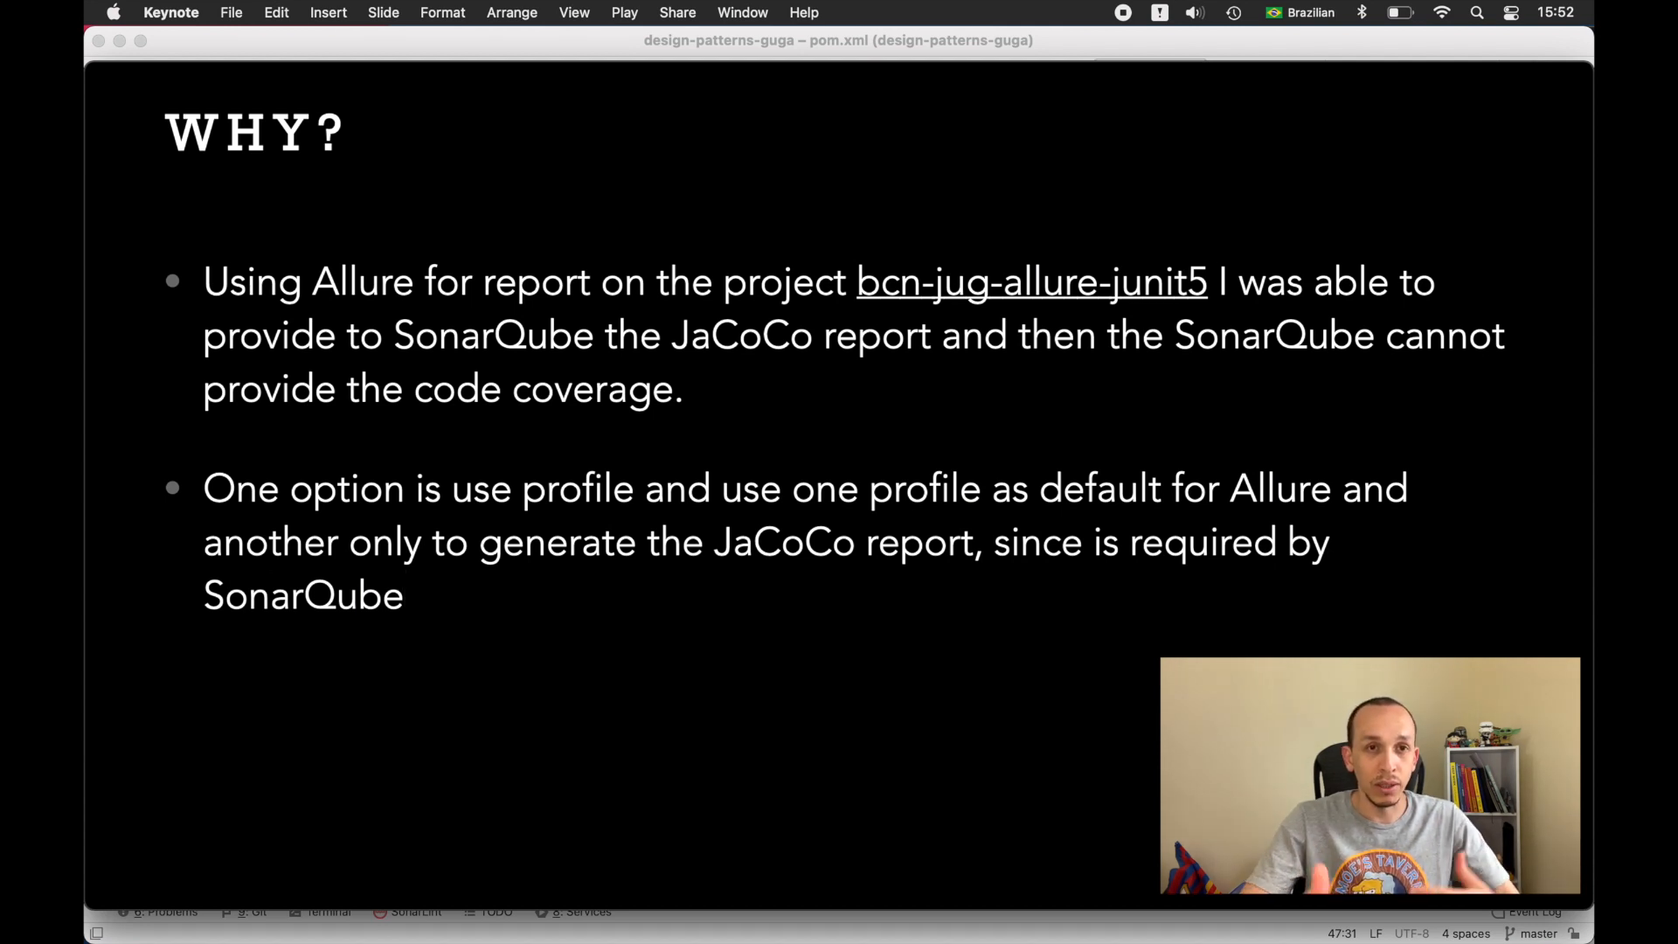
{"action": "key", "text": "right"}
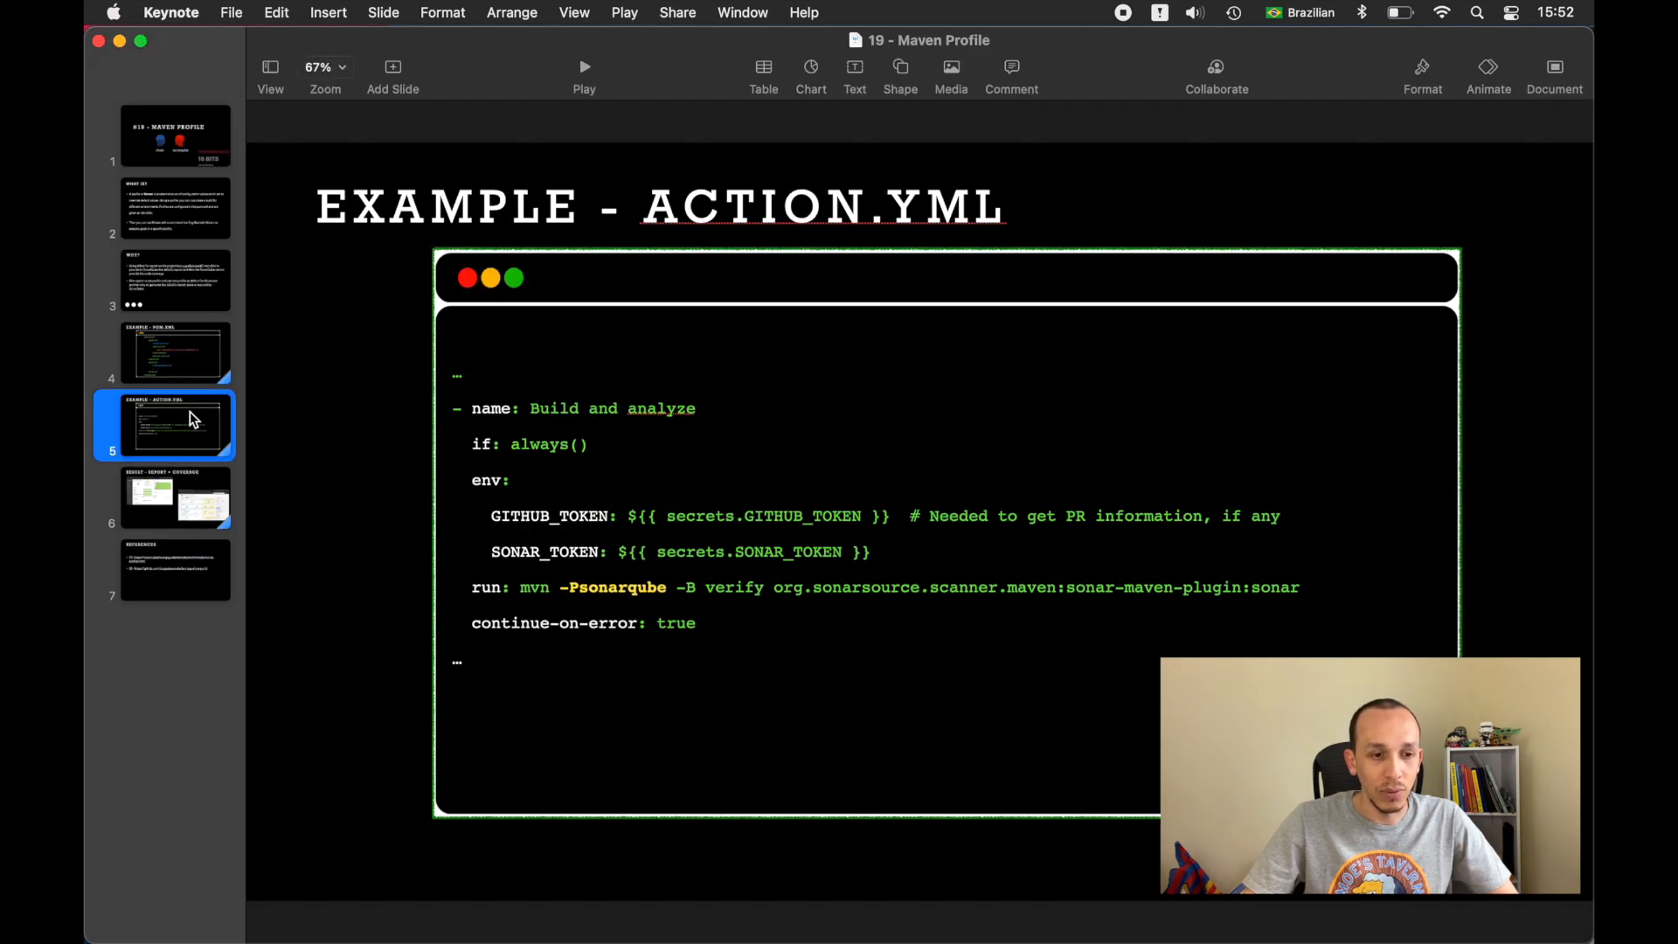
Step: Play from the pom.xml example slide to Report + Coverage, then return to the code editor
{"action": "left_click", "coordinate": [173, 353]}
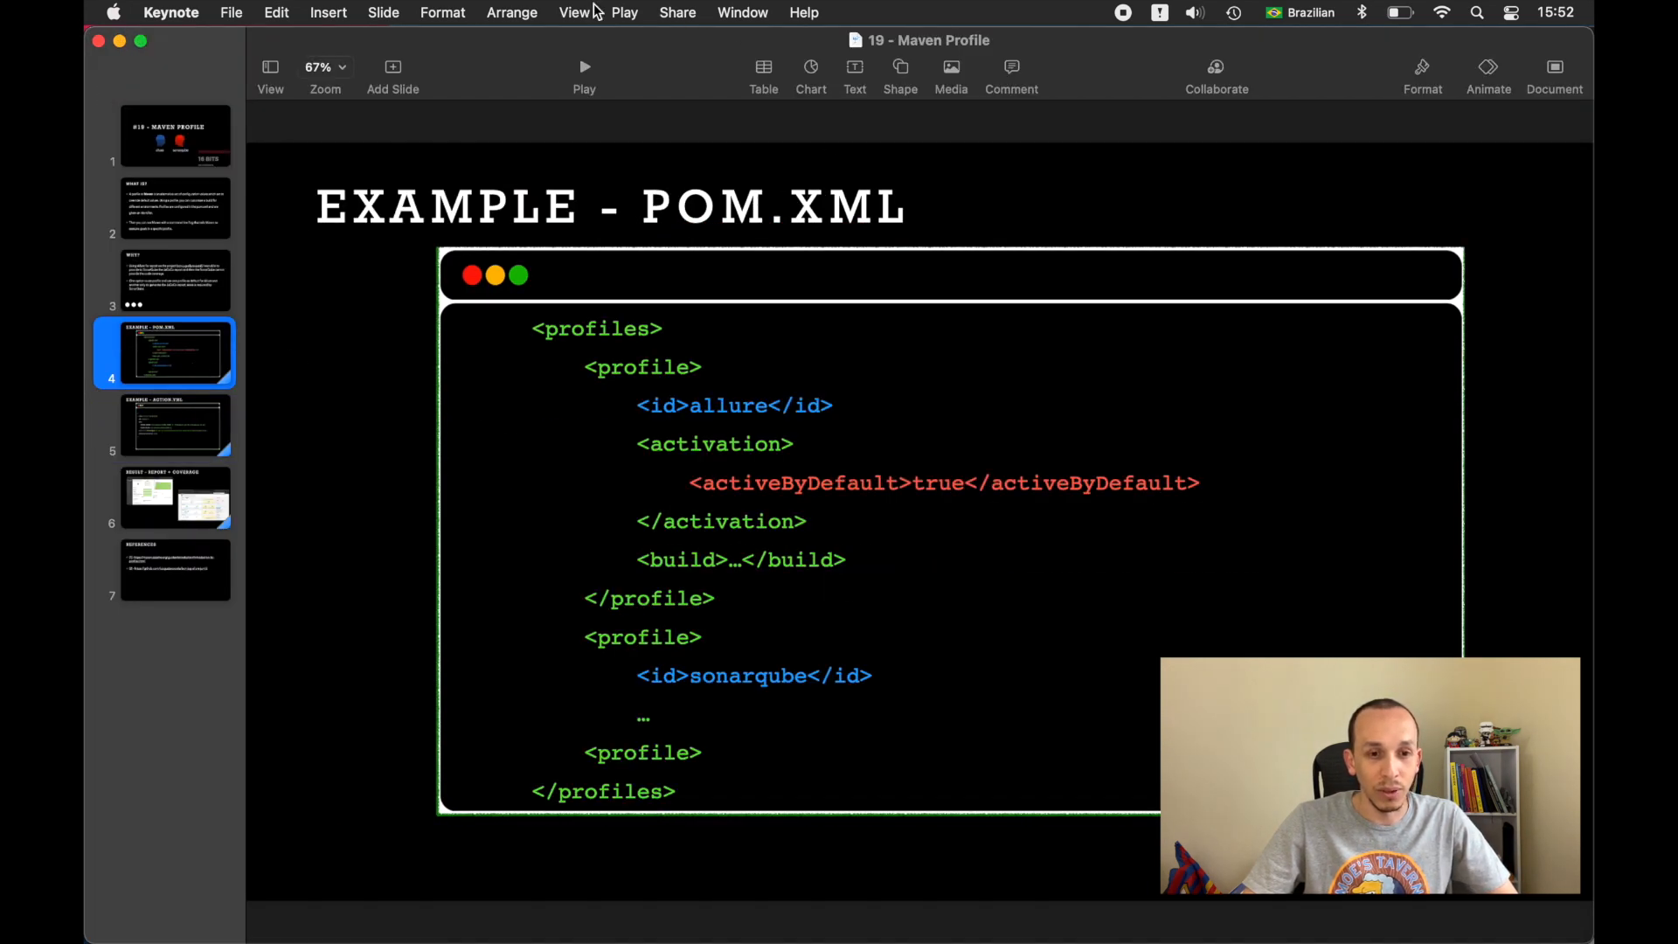
{"action": "left_click", "coordinate": [625, 12]}
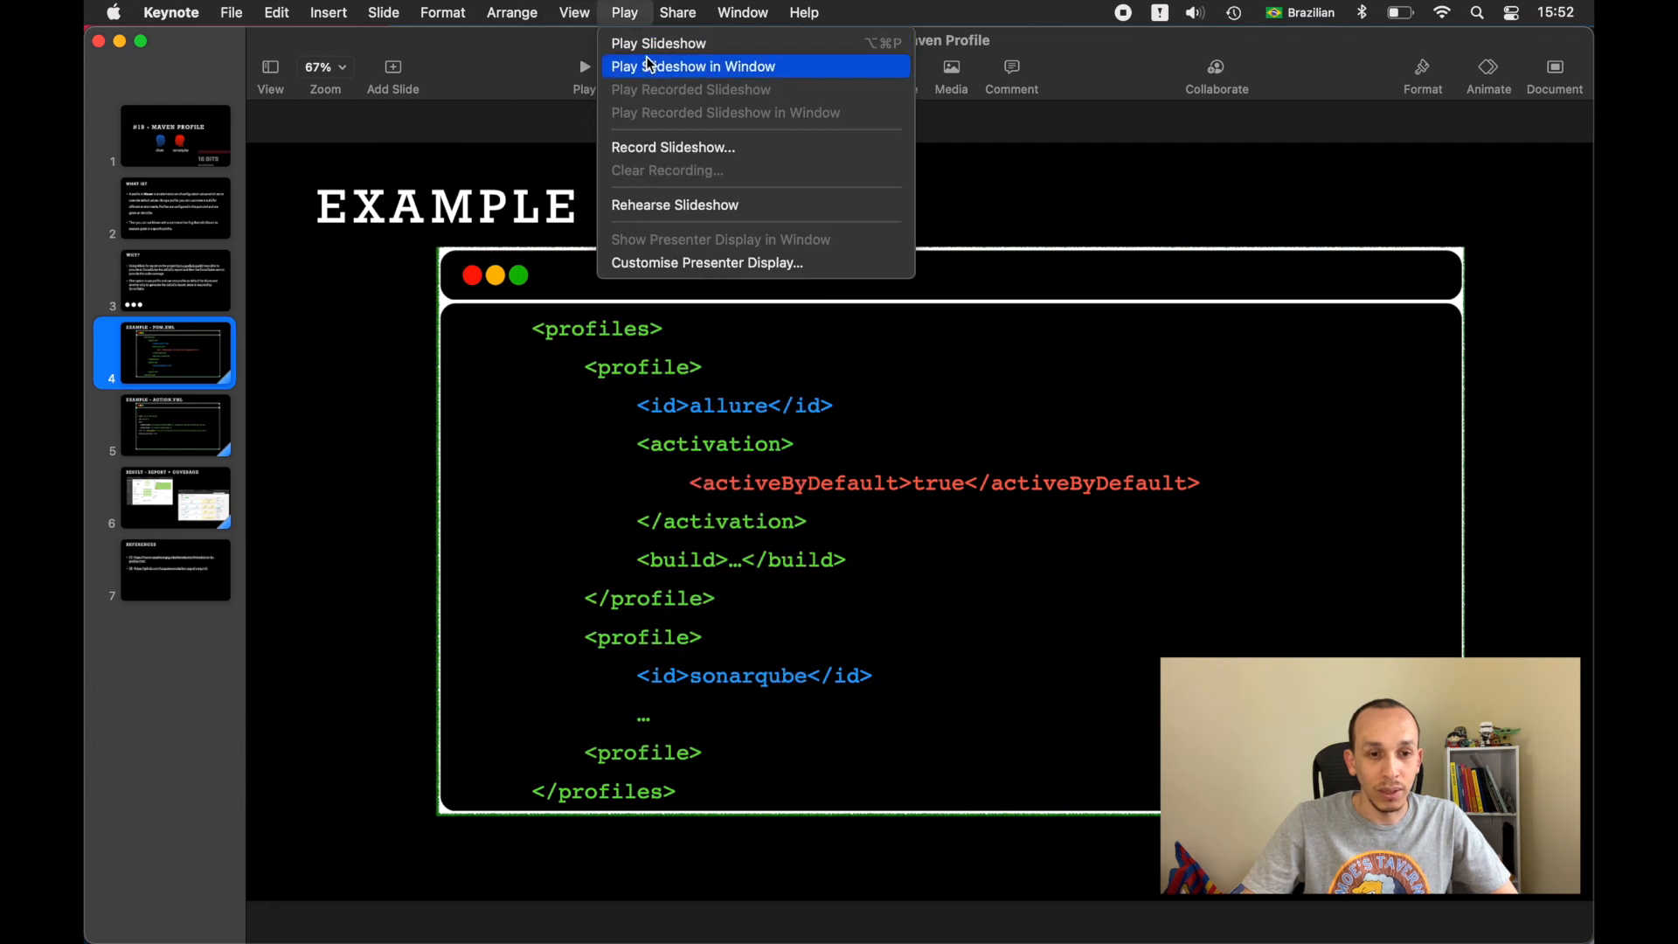
{"action": "left_click", "coordinate": [692, 65]}
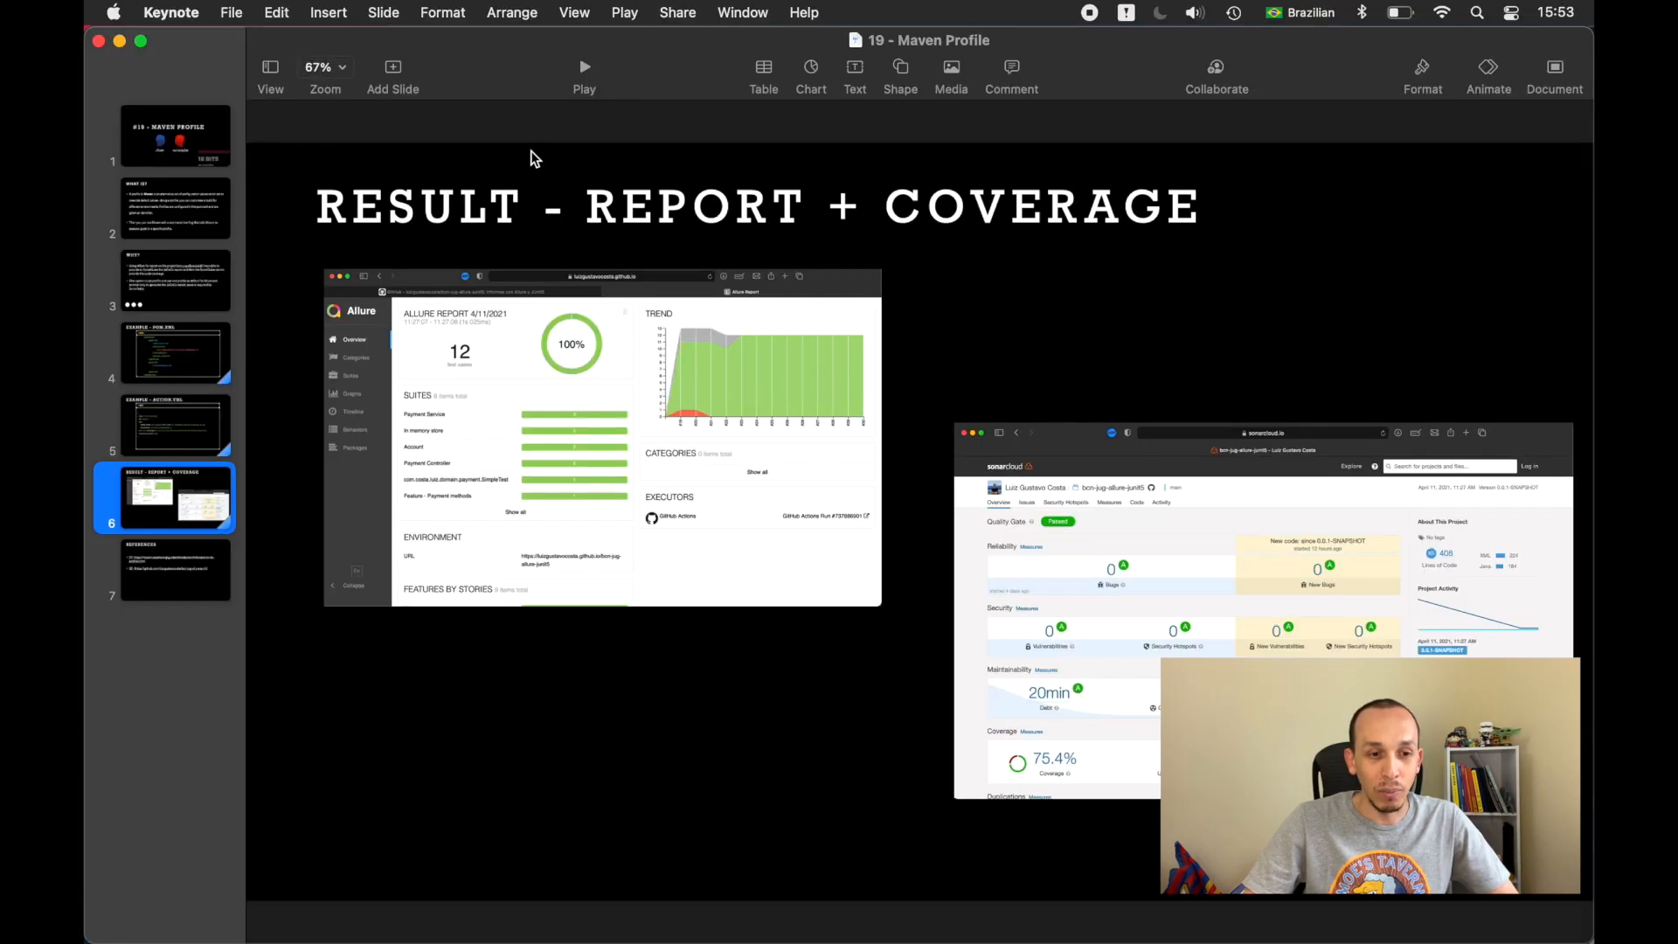
{"action": "left_click", "coordinate": [173, 424]}
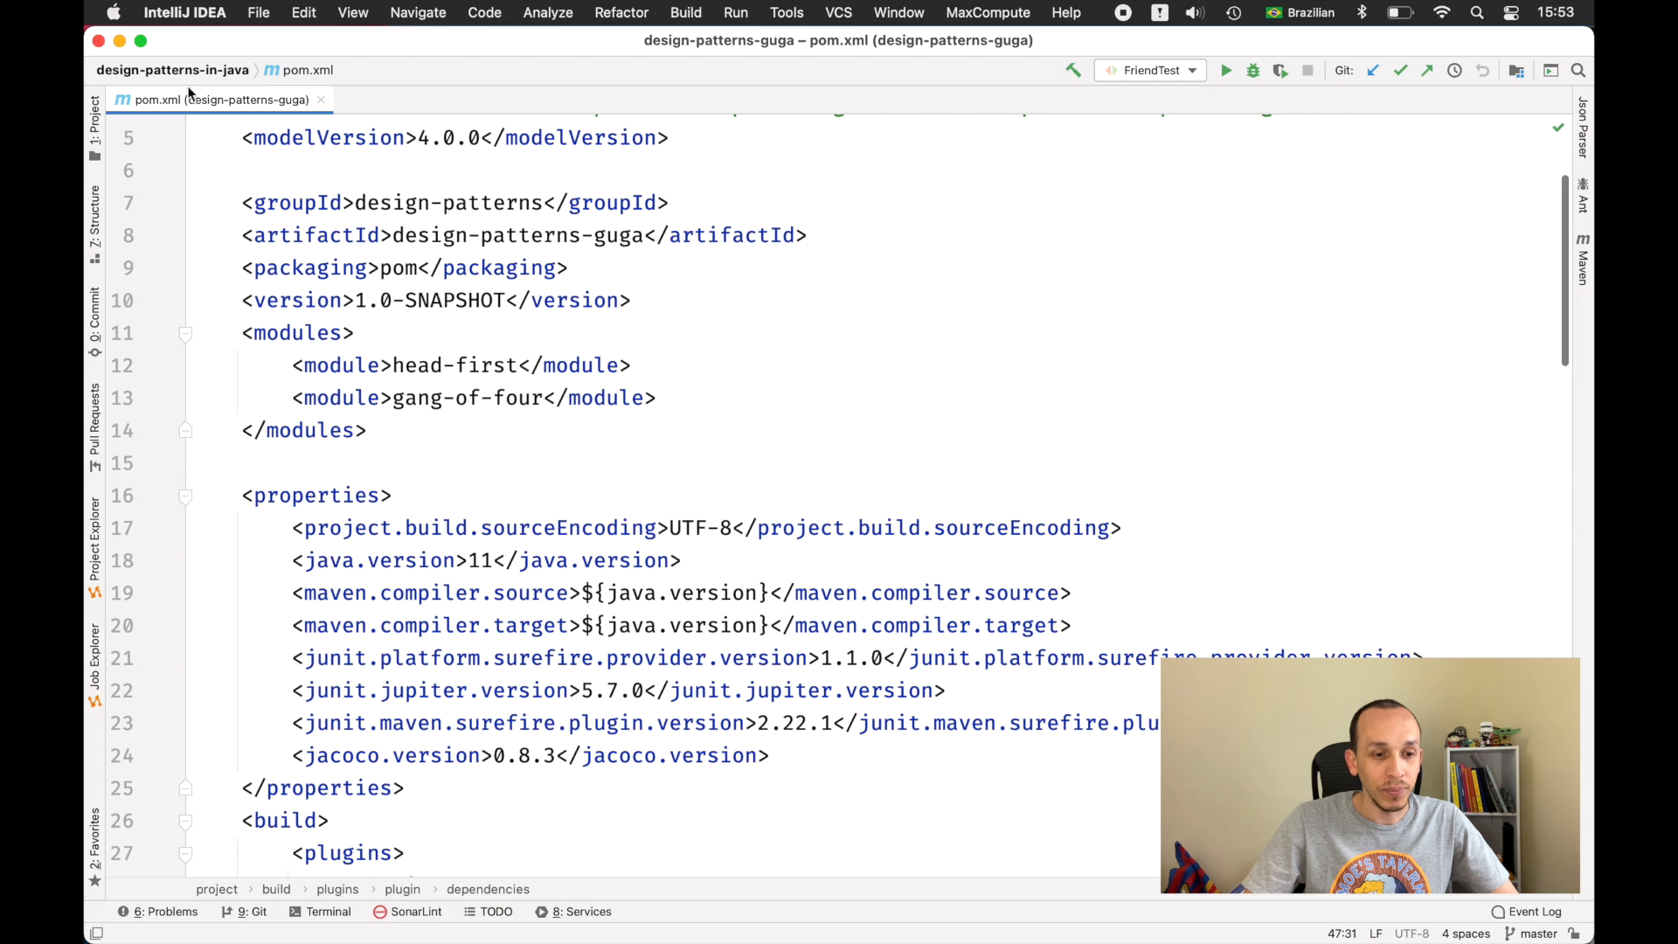
Step: Show the bcn-jug-allure-junit5 pom.xml scrolled to its profiles section with the allure profile
{"action": "left_click", "coordinate": [95, 117]}
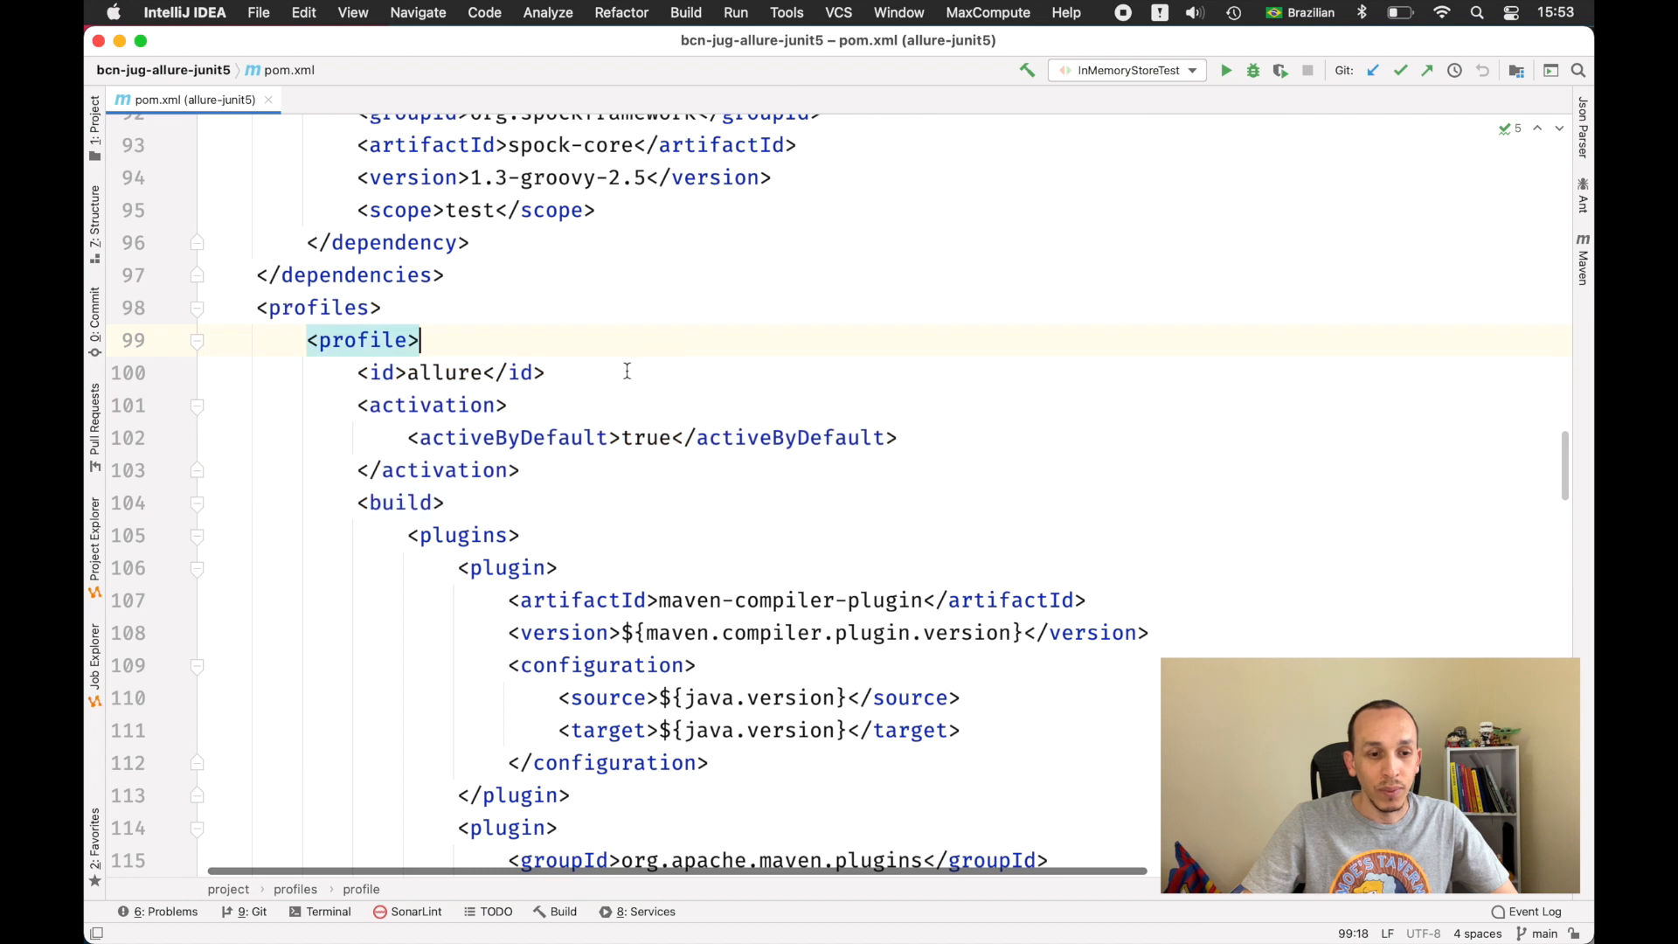
{"action": "scroll", "scroll_direction": "down", "scroll_amount": 3}
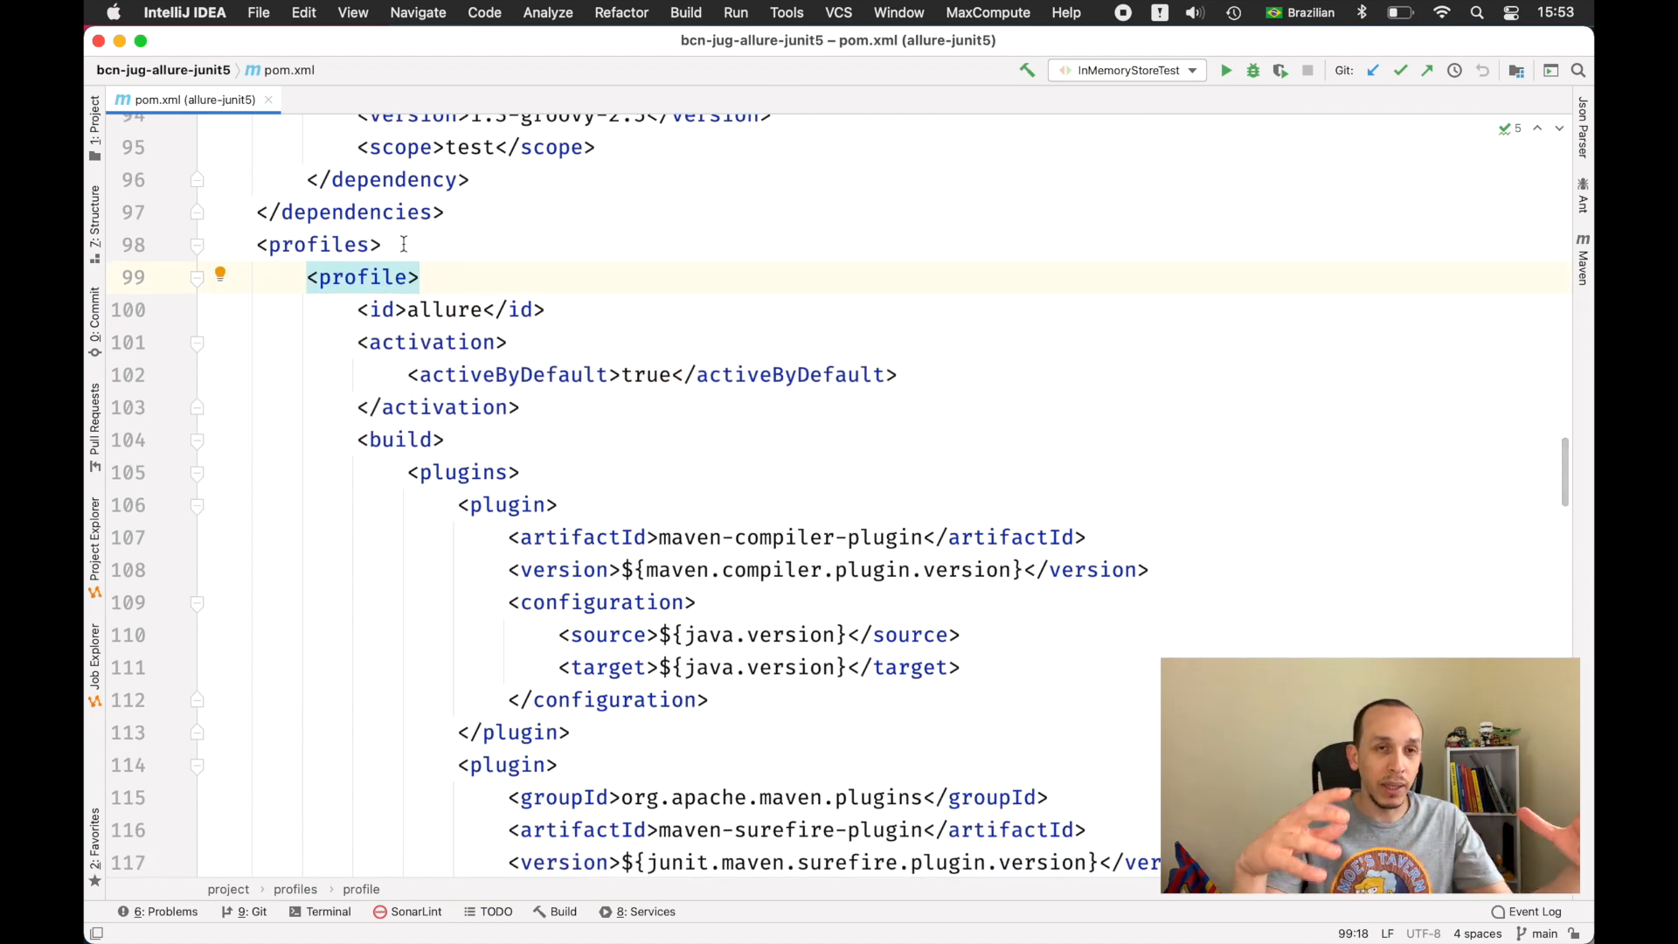
{"action": "scroll", "scroll_direction": "down", "scroll_amount": 3}
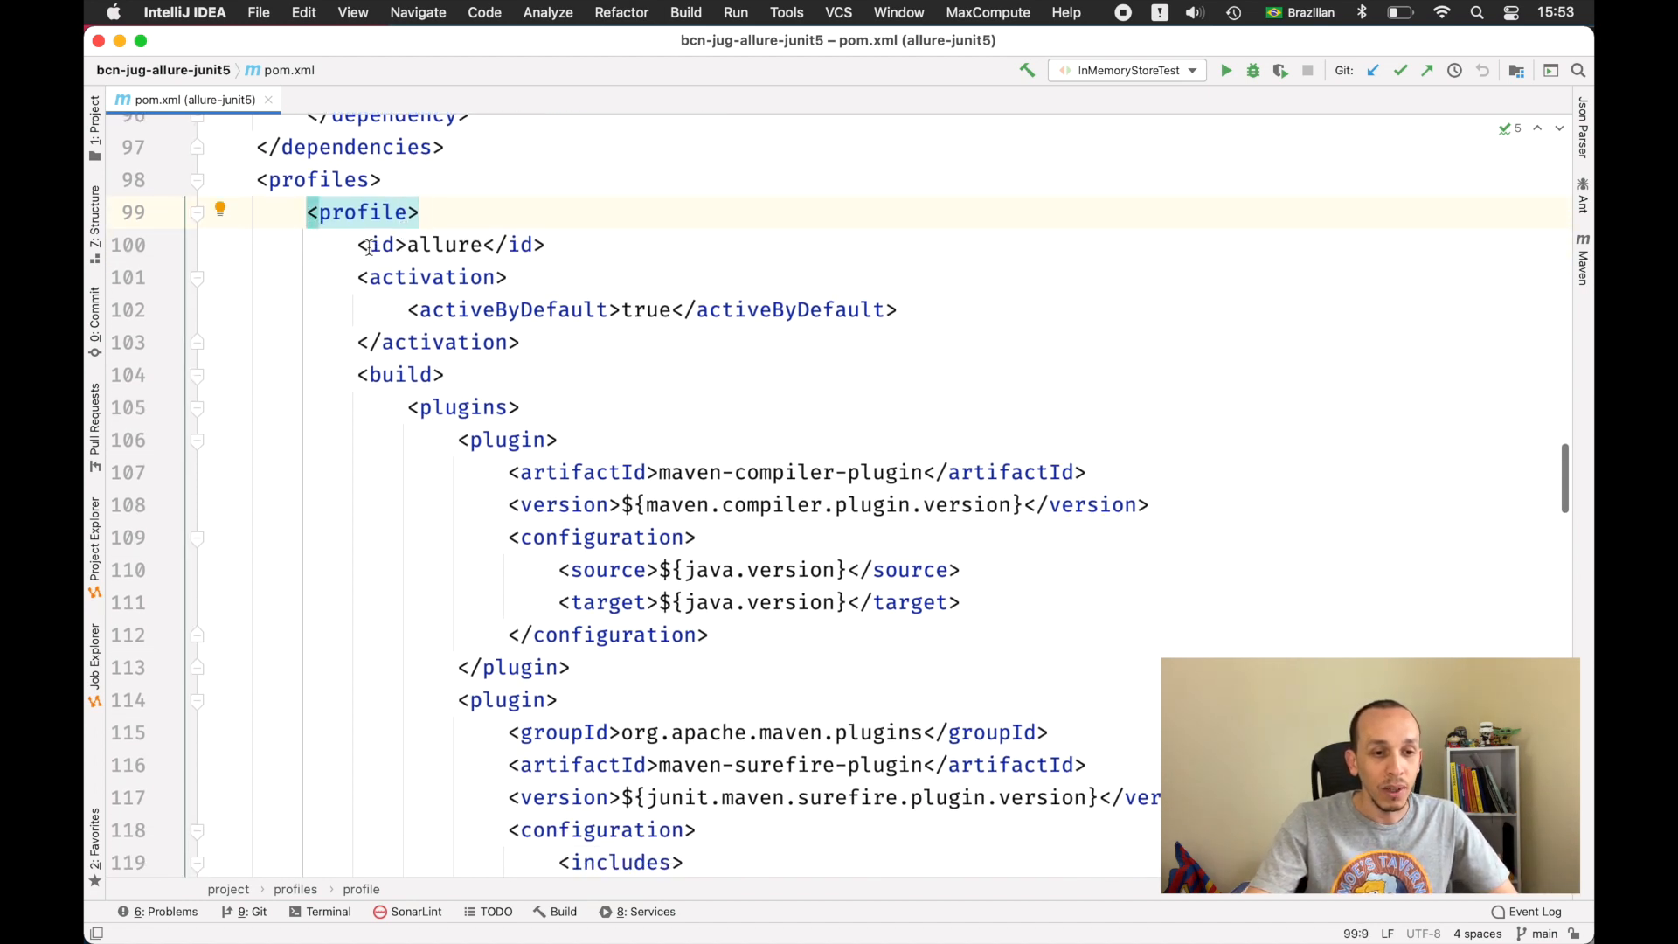
Step: Briefly rename the allure profile id, restore it, and select its activeByDefault activation block
{"action": "left_click", "coordinate": [369, 245]}
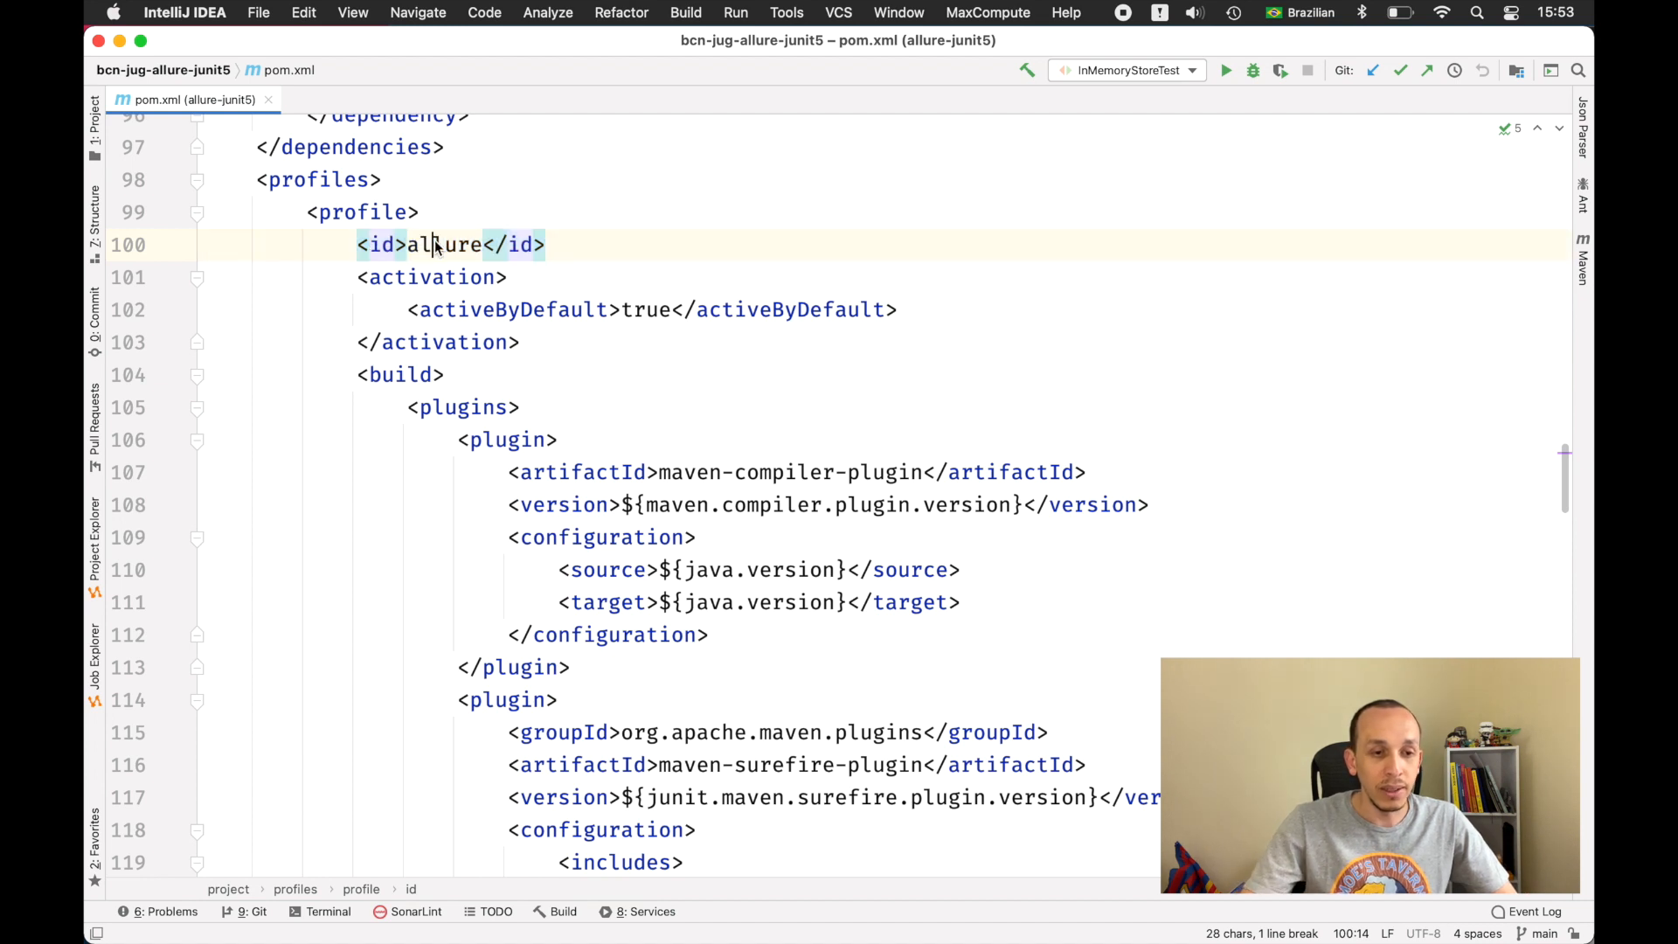
{"action": "double_click", "coordinate": [444, 245]}
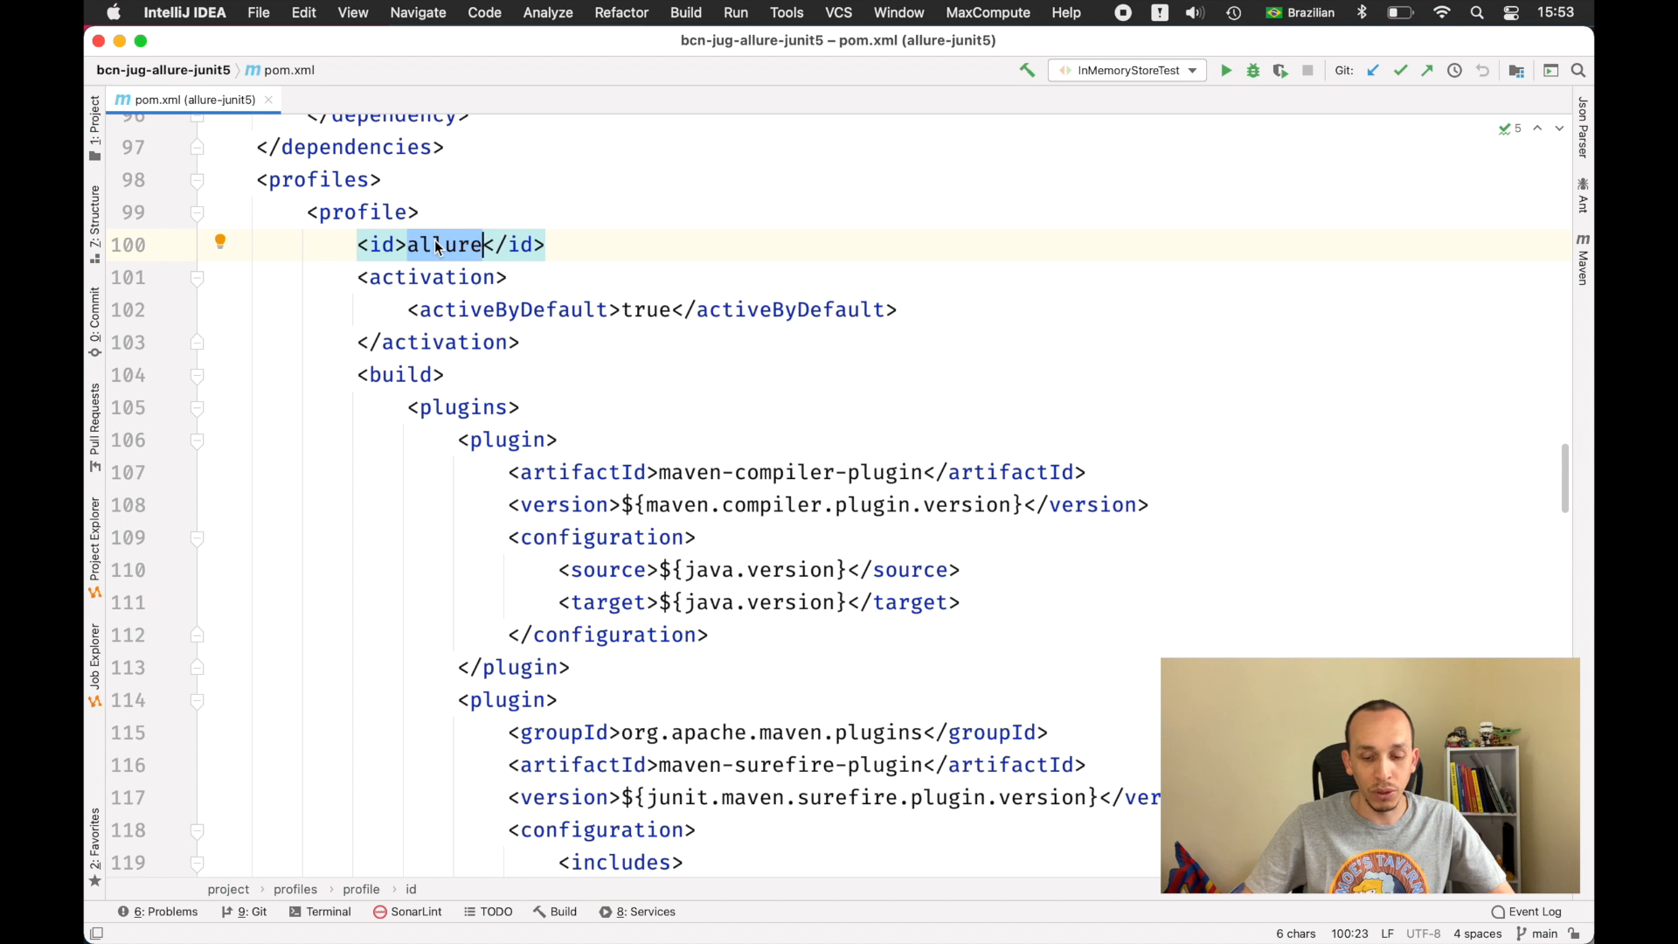
{"action": "type", "text": "profile_on"}
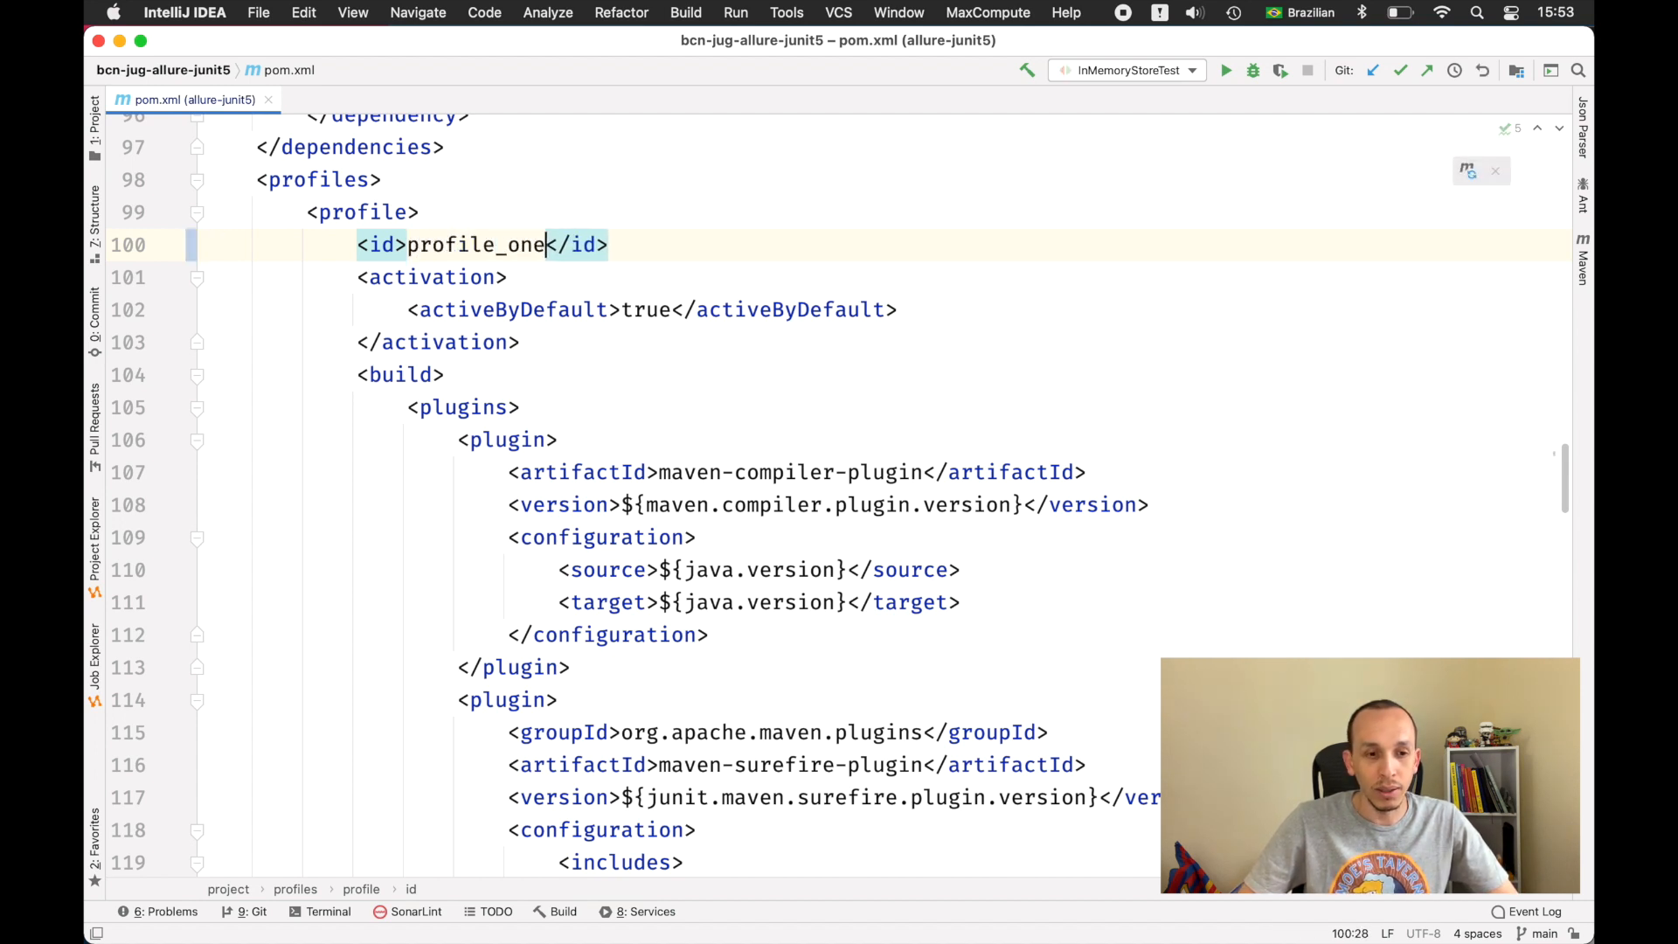
{"action": "type", "text": "allure"}
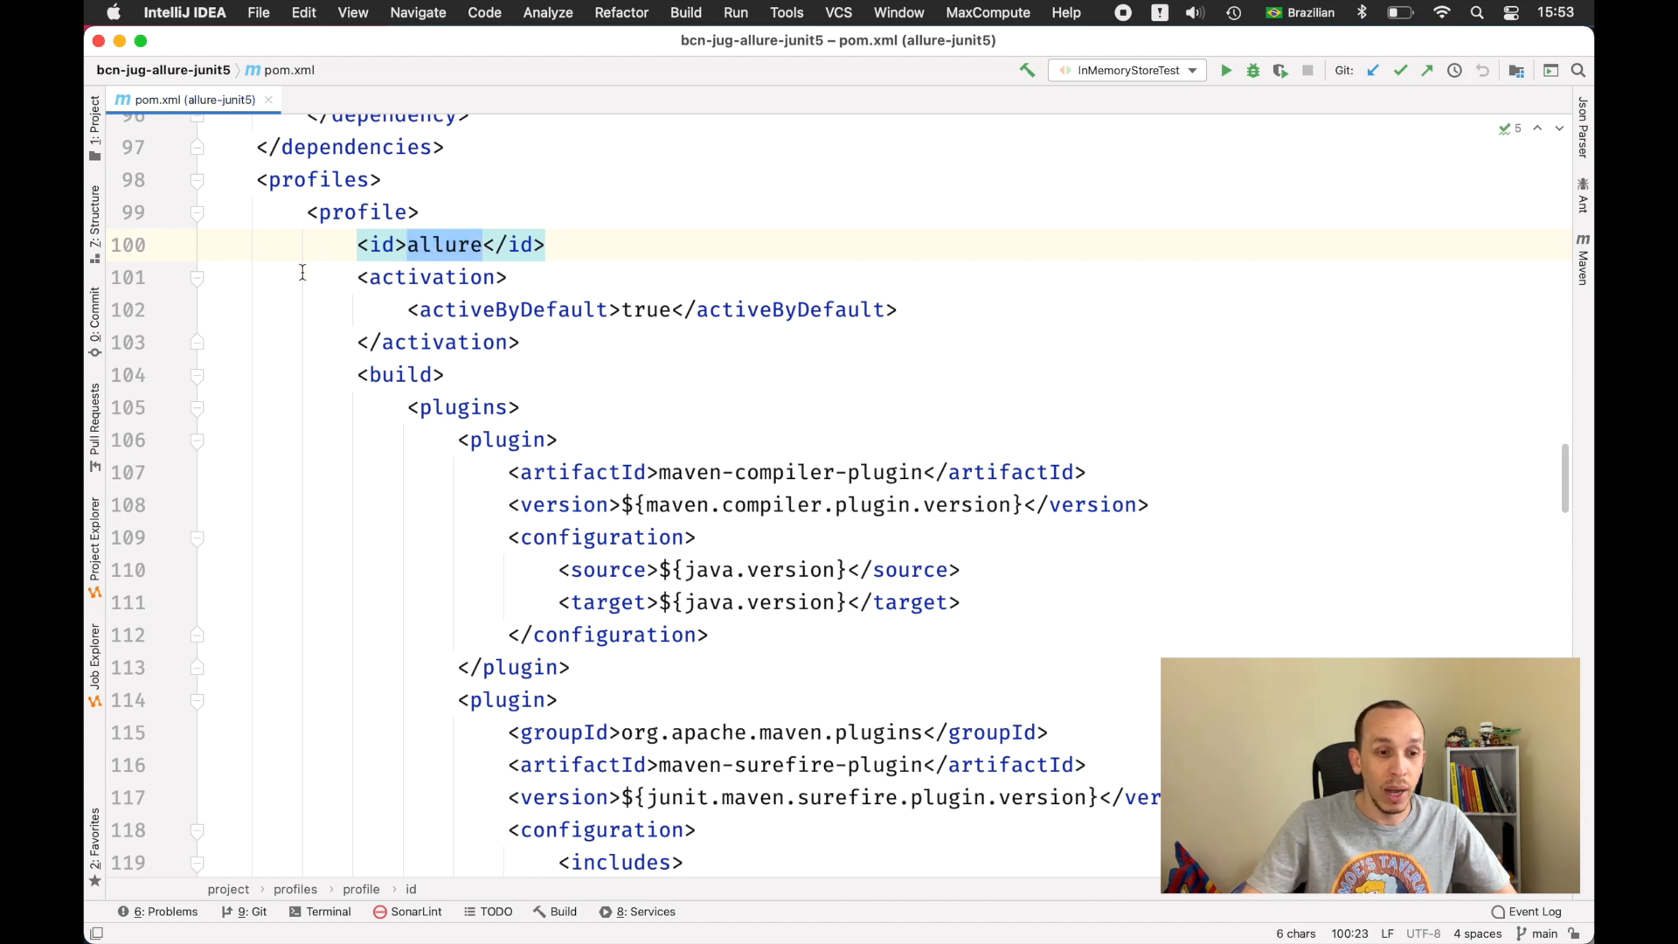
{"action": "mouse_move", "coordinate": [217, 283]}
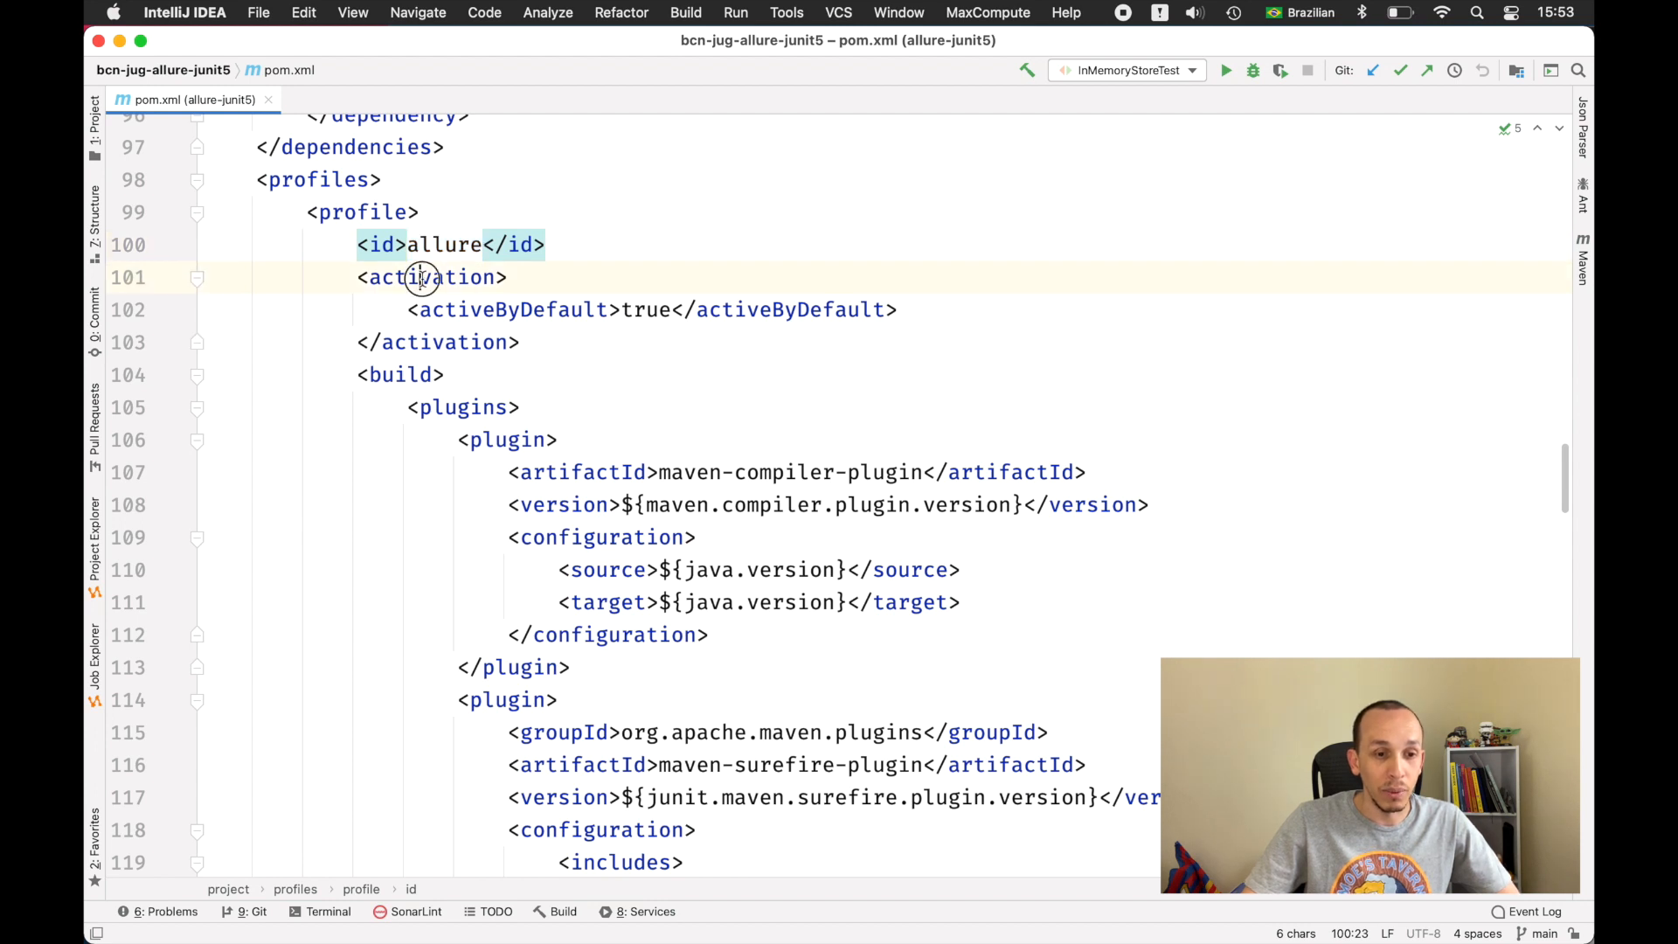
{"action": "left_click_drag", "start_coordinate": [358, 278], "coordinate": [523, 341]}
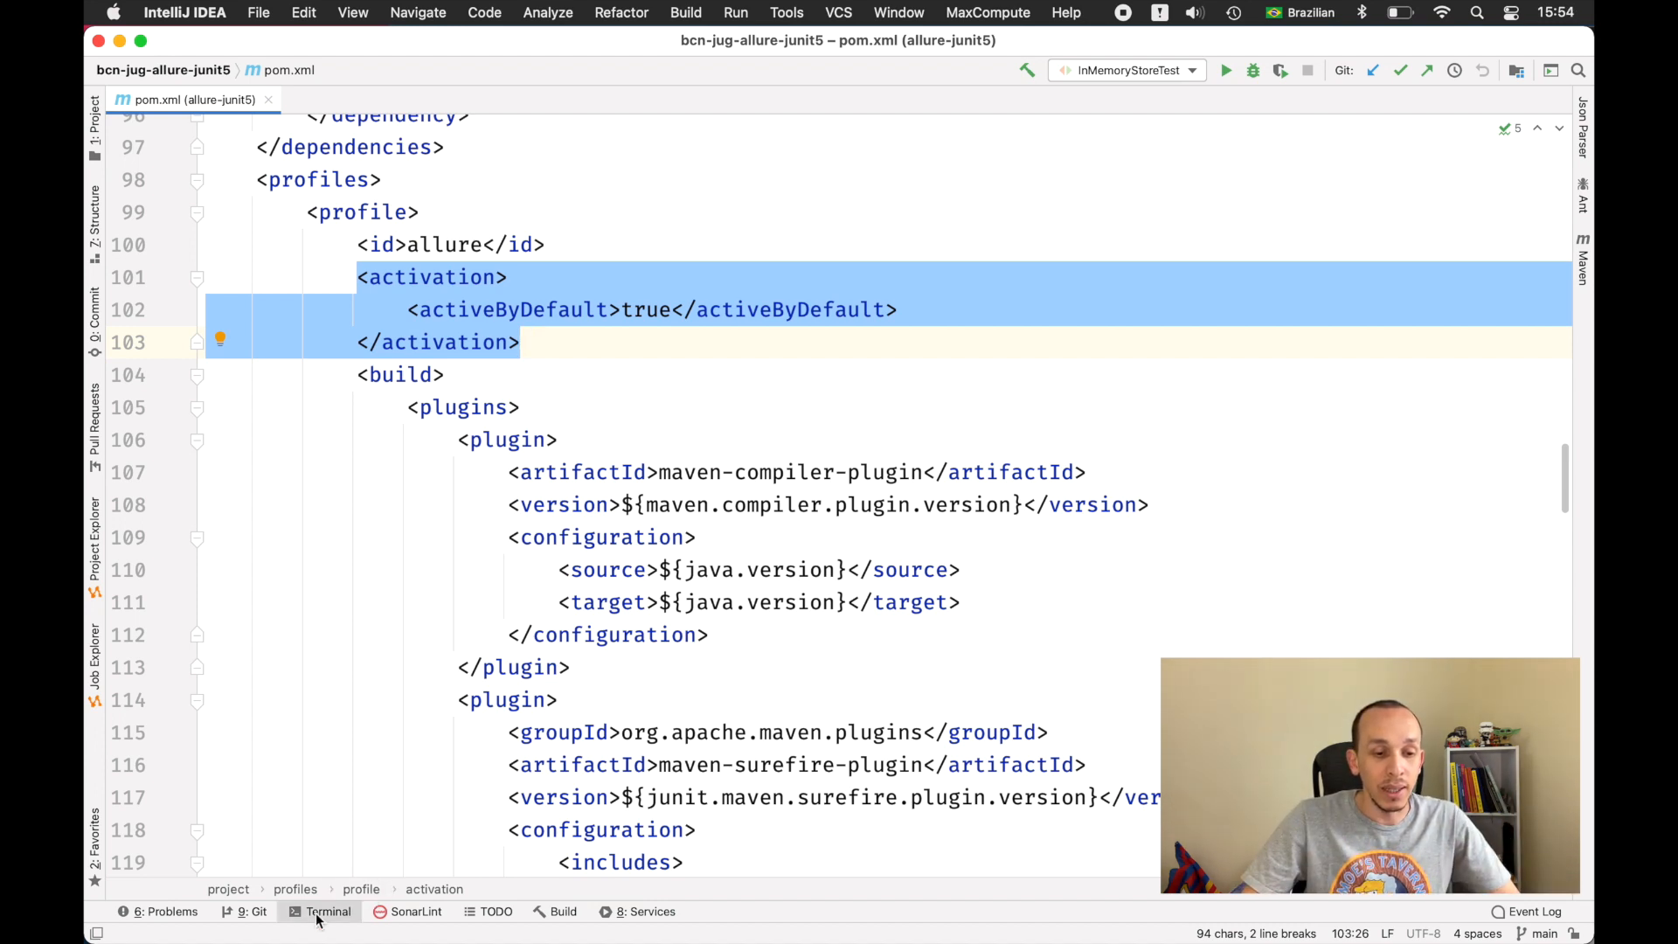
Step: Run mvn clean verify in the project terminal under the default allure profile
{"action": "left_click", "coordinate": [327, 911]}
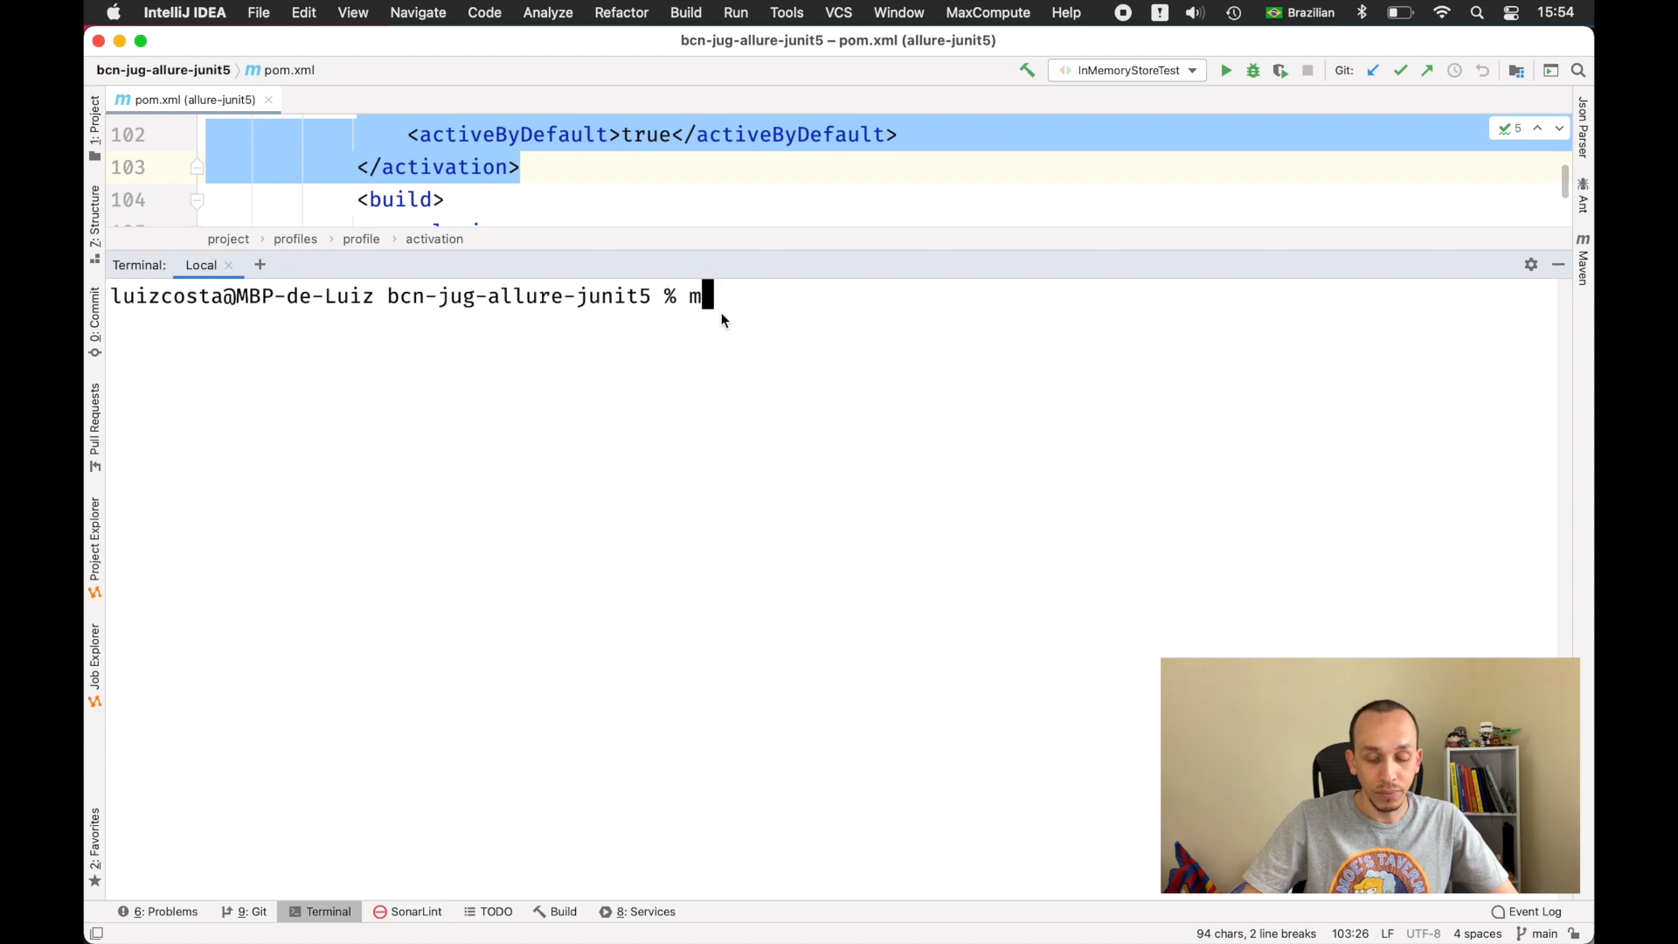
{"action": "type", "text": "vn clena"}
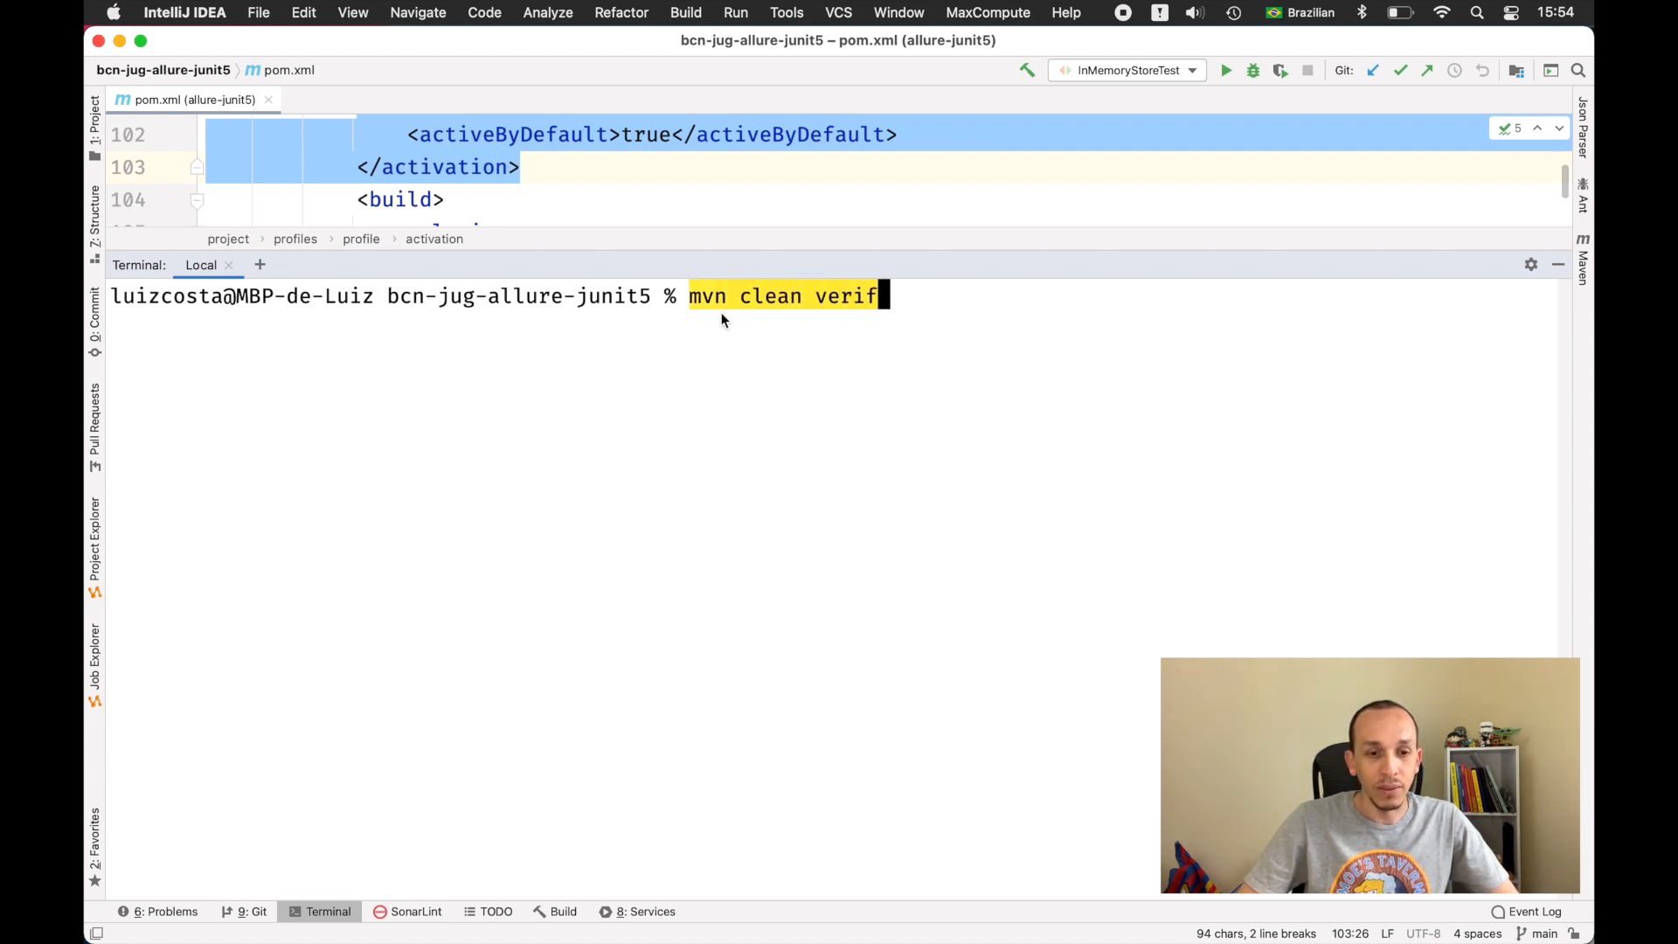
{"action": "type", "text": "y"}
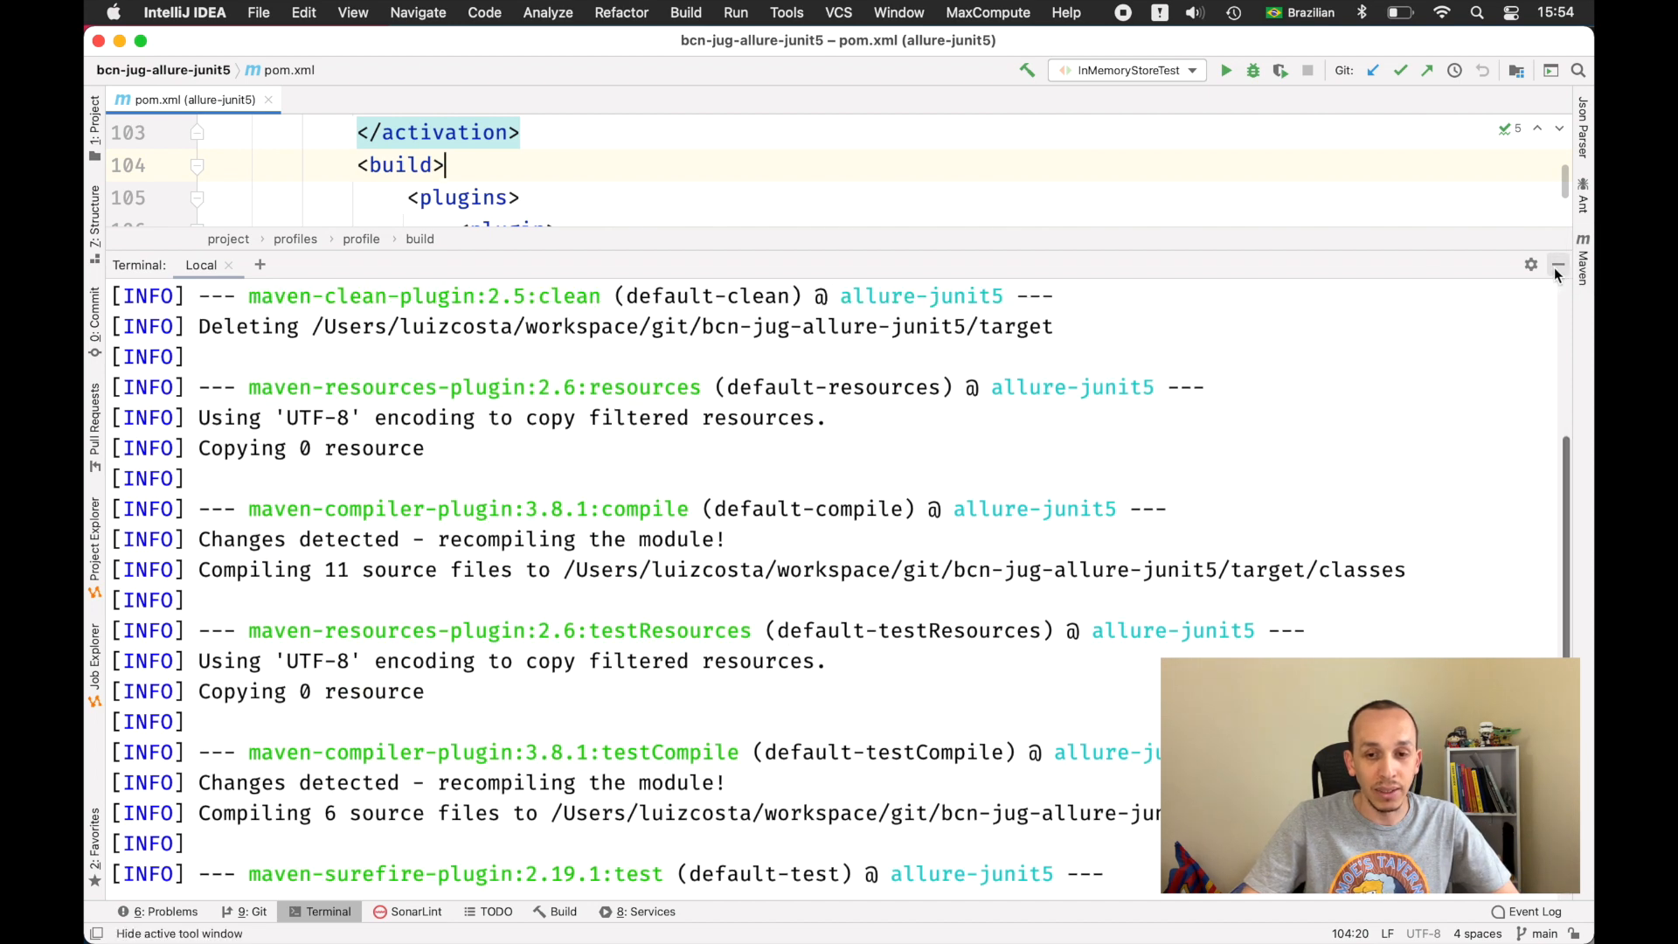
Step: Hide the build output and scroll pom.xml through the allure and sonarqube profiles
{"action": "left_click", "coordinate": [1558, 264]}
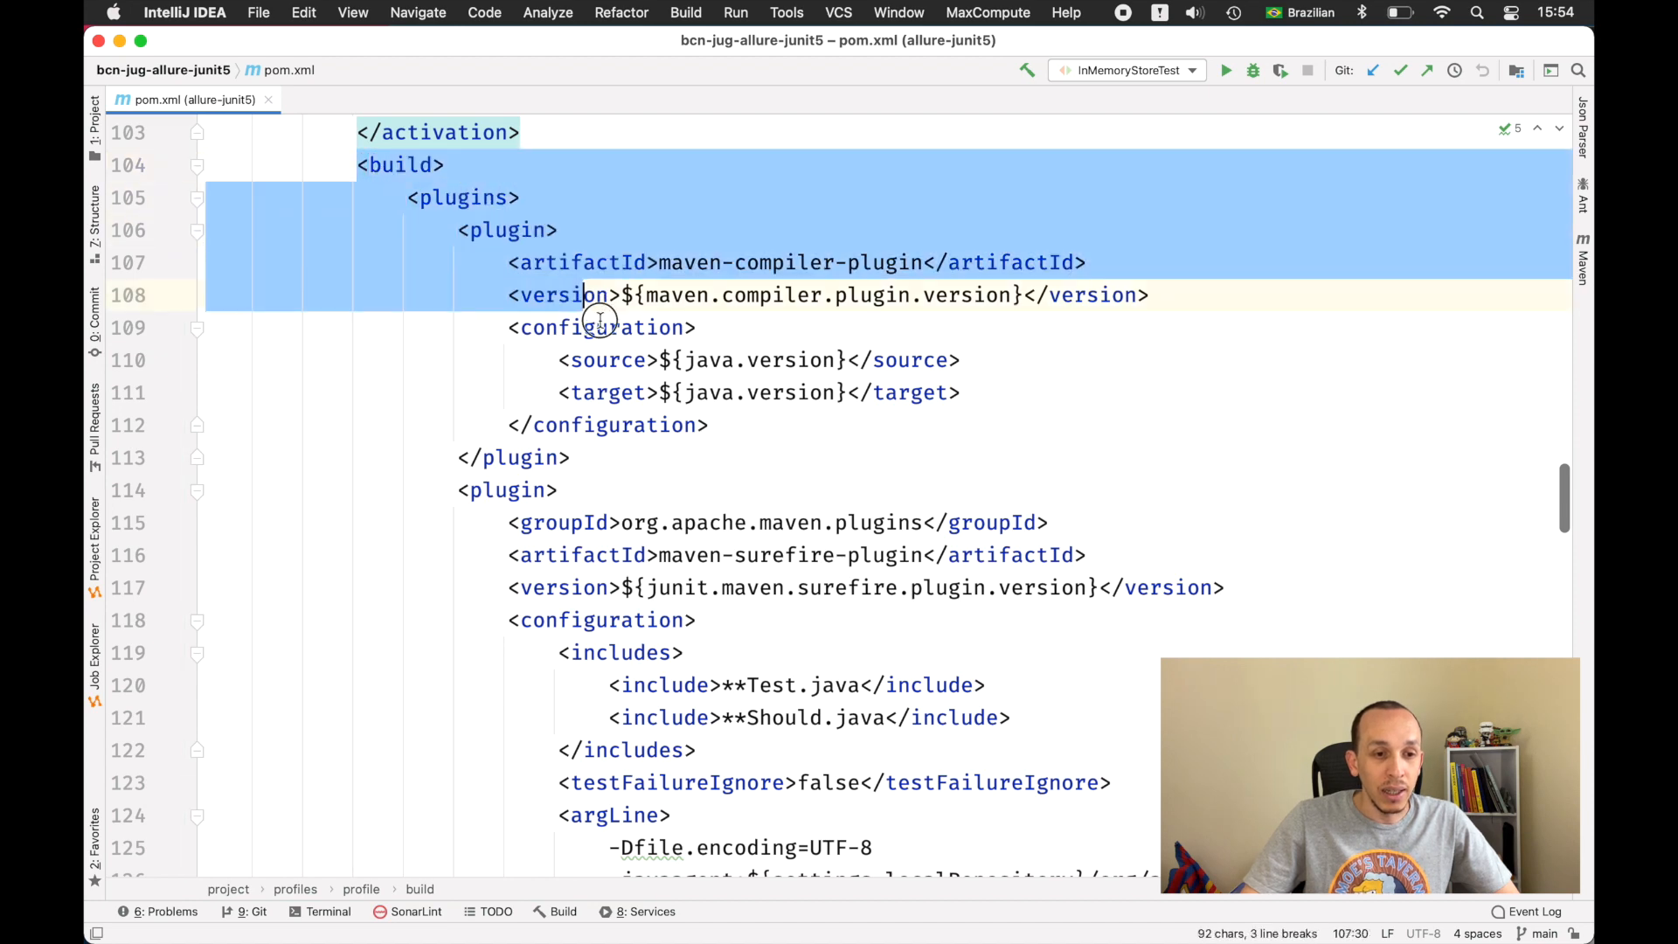
{"action": "scroll", "scroll_direction": "down", "scroll_amount": 3}
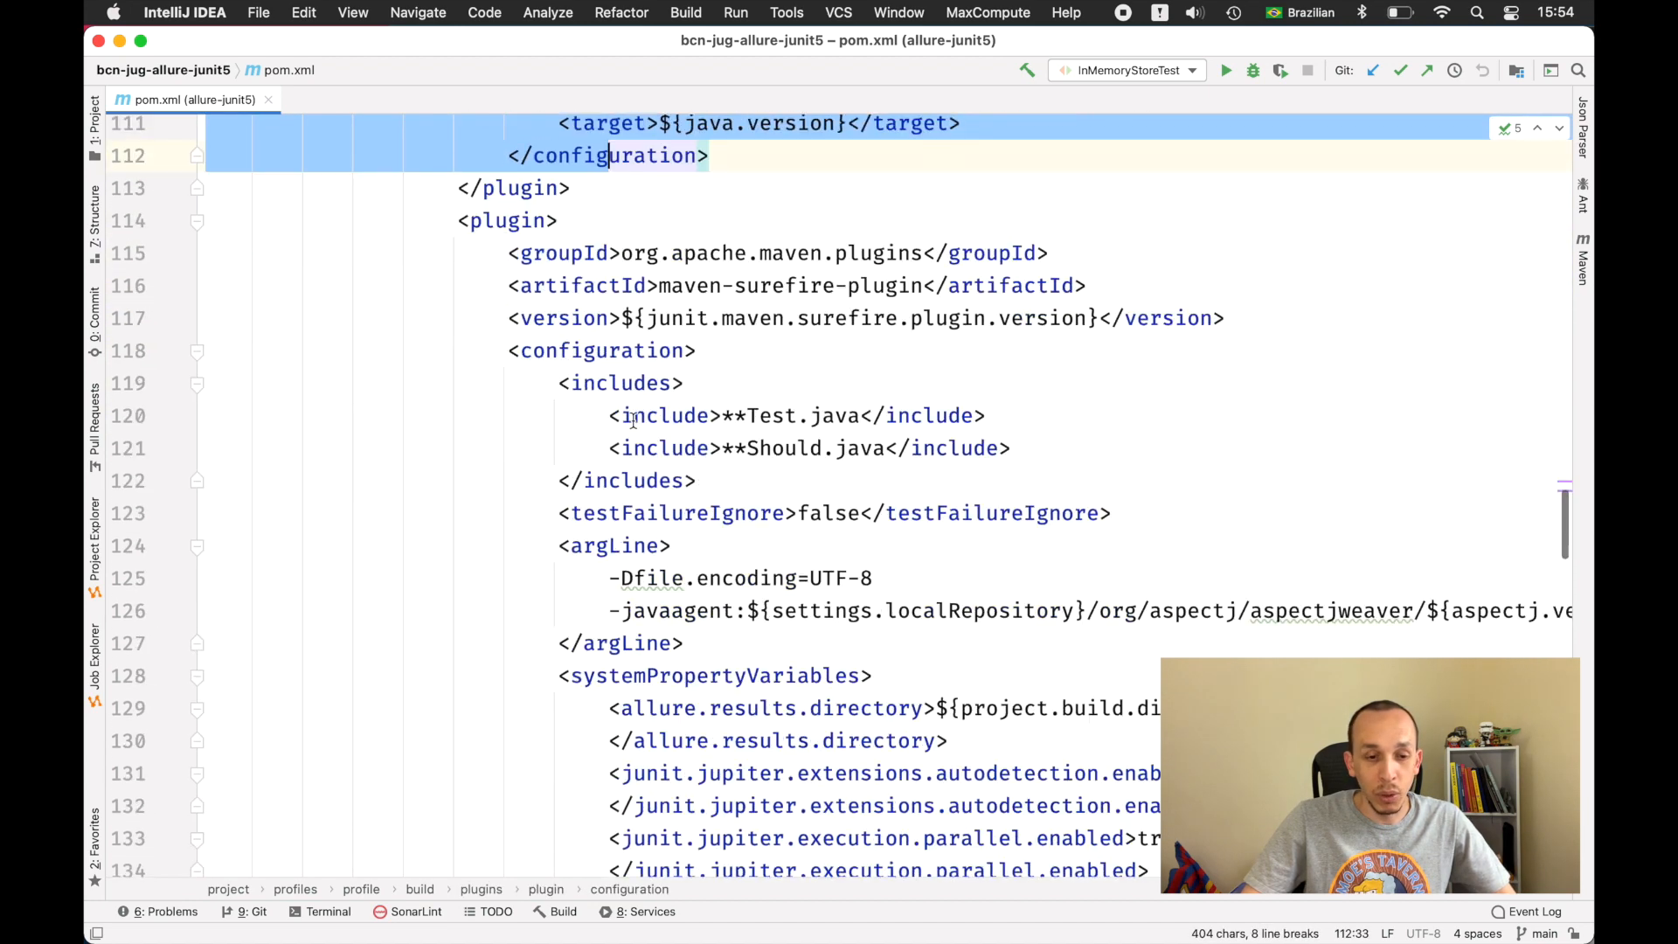
{"action": "scroll", "scroll_direction": "down", "scroll_amount": 3}
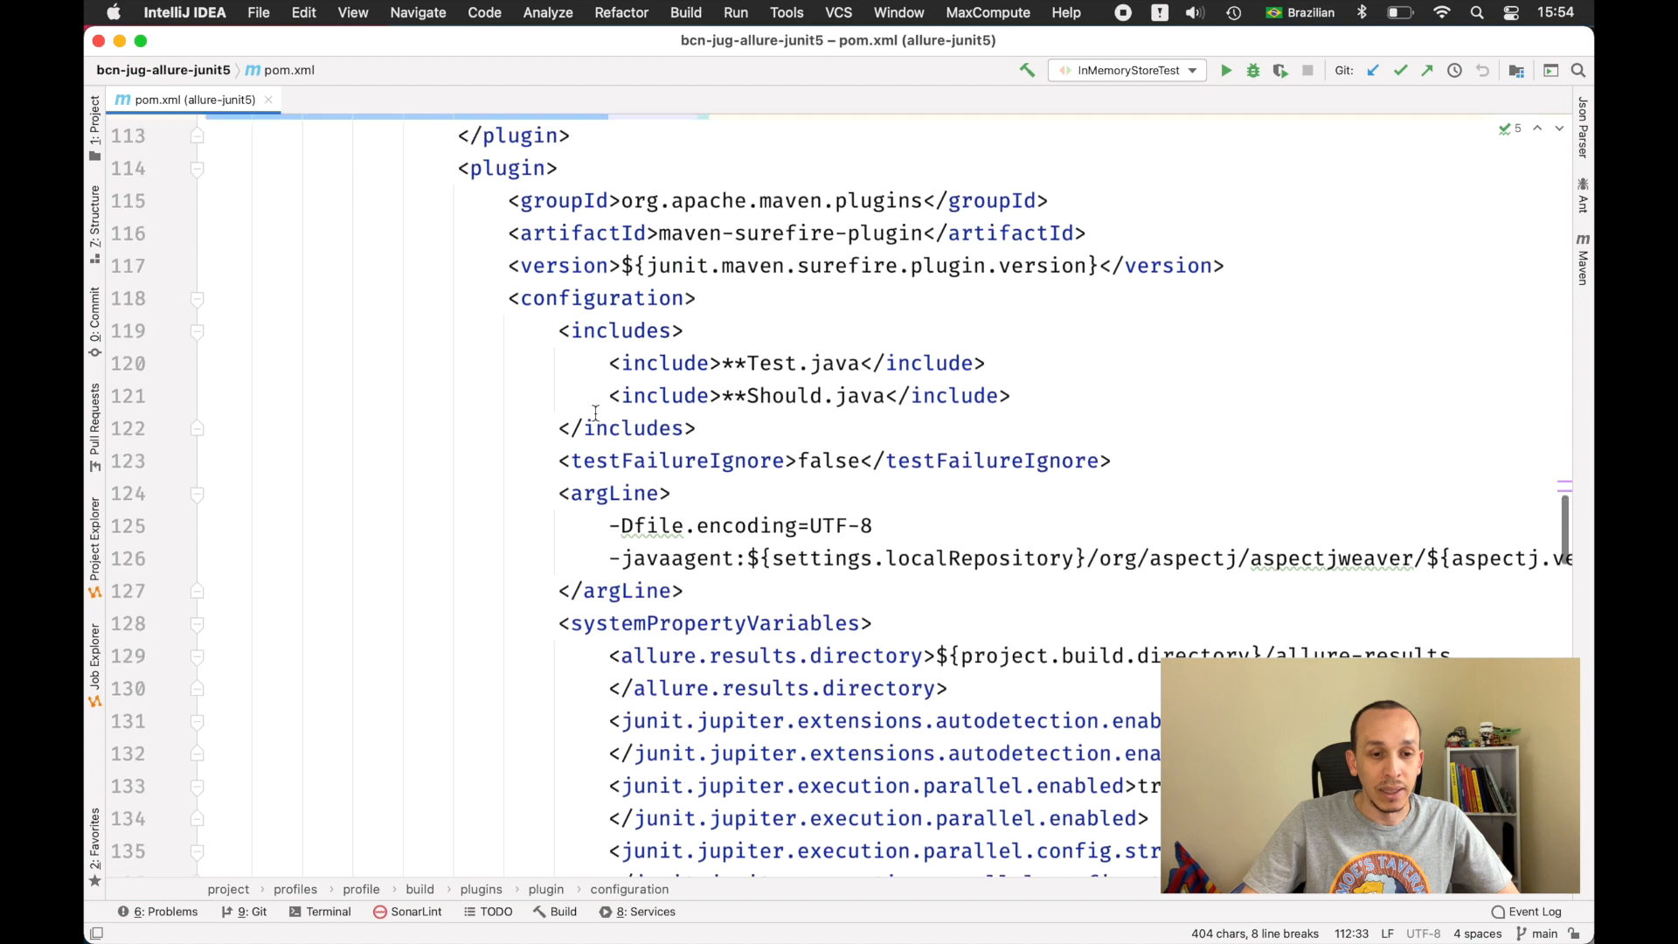
{"action": "scroll", "scroll_direction": "down", "scroll_amount": 3}
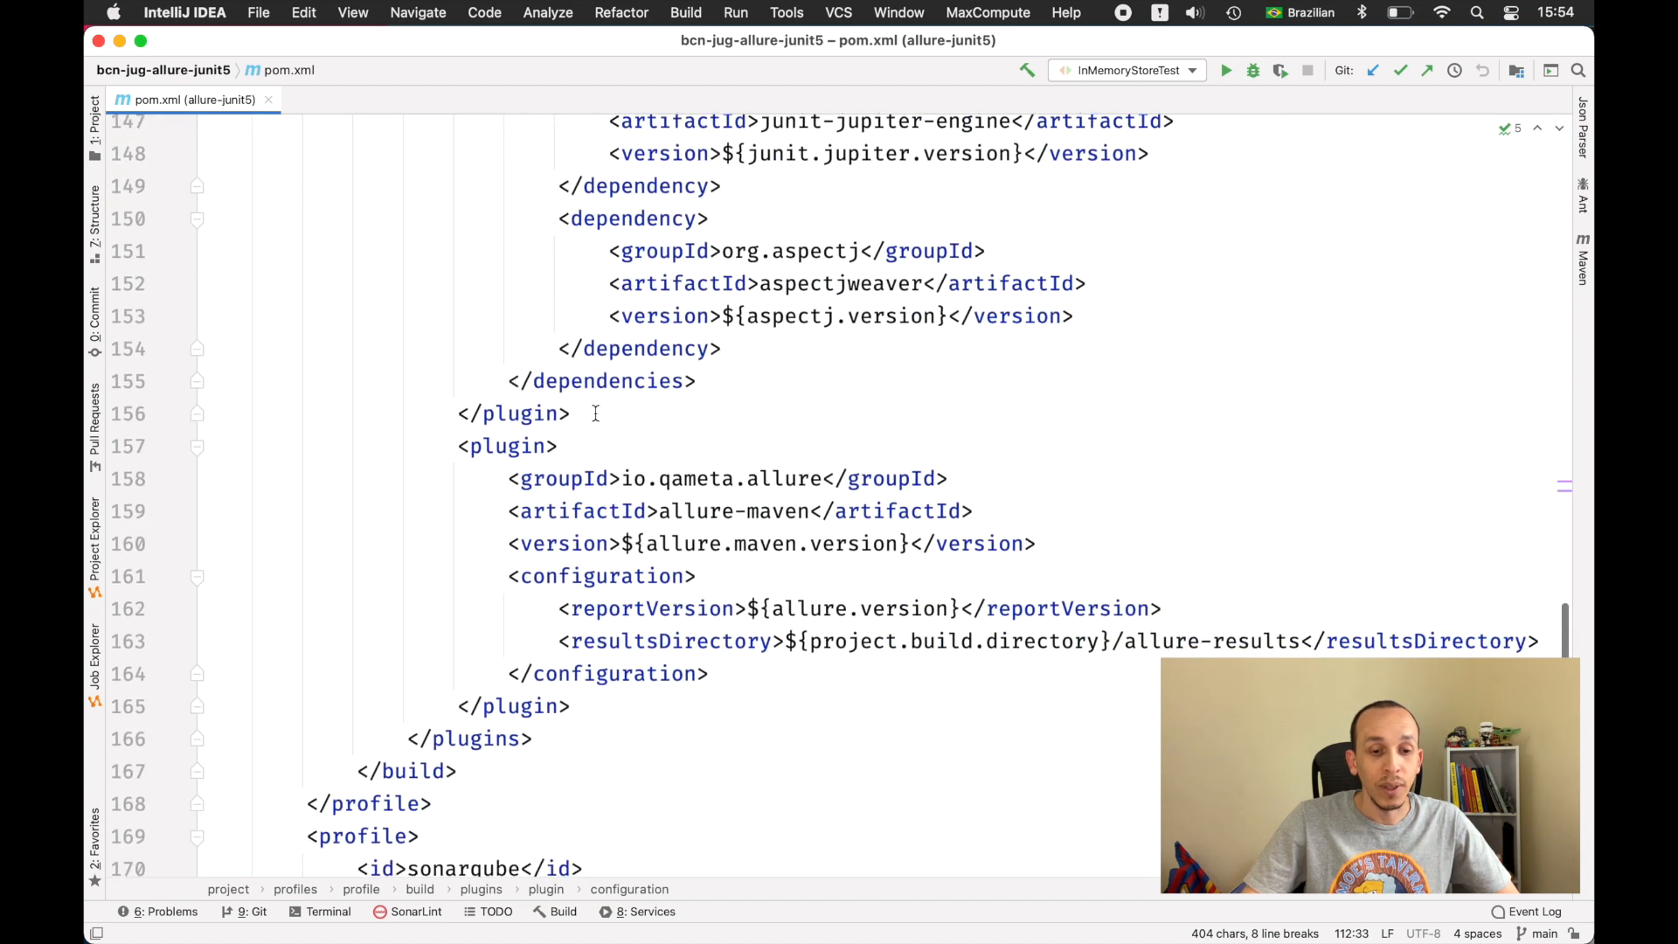
{"action": "scroll", "scroll_direction": "down", "scroll_amount": 3}
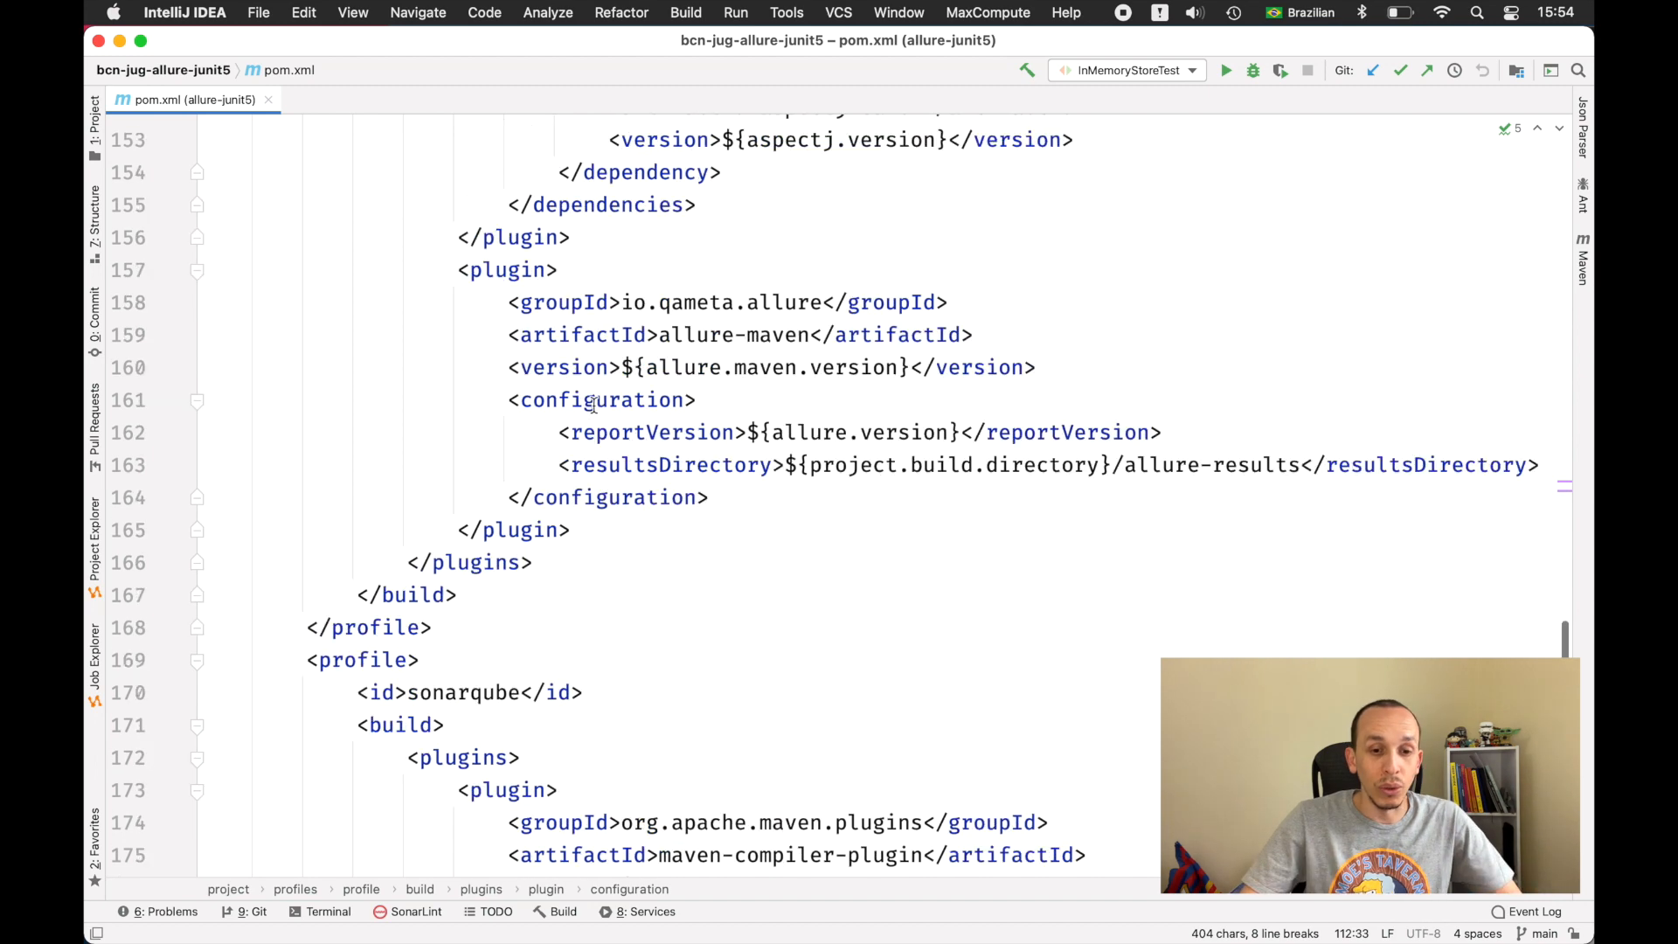
{"action": "scroll", "scroll_direction": "down", "scroll_amount": 3}
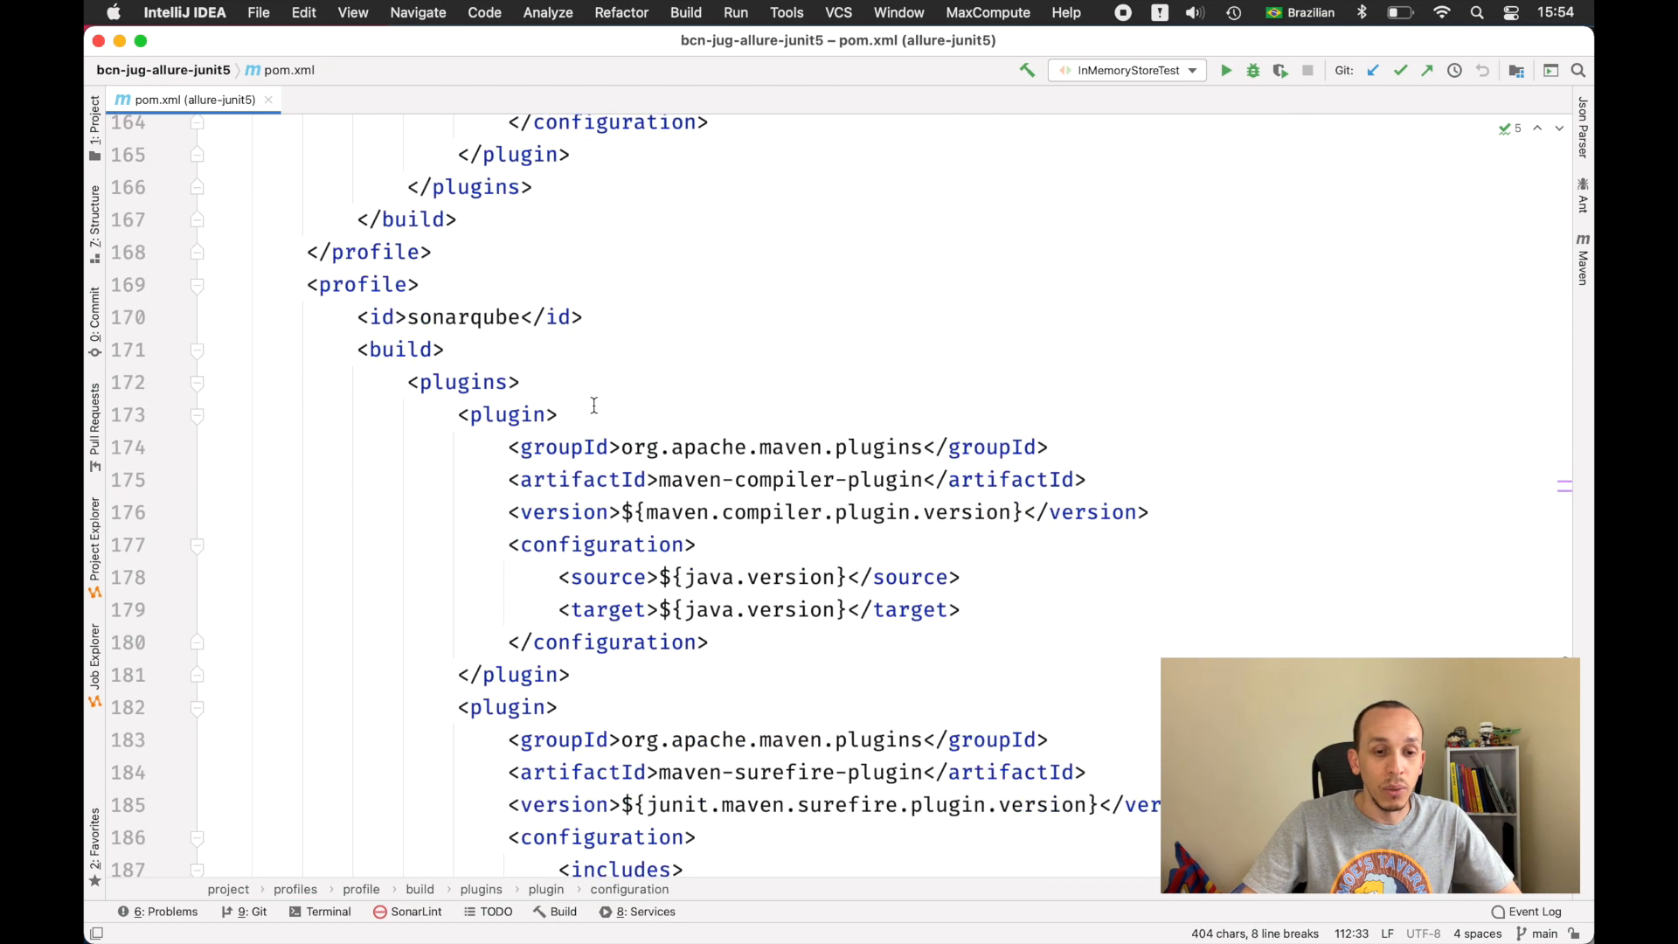
{"action": "mouse_move", "coordinate": [303, 285]}
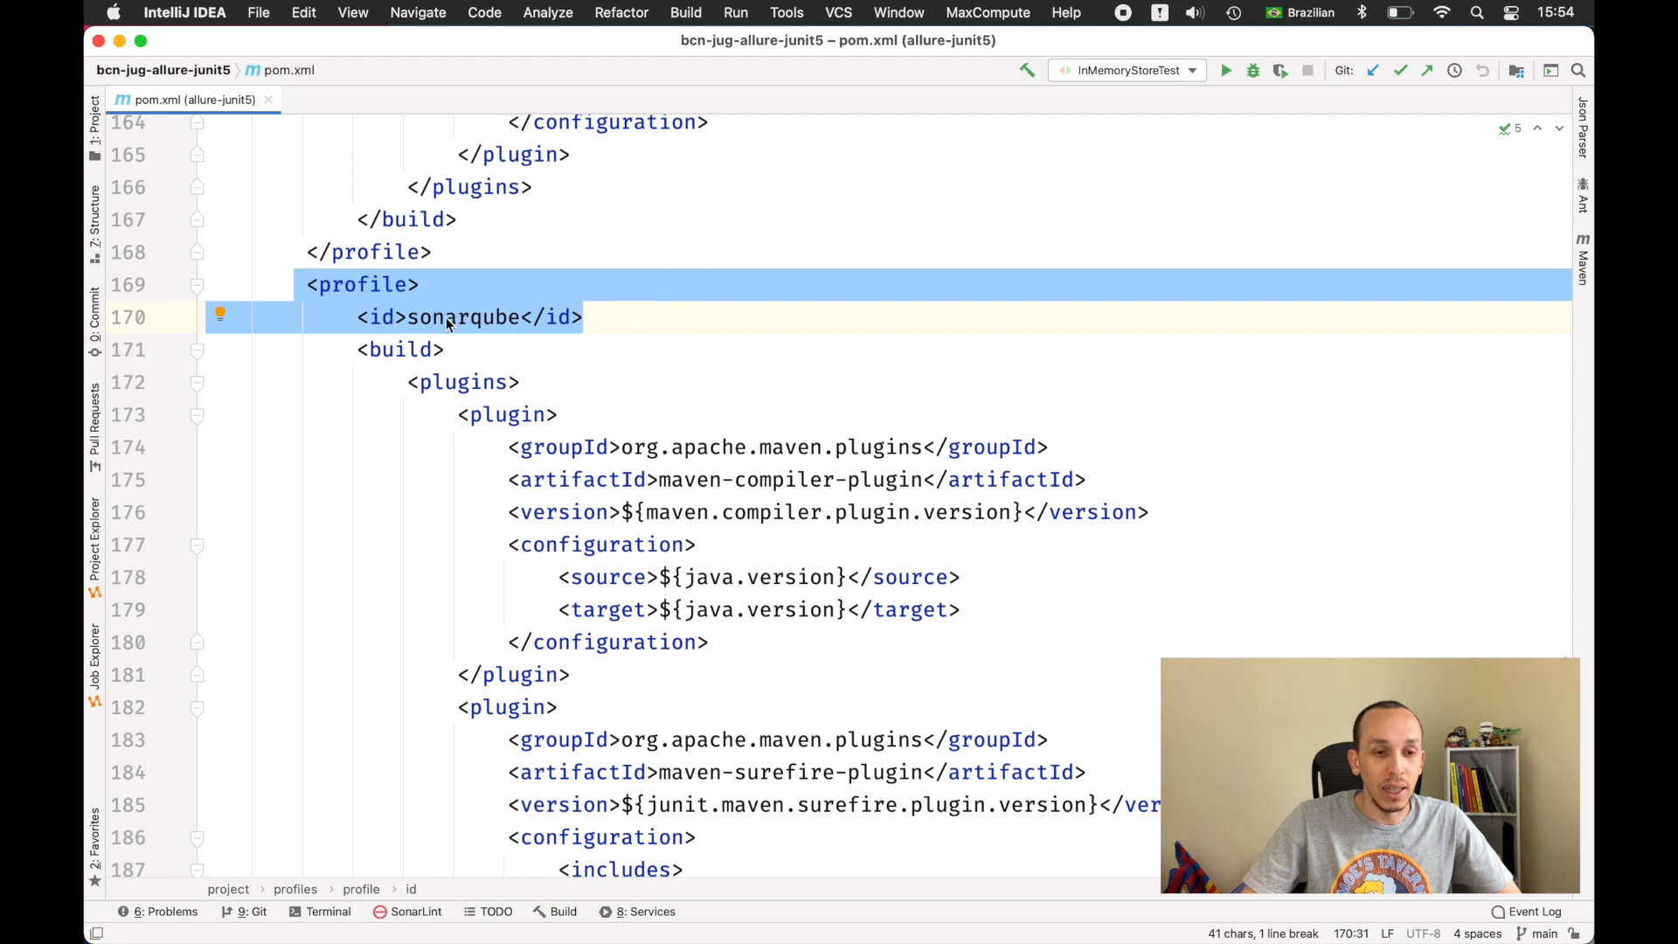
{"action": "scroll", "scroll_direction": "down", "scroll_amount": 3}
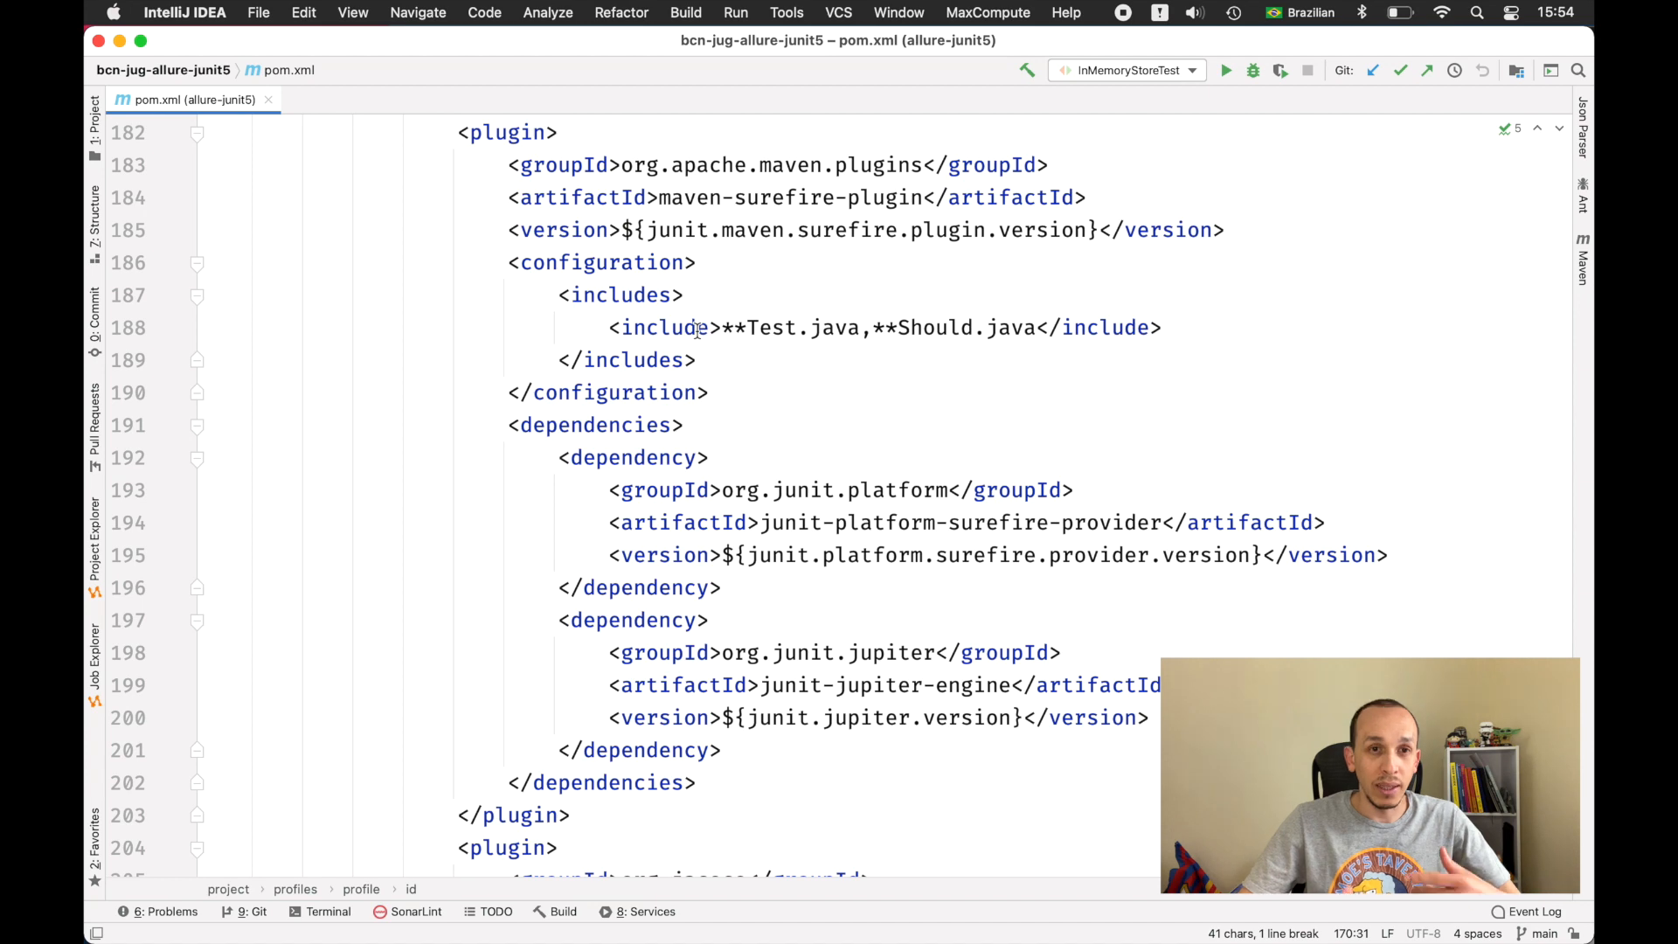
{"action": "scroll", "scroll_direction": "down", "scroll_amount": 3}
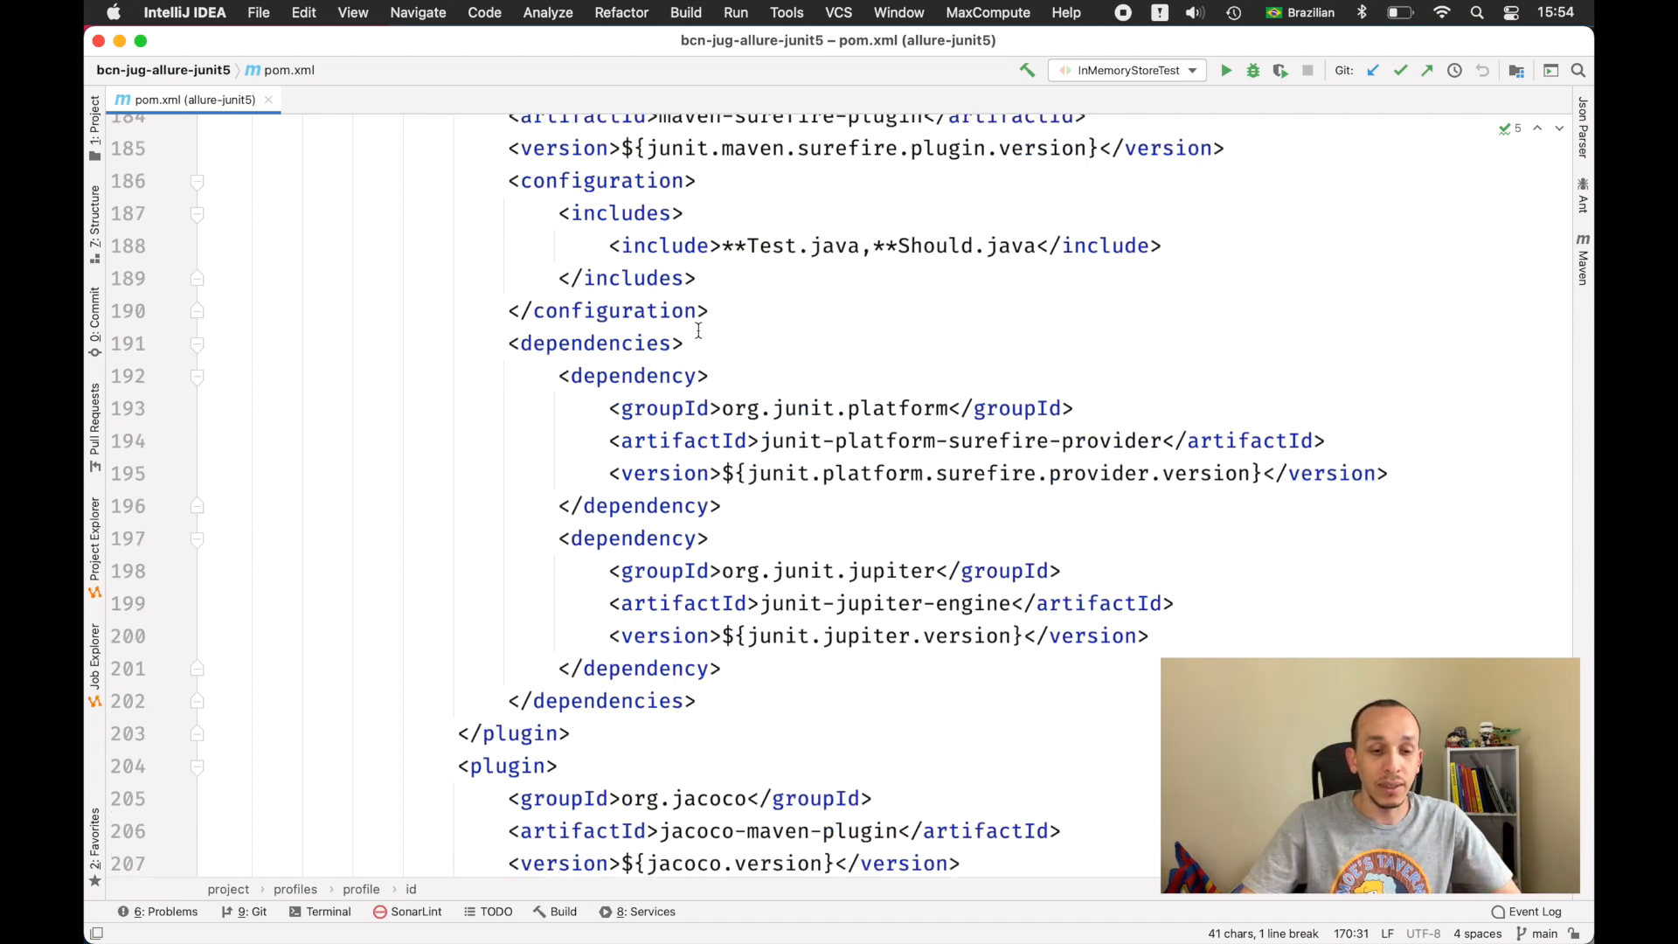
{"action": "scroll", "scroll_direction": "down", "scroll_amount": 3}
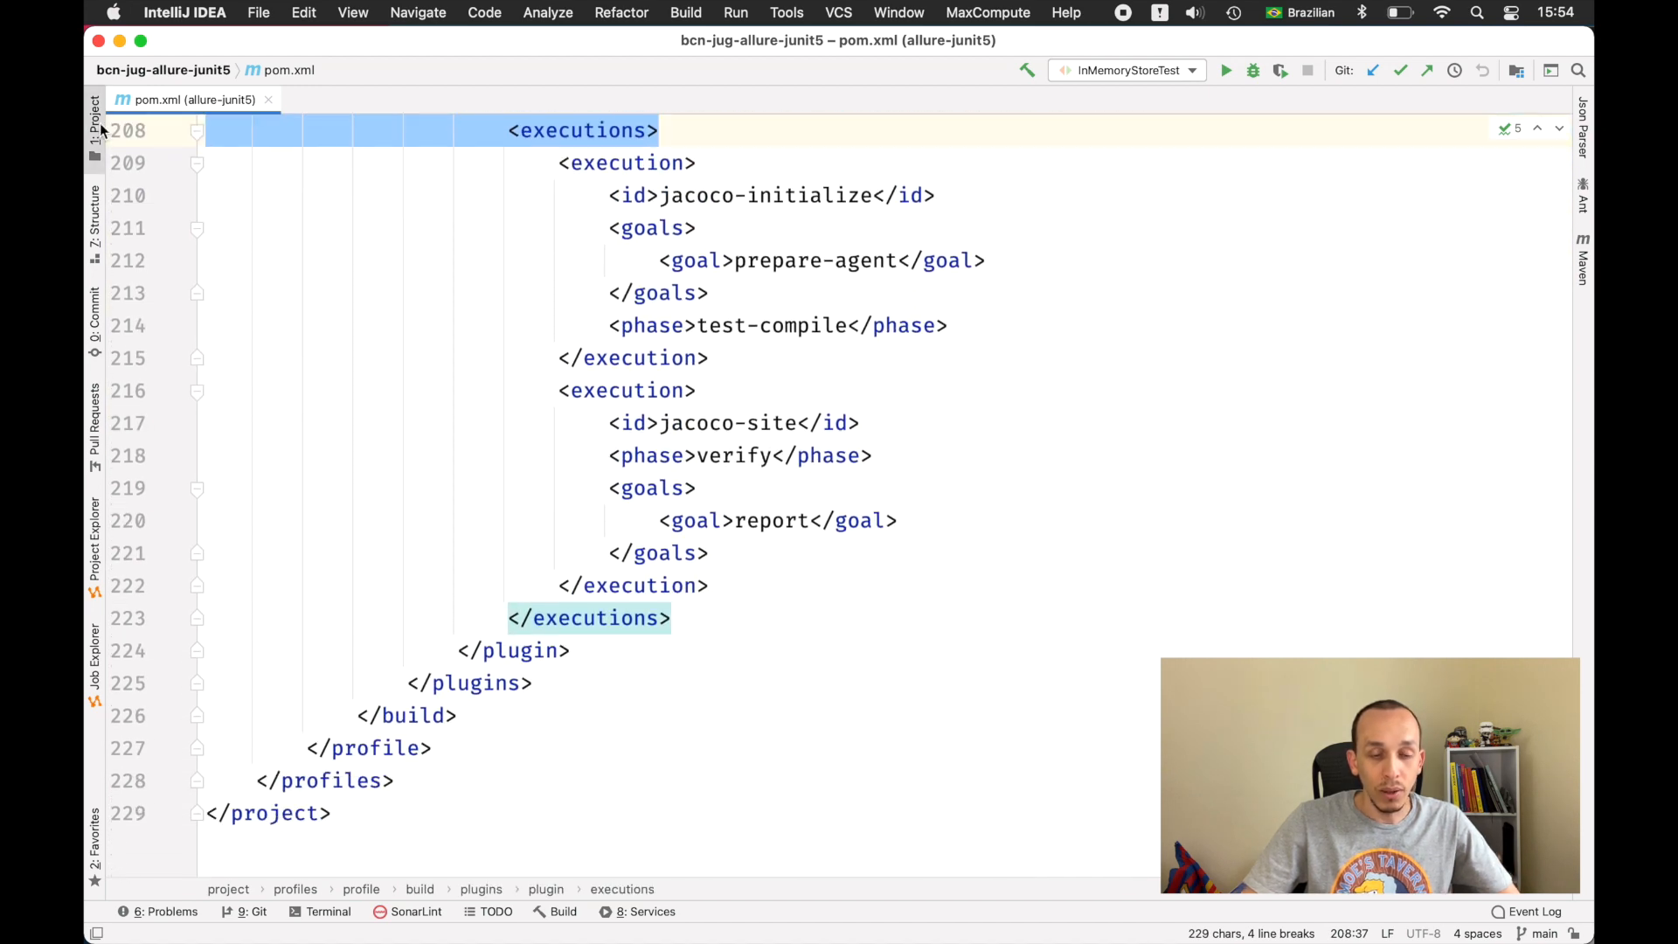
Step: Show the project tree with target holding allure-results, surefire-reports and the snapshot jar
{"action": "left_click", "coordinate": [94, 111]}
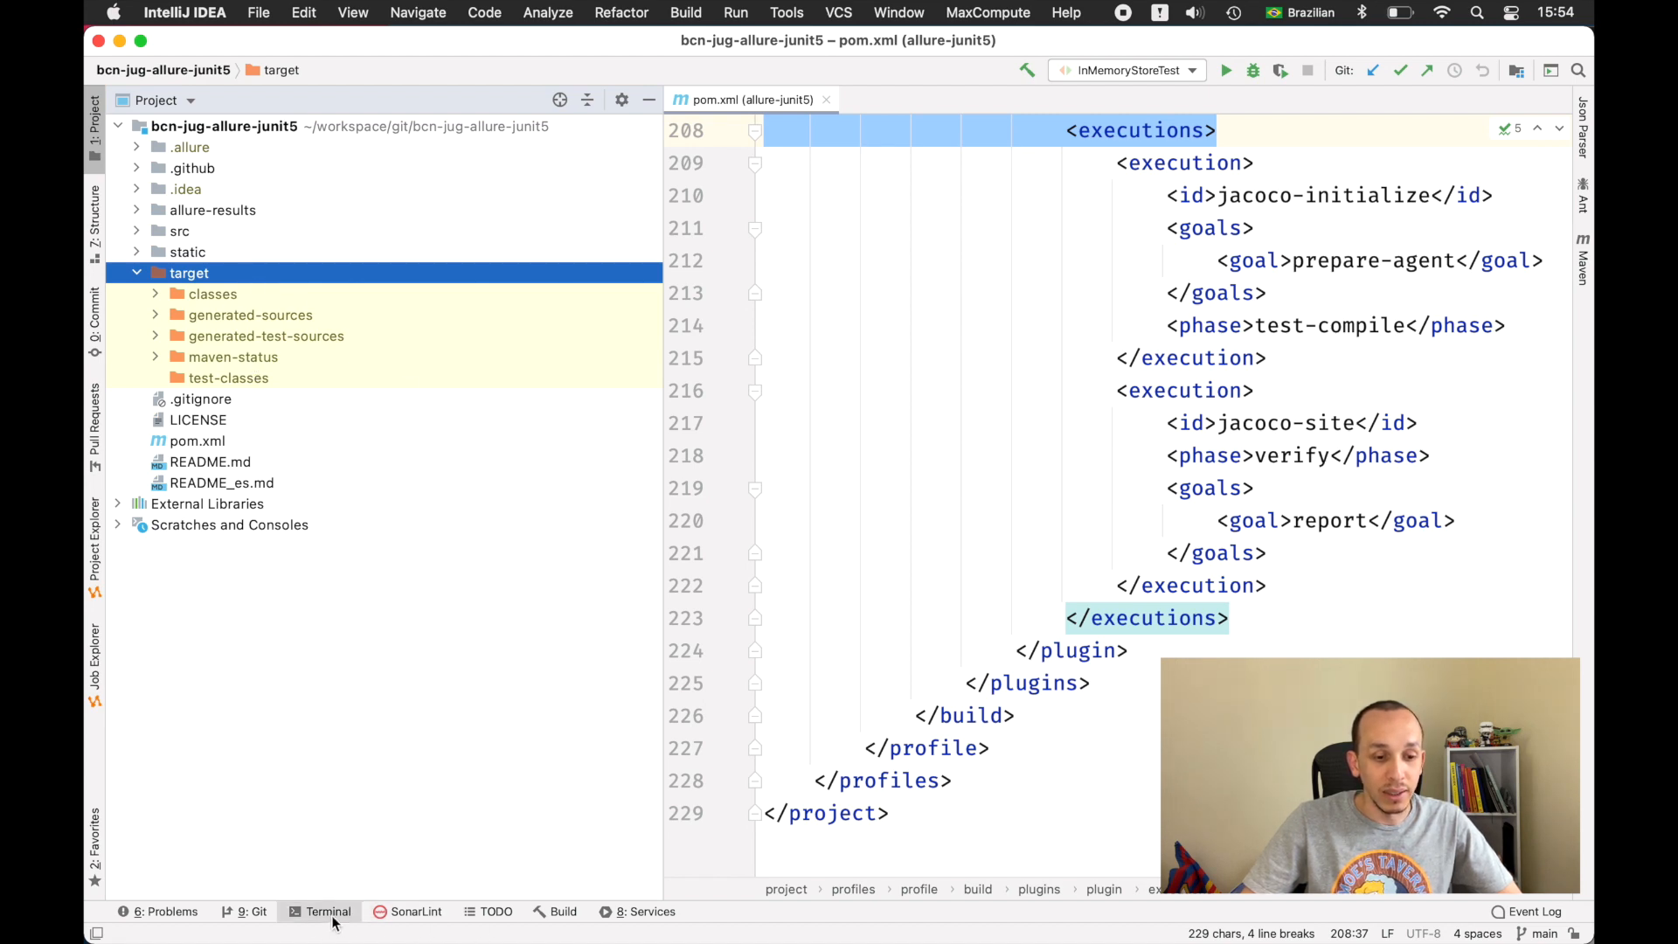
{"action": "left_click", "coordinate": [327, 911]}
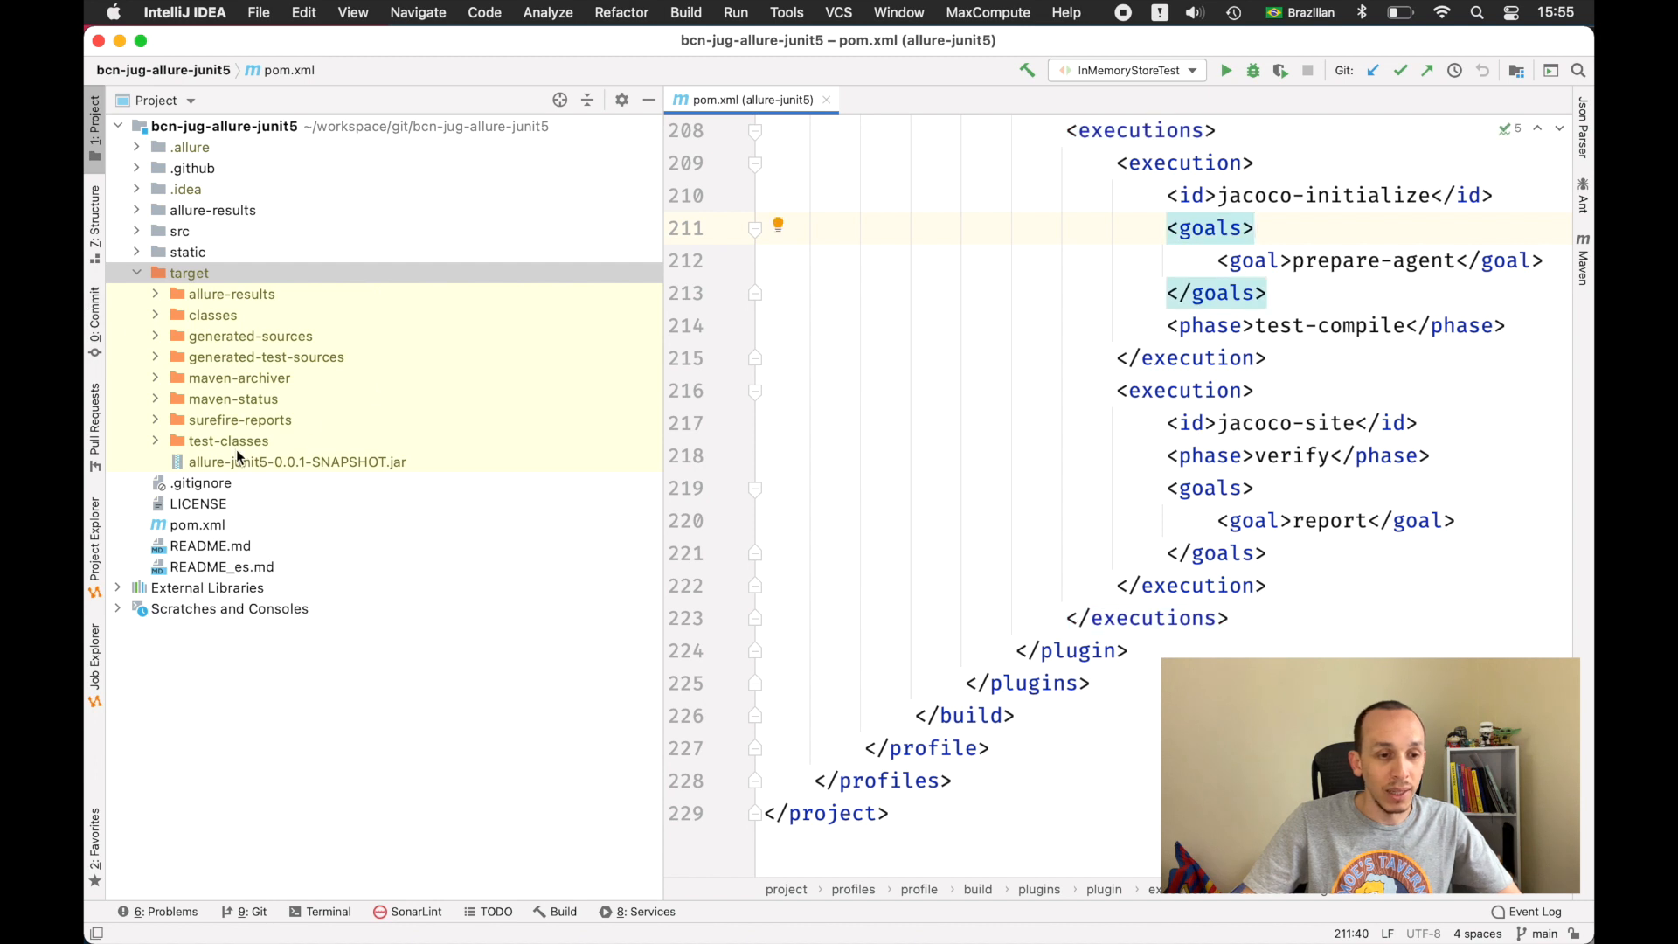
{"action": "mouse_move", "coordinate": [238, 378]}
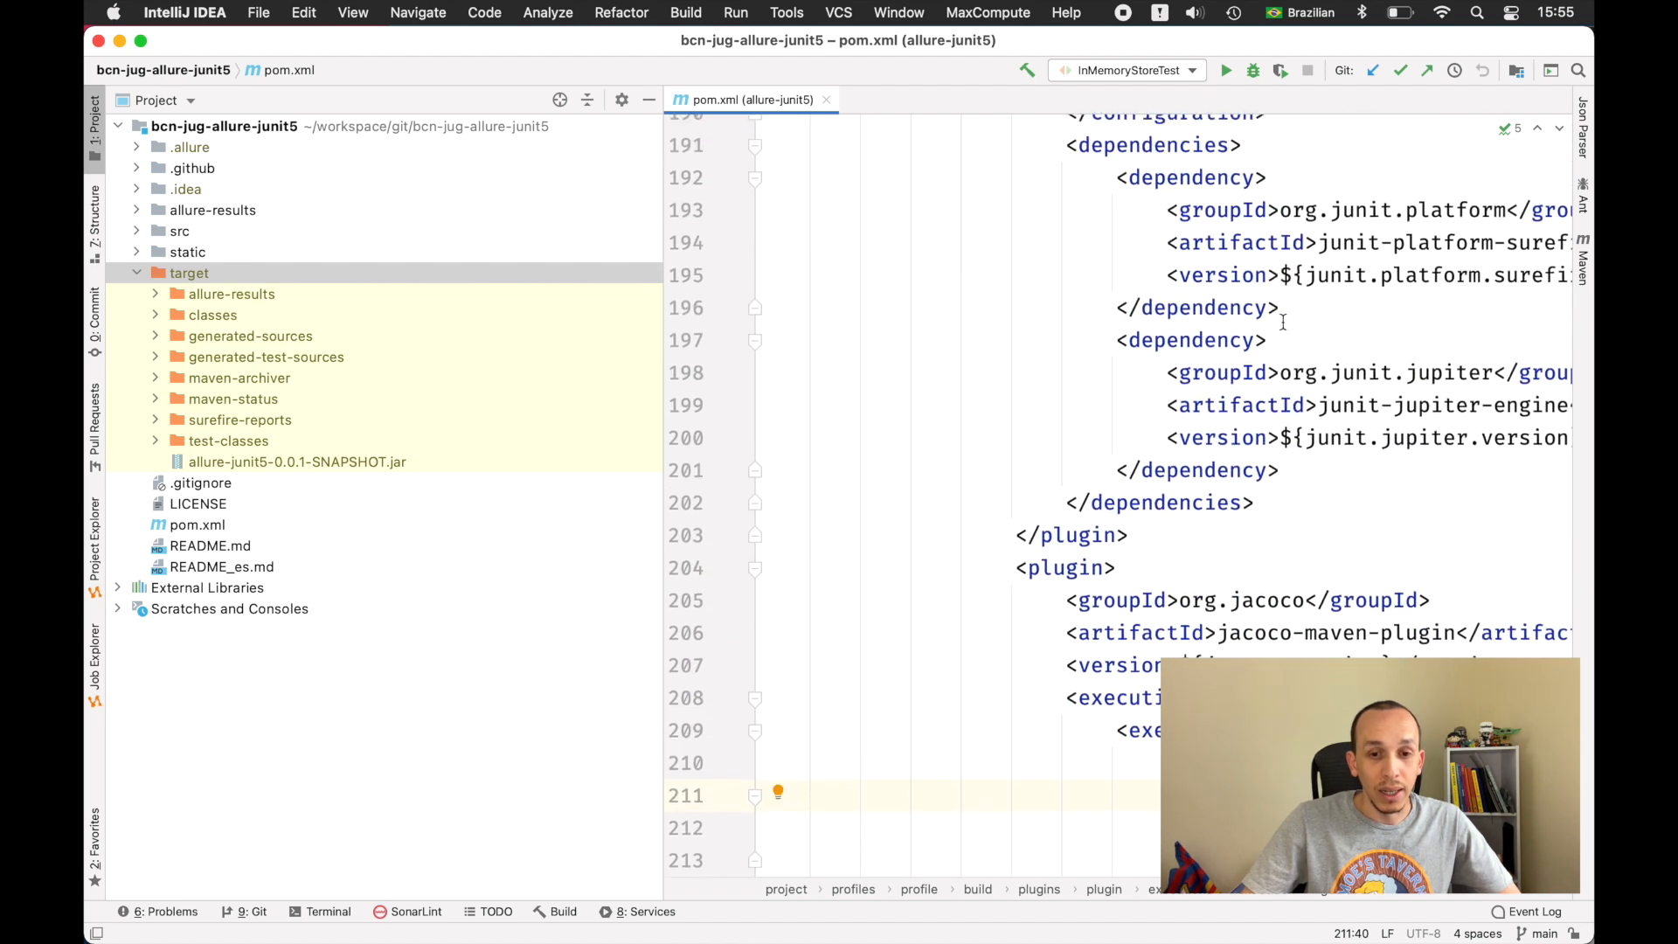
Step: Run mvn -PsonarQube clean verify, taking the sonarqube profile id from pom.xml
{"action": "left_click", "coordinate": [327, 910]}
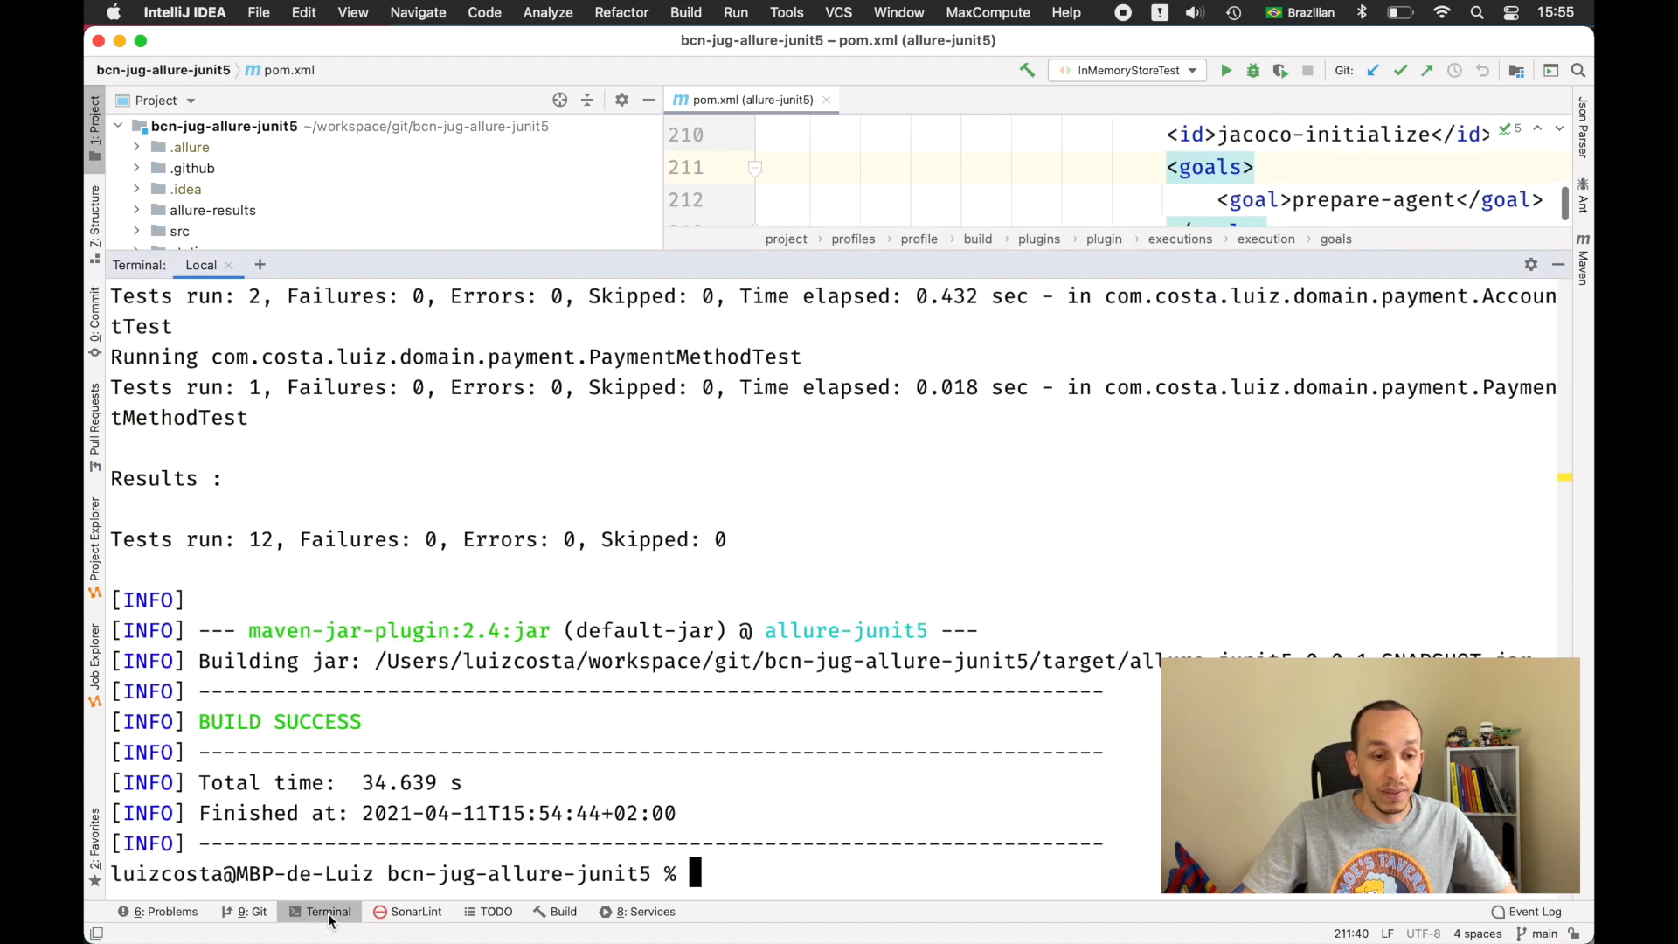
{"action": "type", "text": "mvn clean verify"}
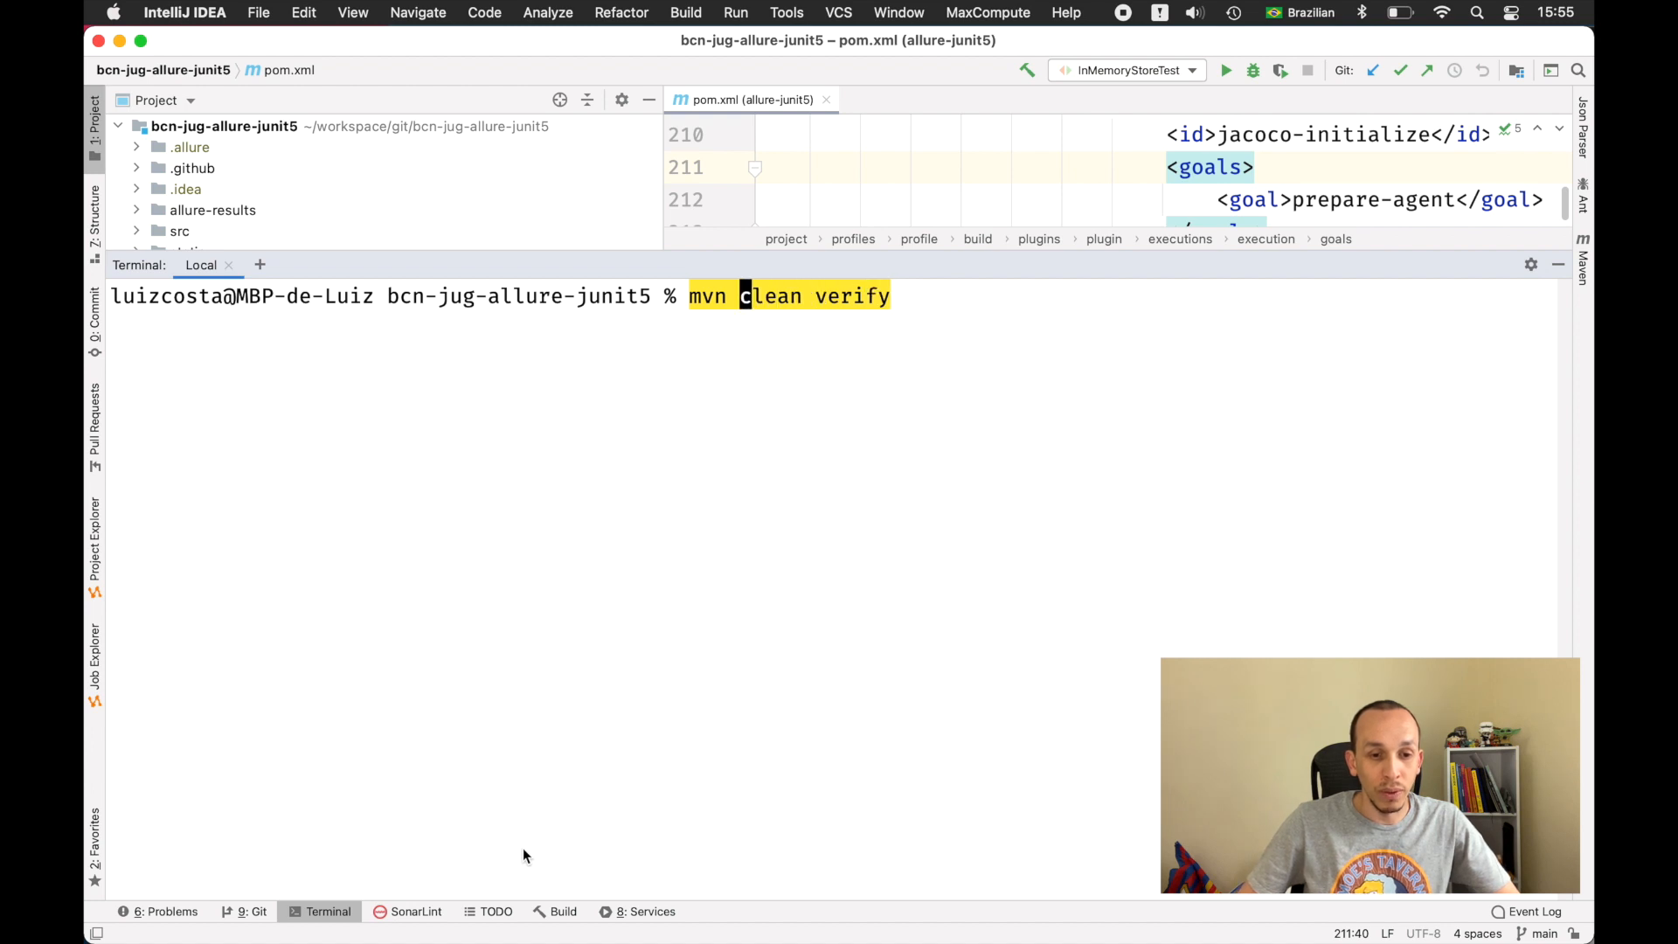
{"action": "type", "text": "-"}
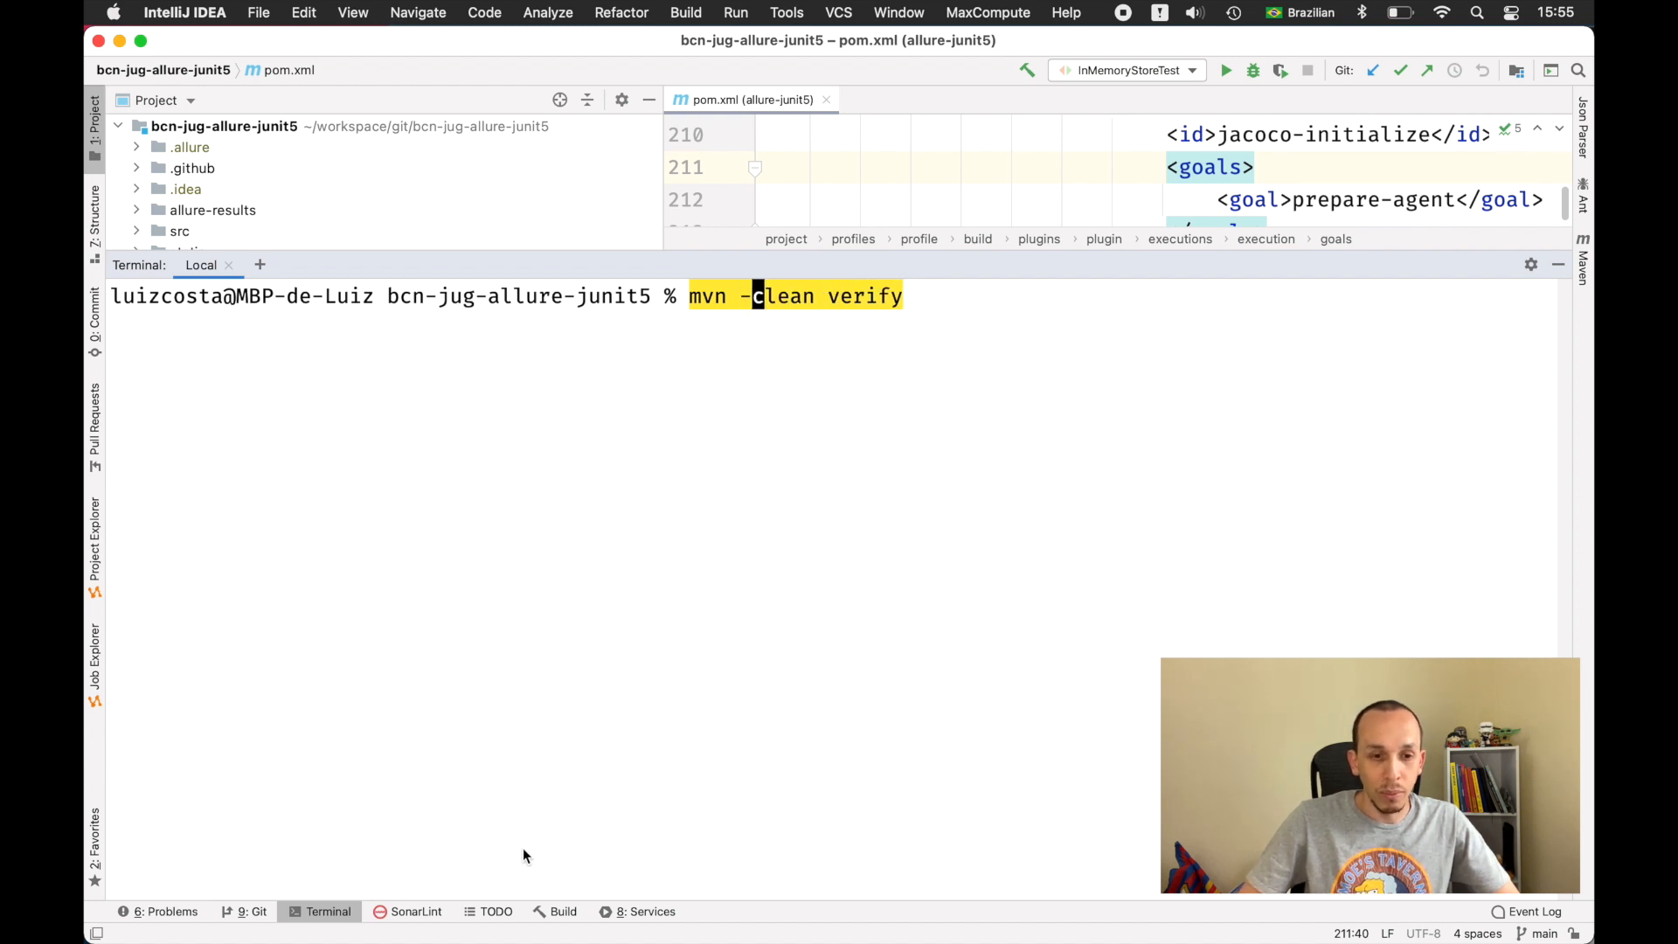
{"action": "type", "text": "P"}
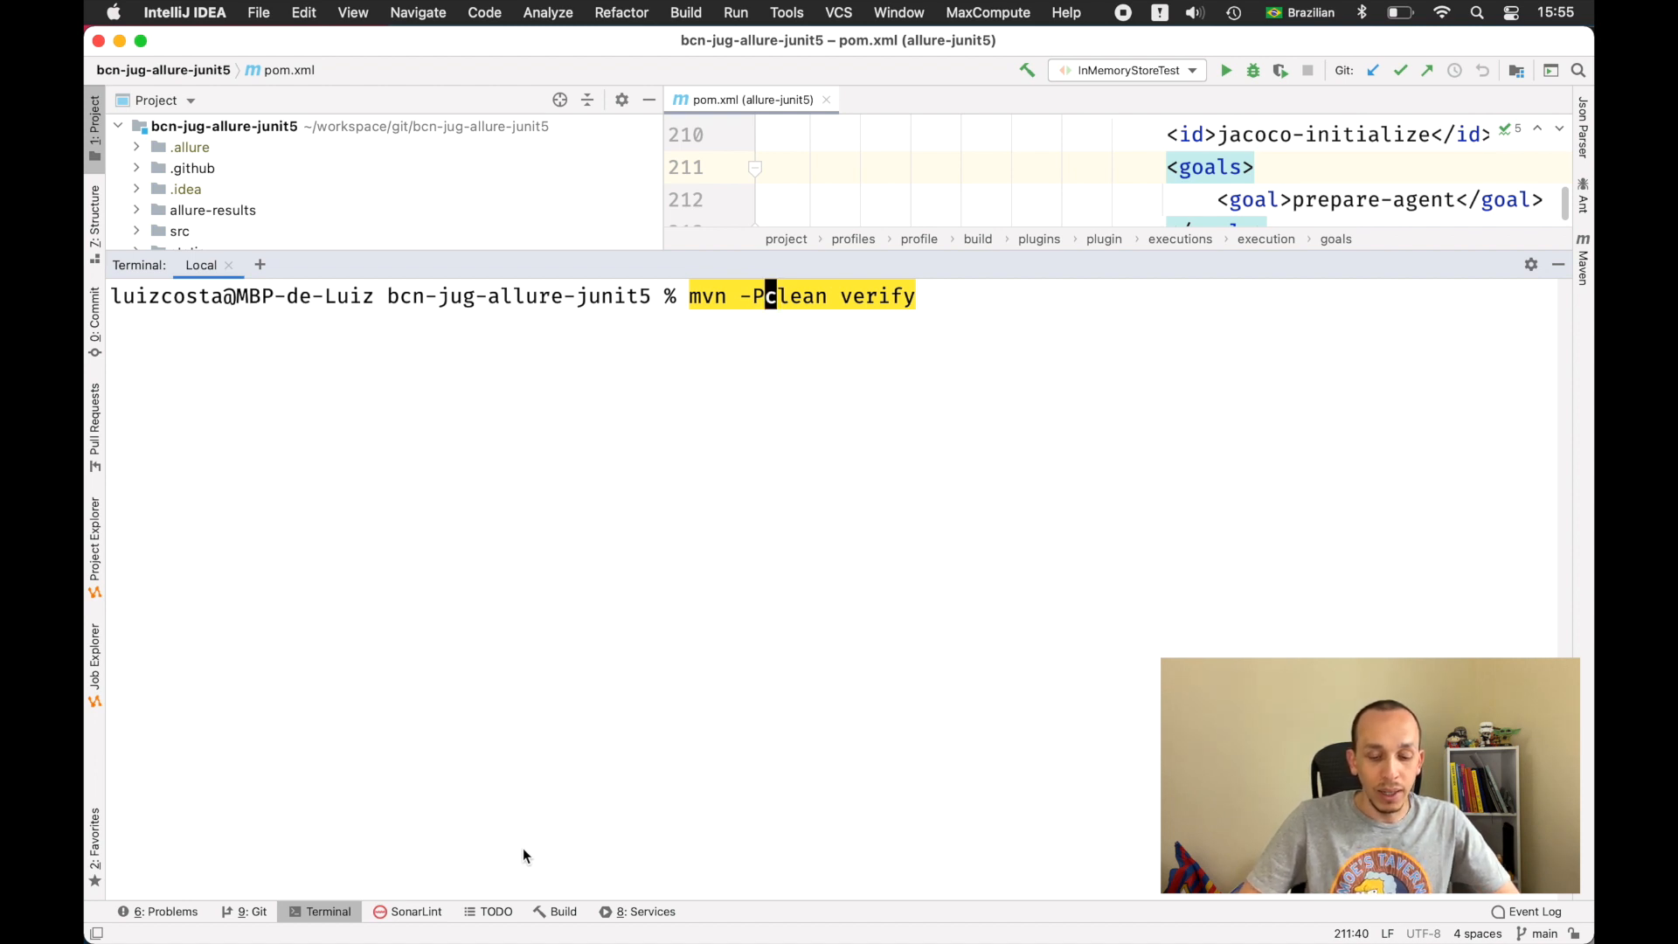
{"action": "type", "text": "sonarQu"}
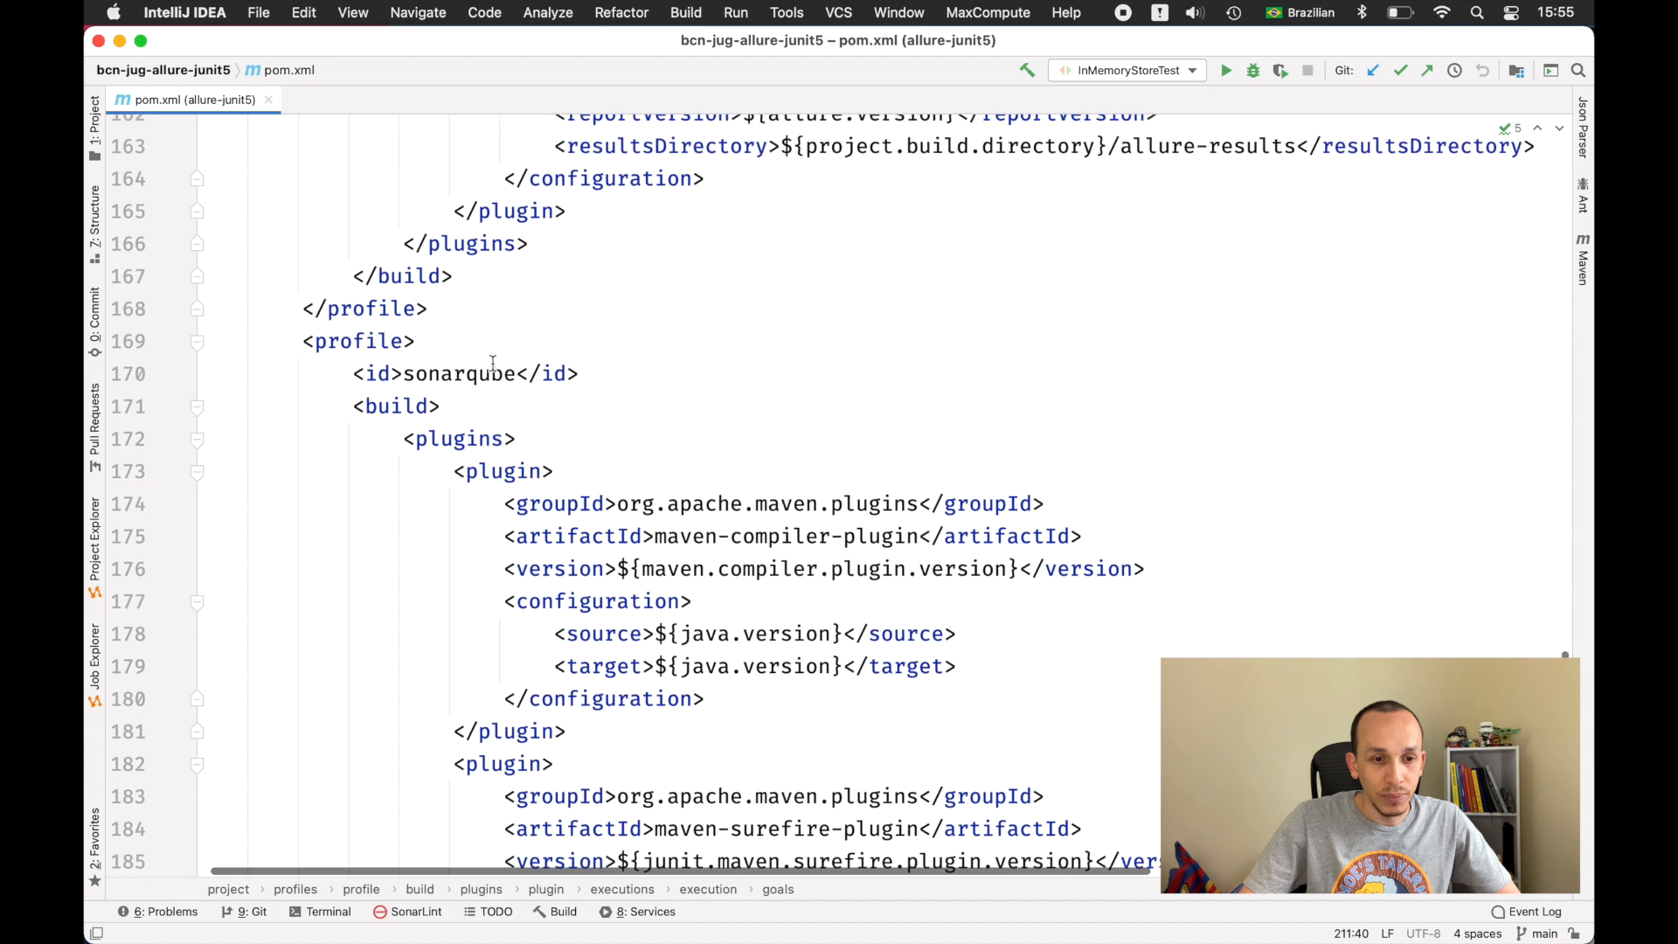
{"action": "double_click", "coordinate": [459, 374]}
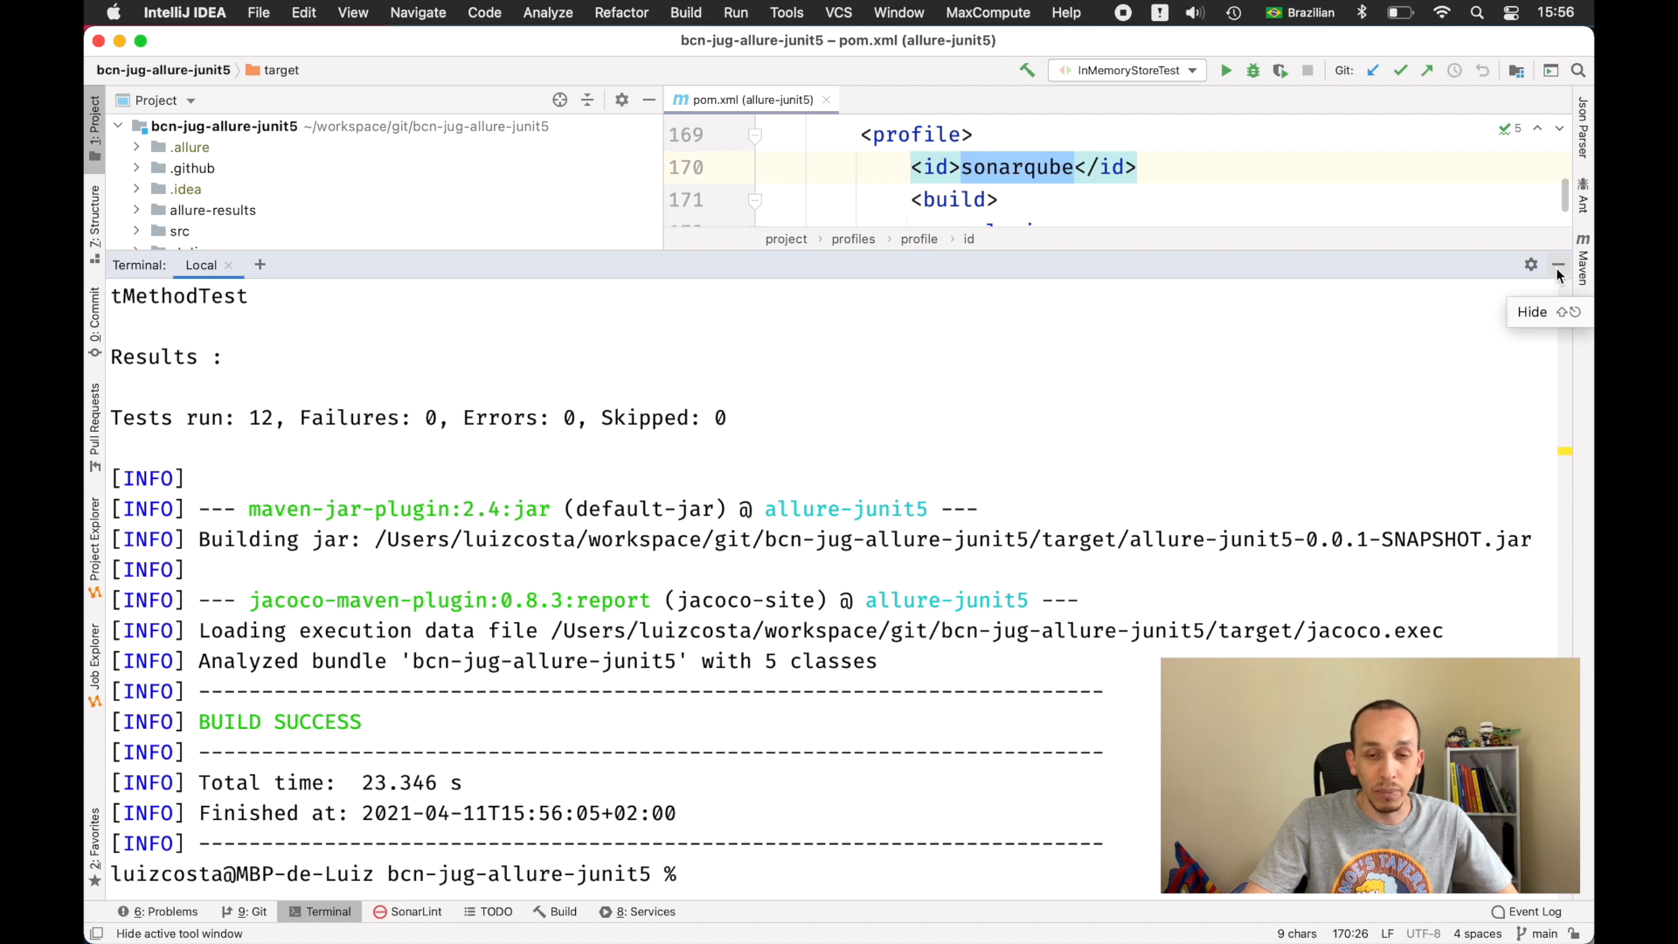
Step: Inspect the target folder's jacoco.exec and expand site/jacoco to see the coverage report
{"action": "left_click", "coordinate": [1557, 264]}
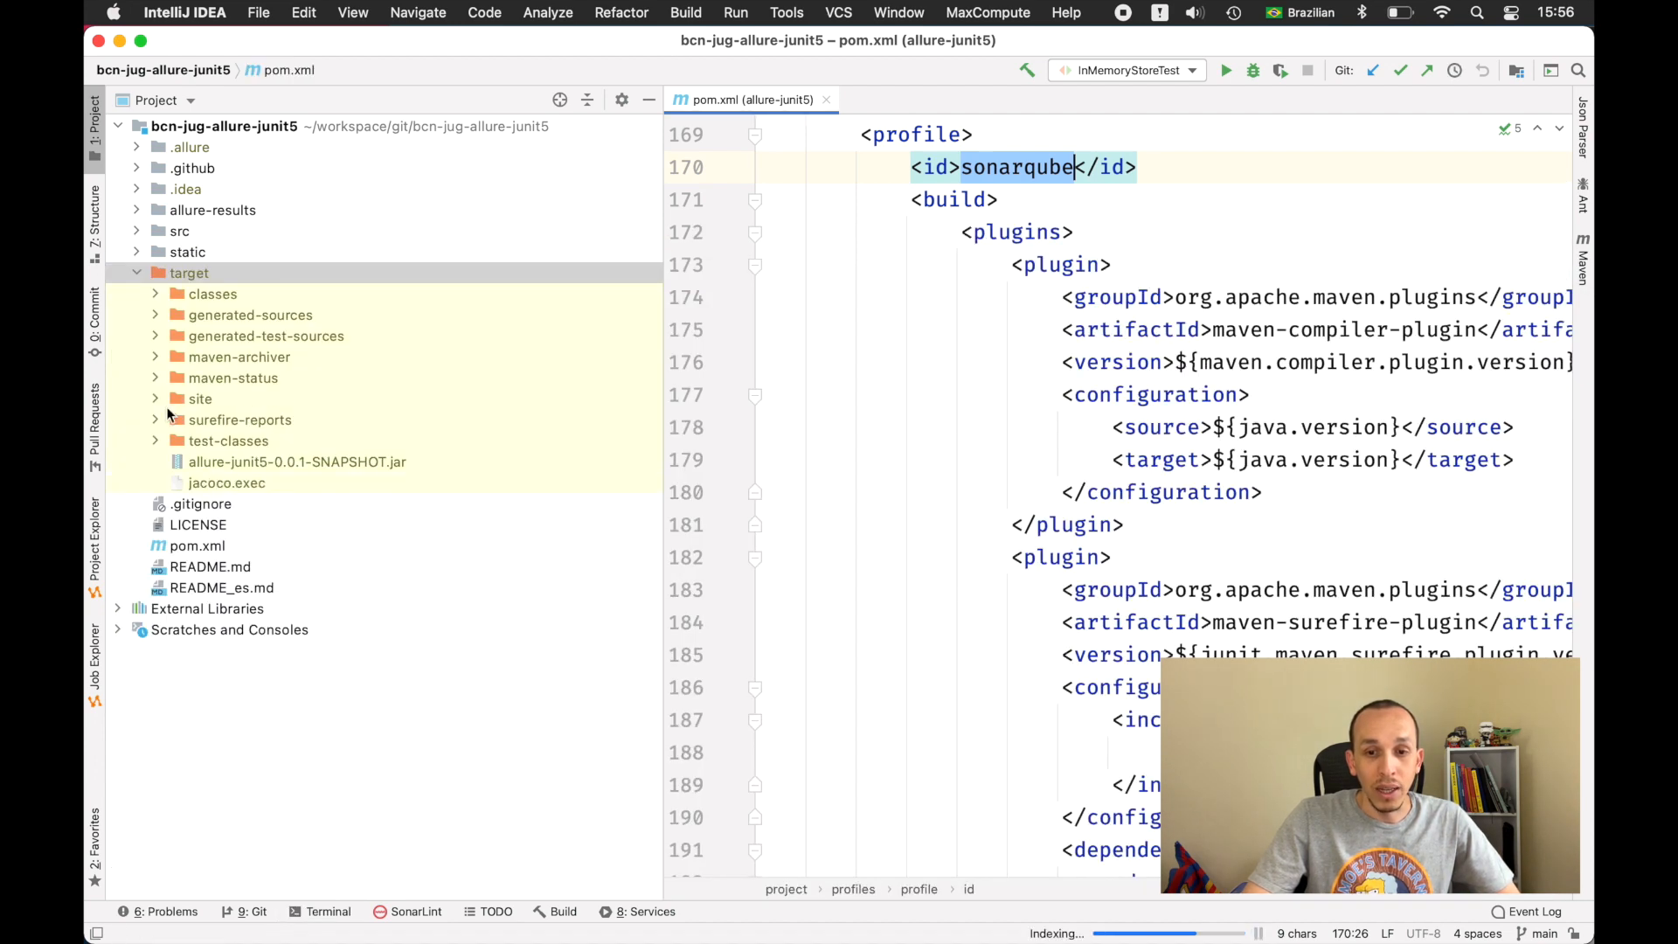
{"action": "left_click", "coordinate": [225, 482]}
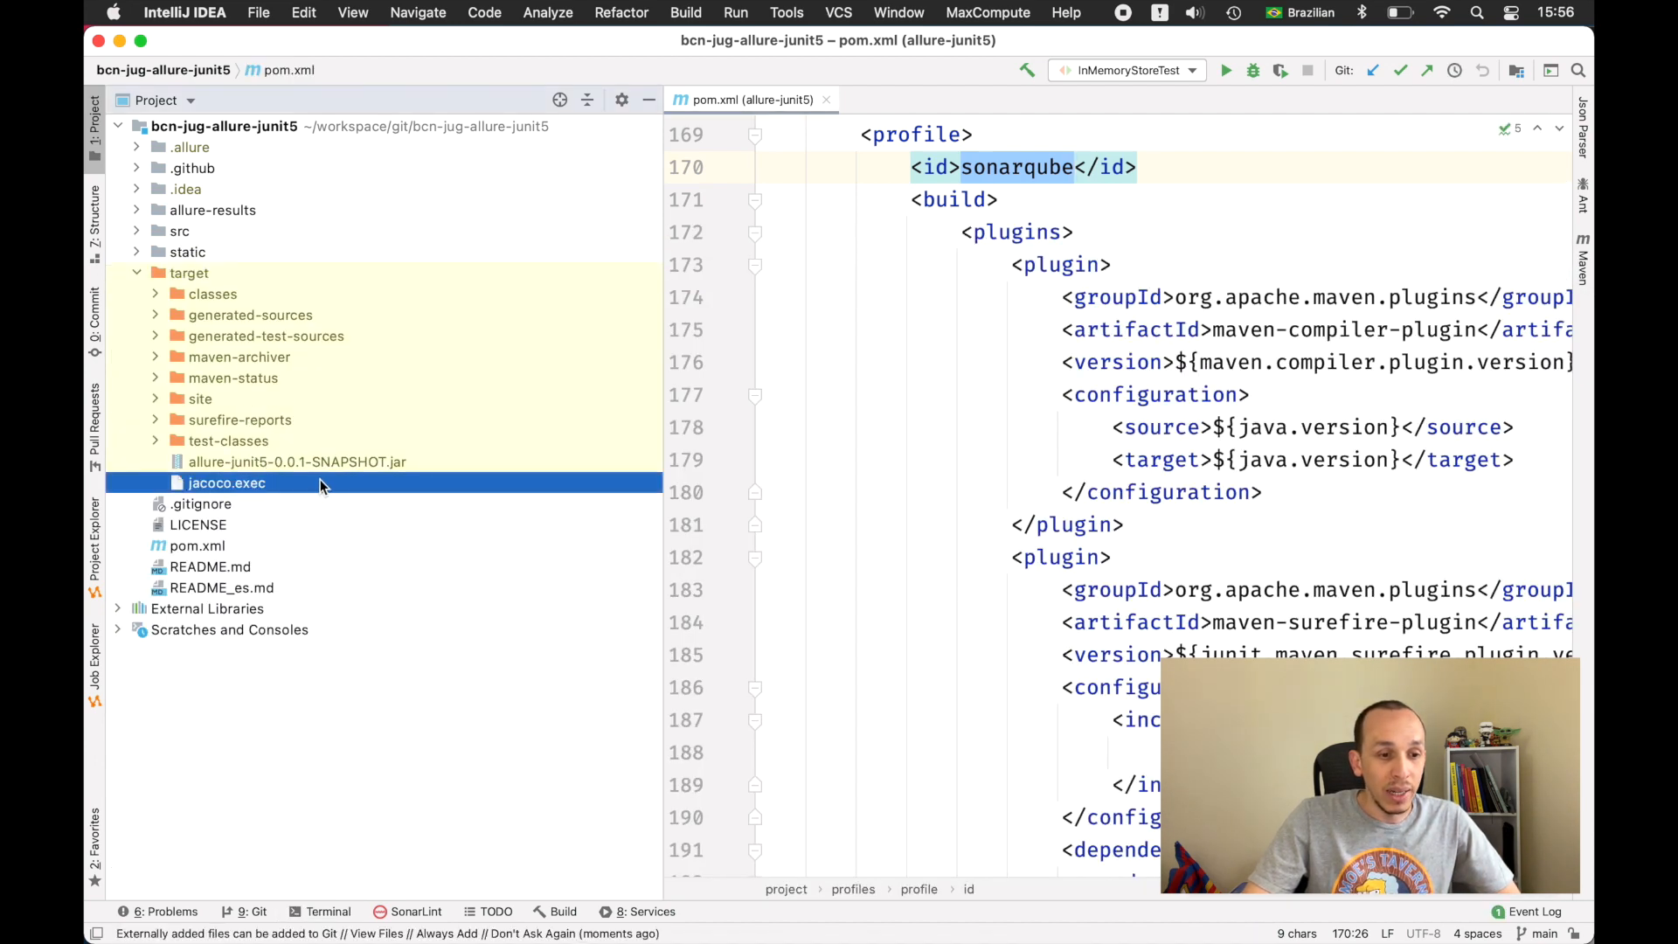
{"action": "left_click", "coordinate": [226, 483]}
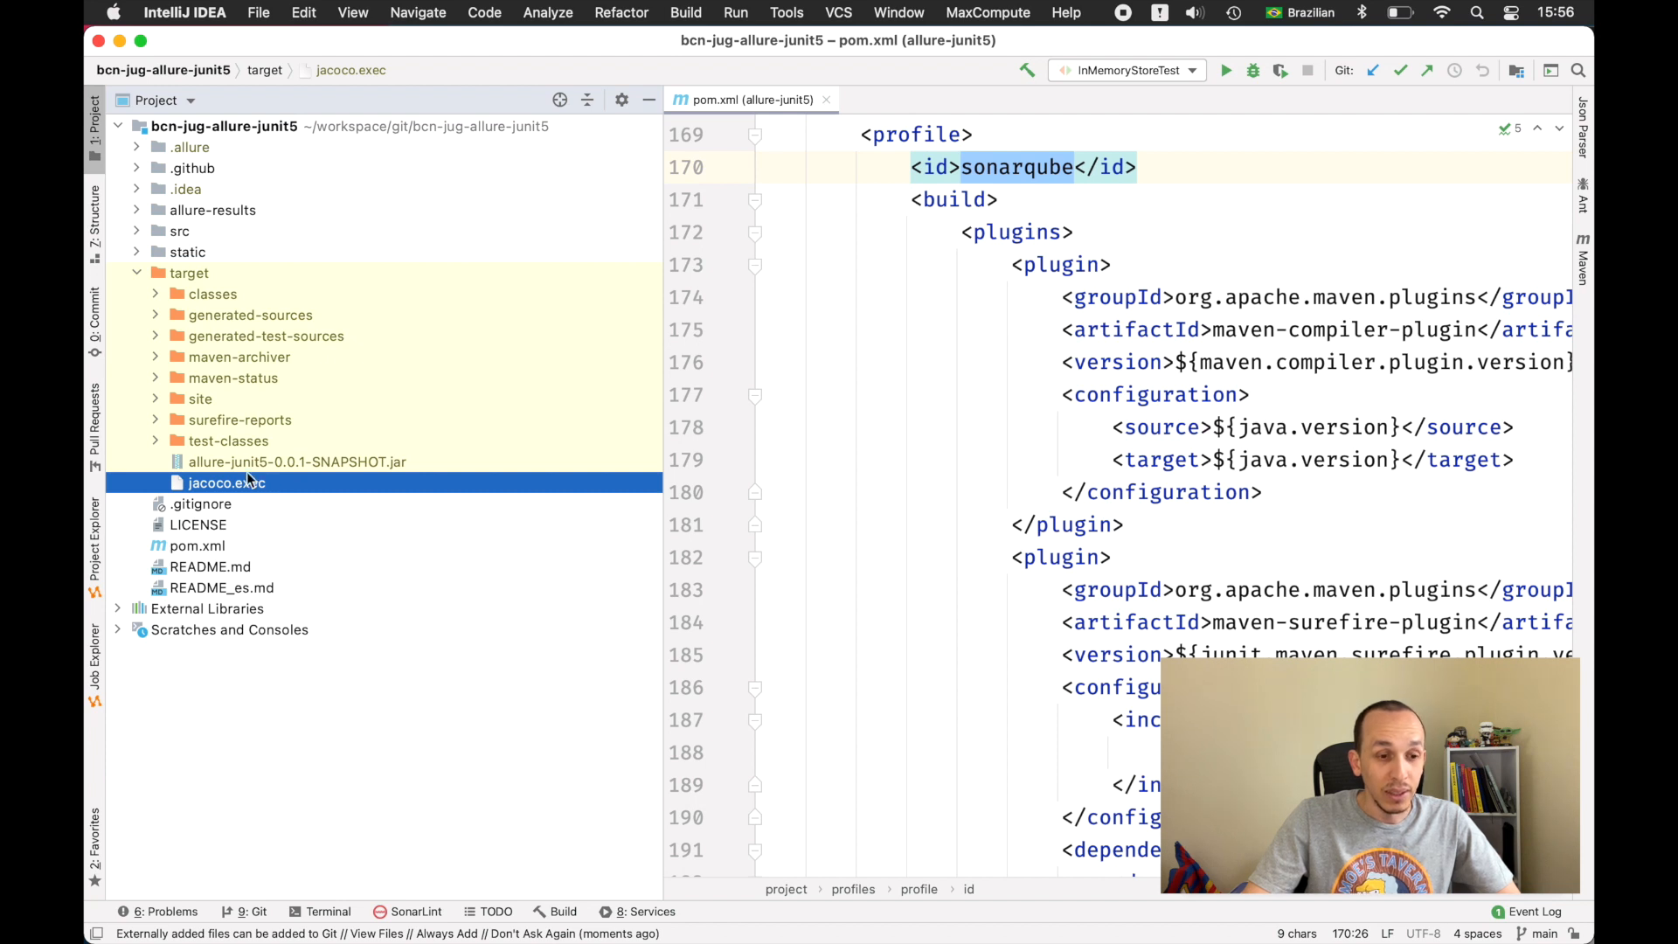
{"action": "left_click", "coordinate": [156, 399]}
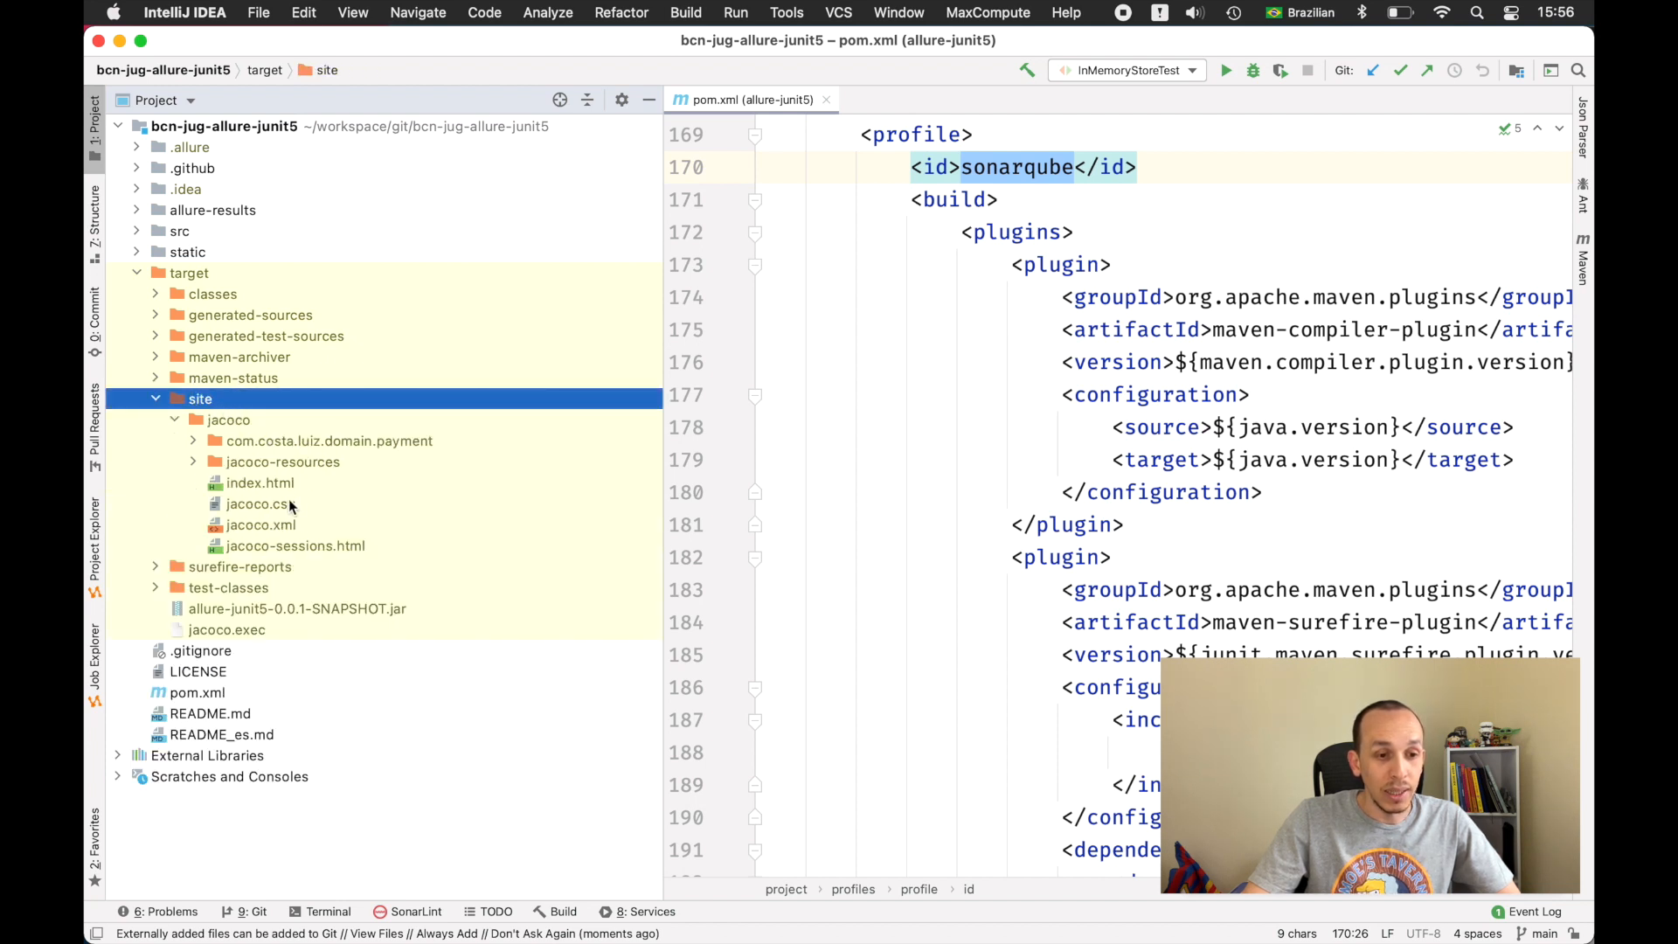
Step: Check actions for the jacoco index.html, then close pom.xml leaving no file open
{"action": "right_click", "coordinate": [261, 483]}
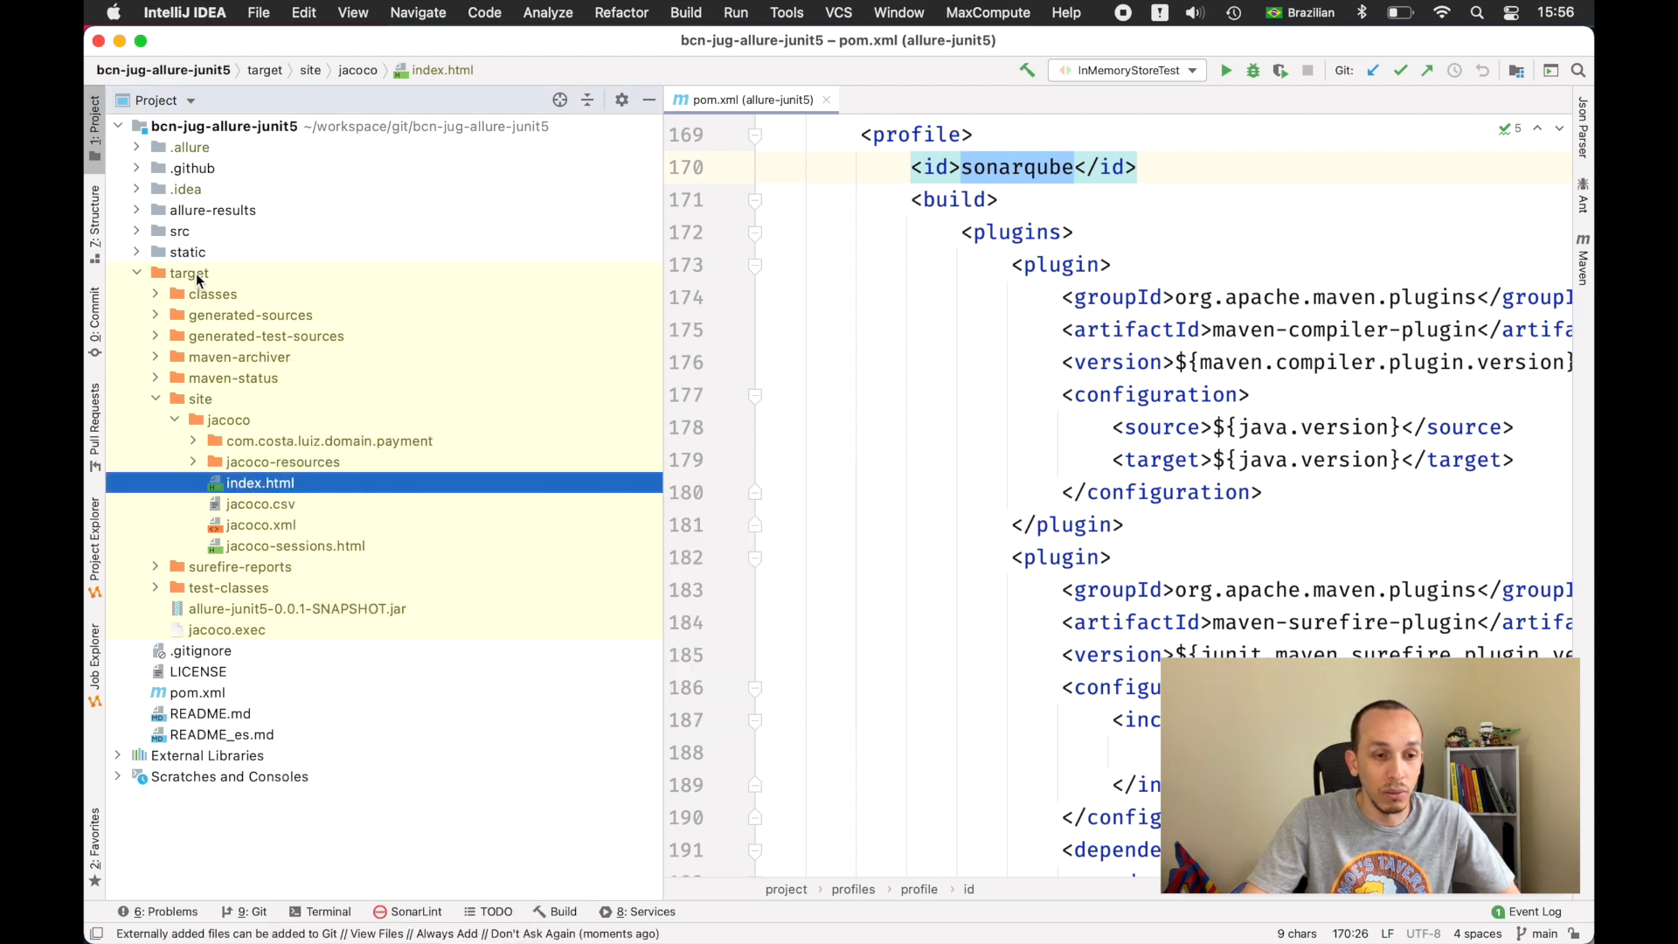
{"action": "left_click", "coordinate": [136, 273]}
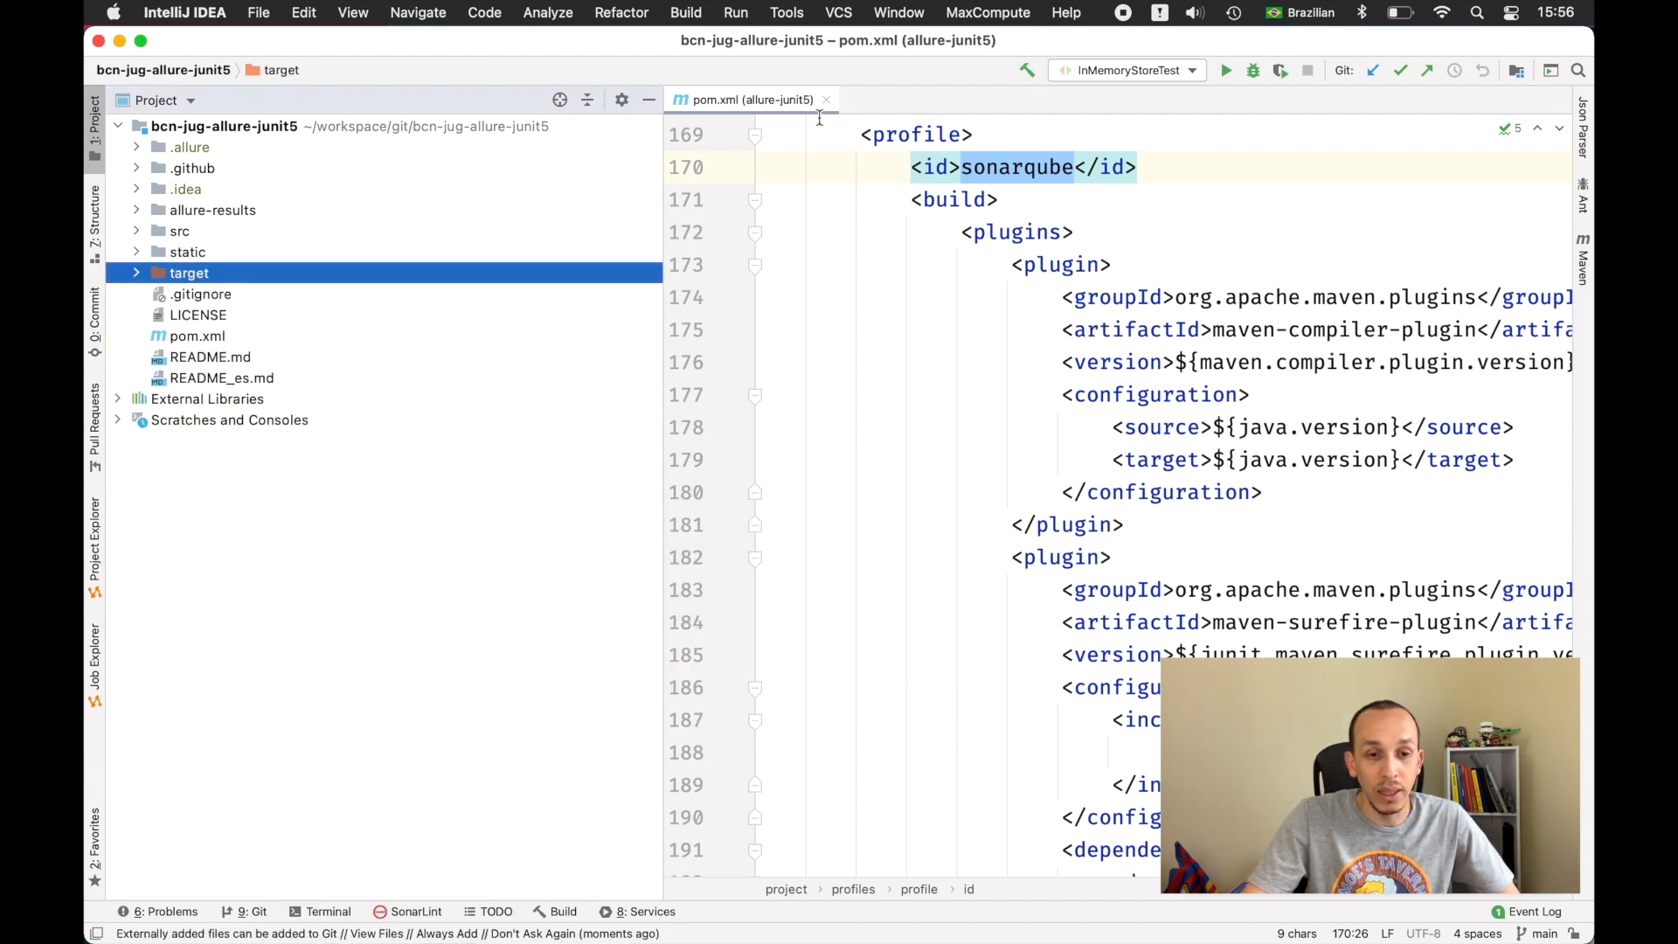
{"action": "left_click", "coordinate": [825, 98]}
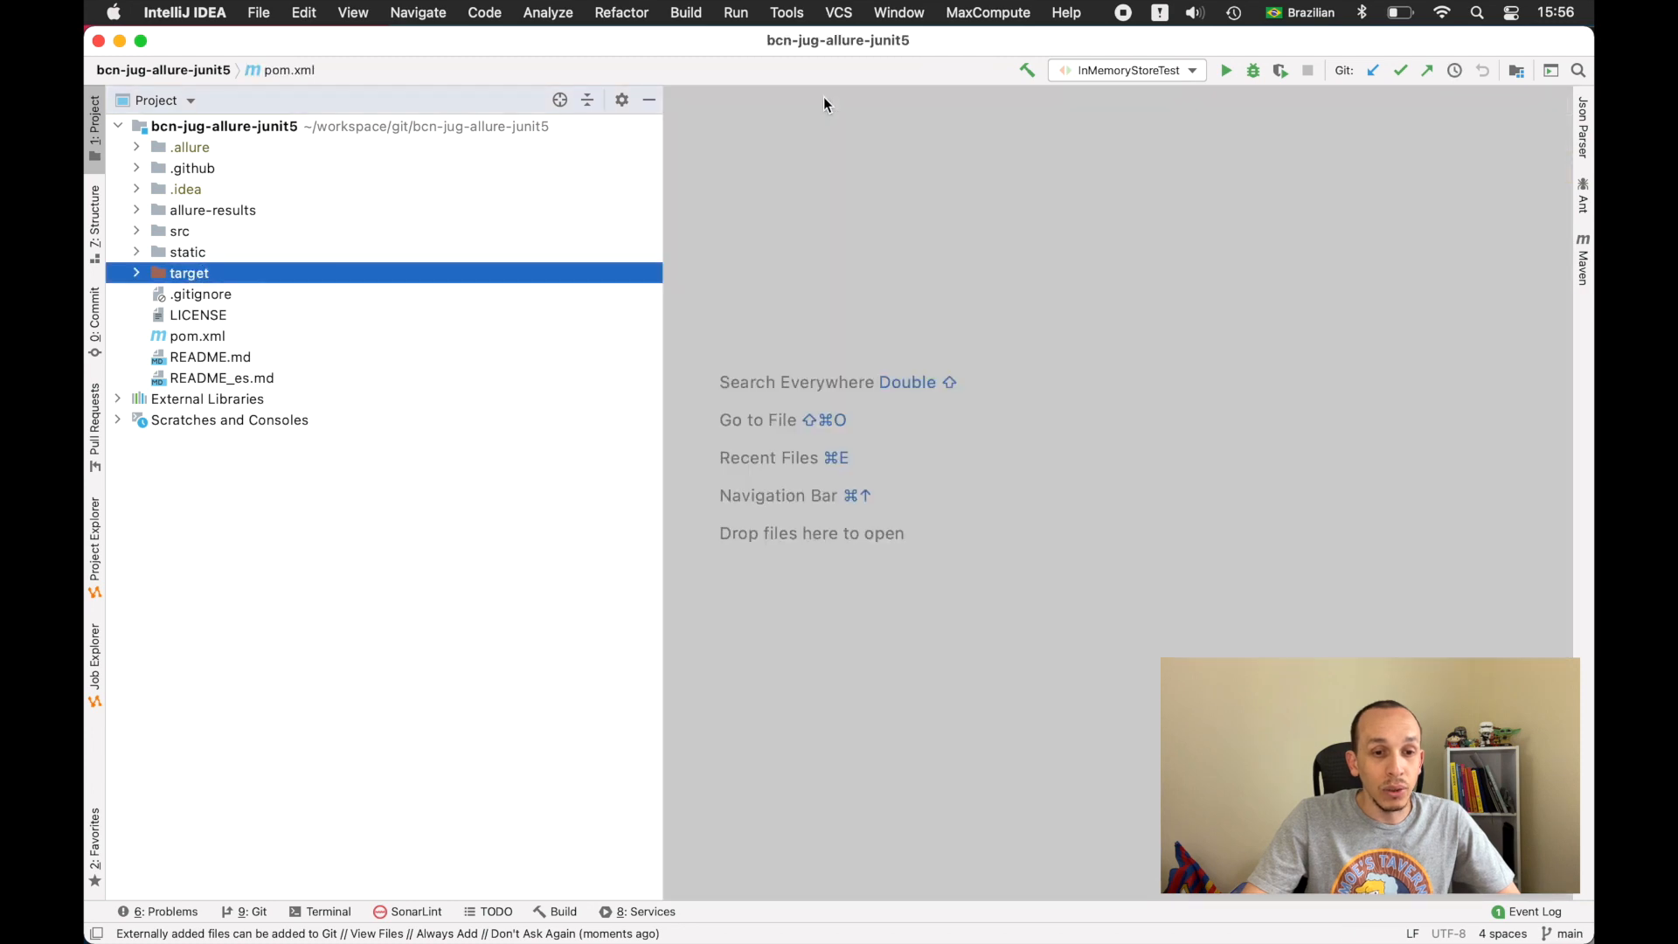
Step: Open .github/workflows/bcn-jug-allure-junit5.yml and highlight 'mvn -Psonarqube verify' on line 56
{"action": "left_click", "coordinate": [137, 168]}
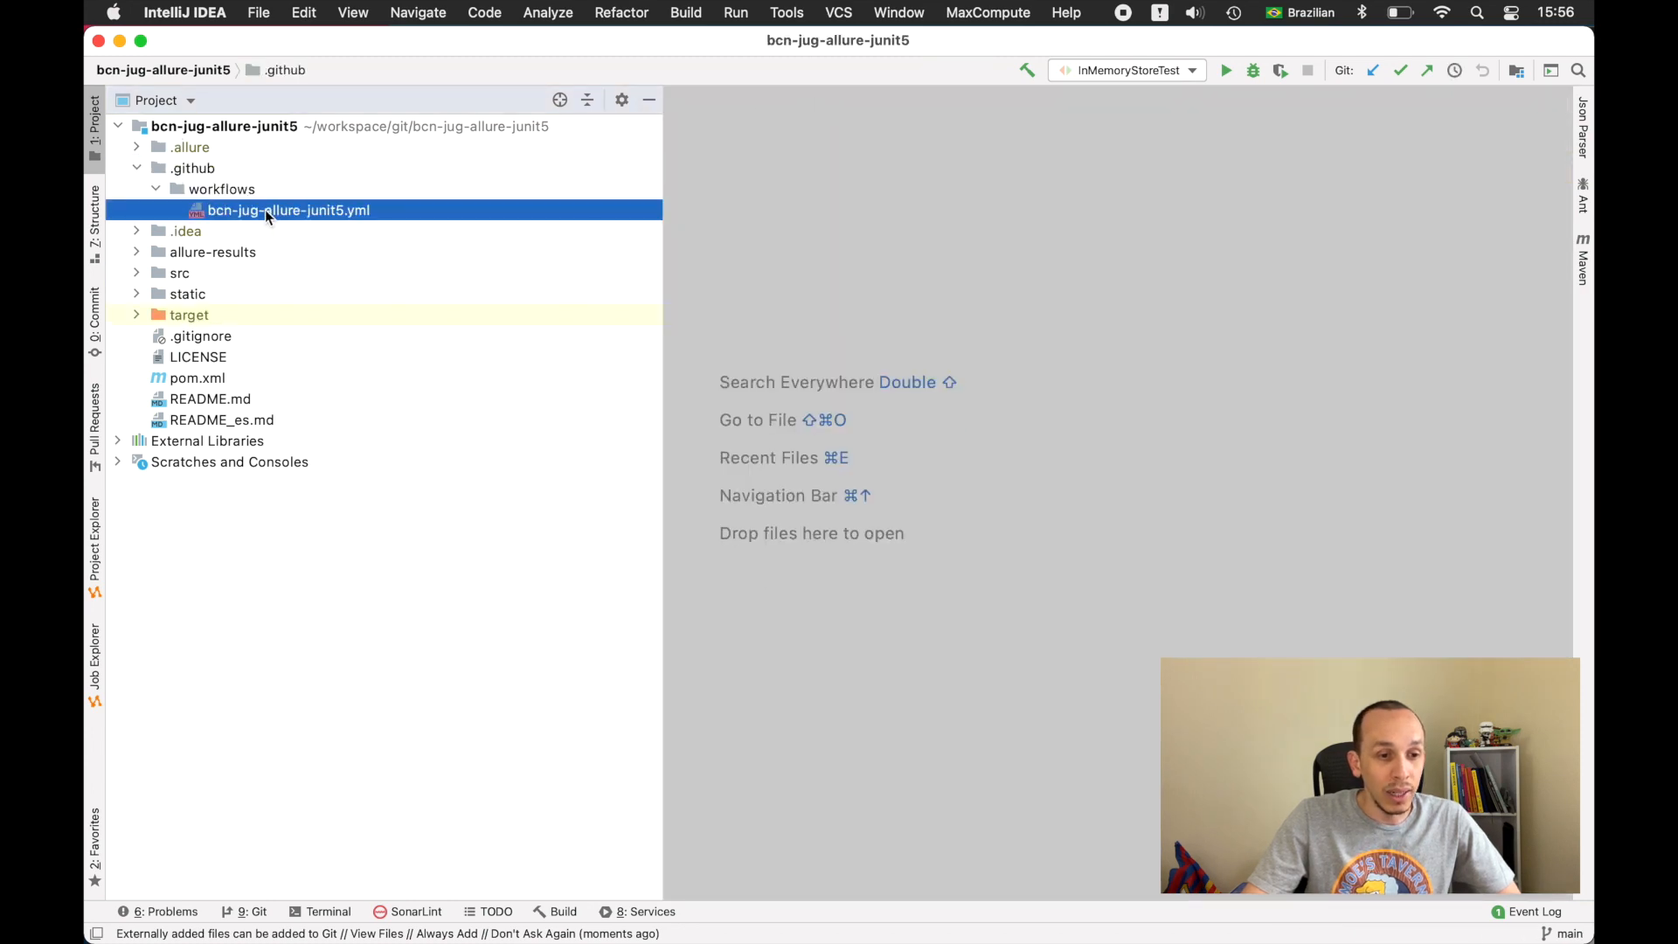
{"action": "double_click", "coordinate": [287, 210]}
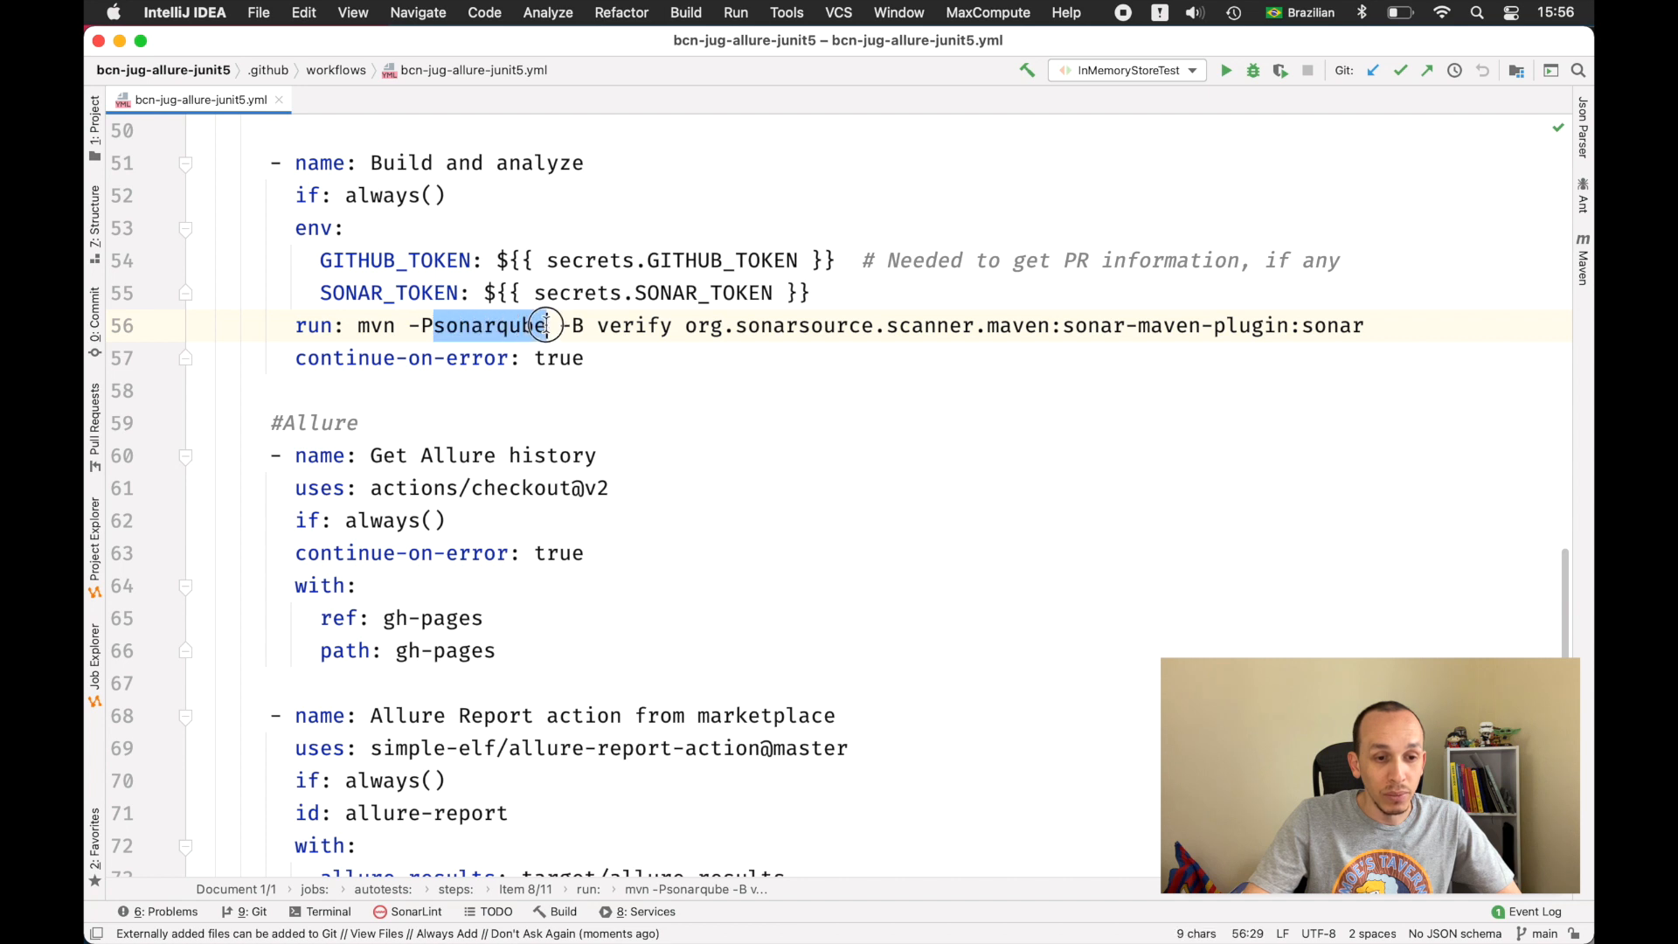
{"action": "double_click", "coordinate": [636, 325]}
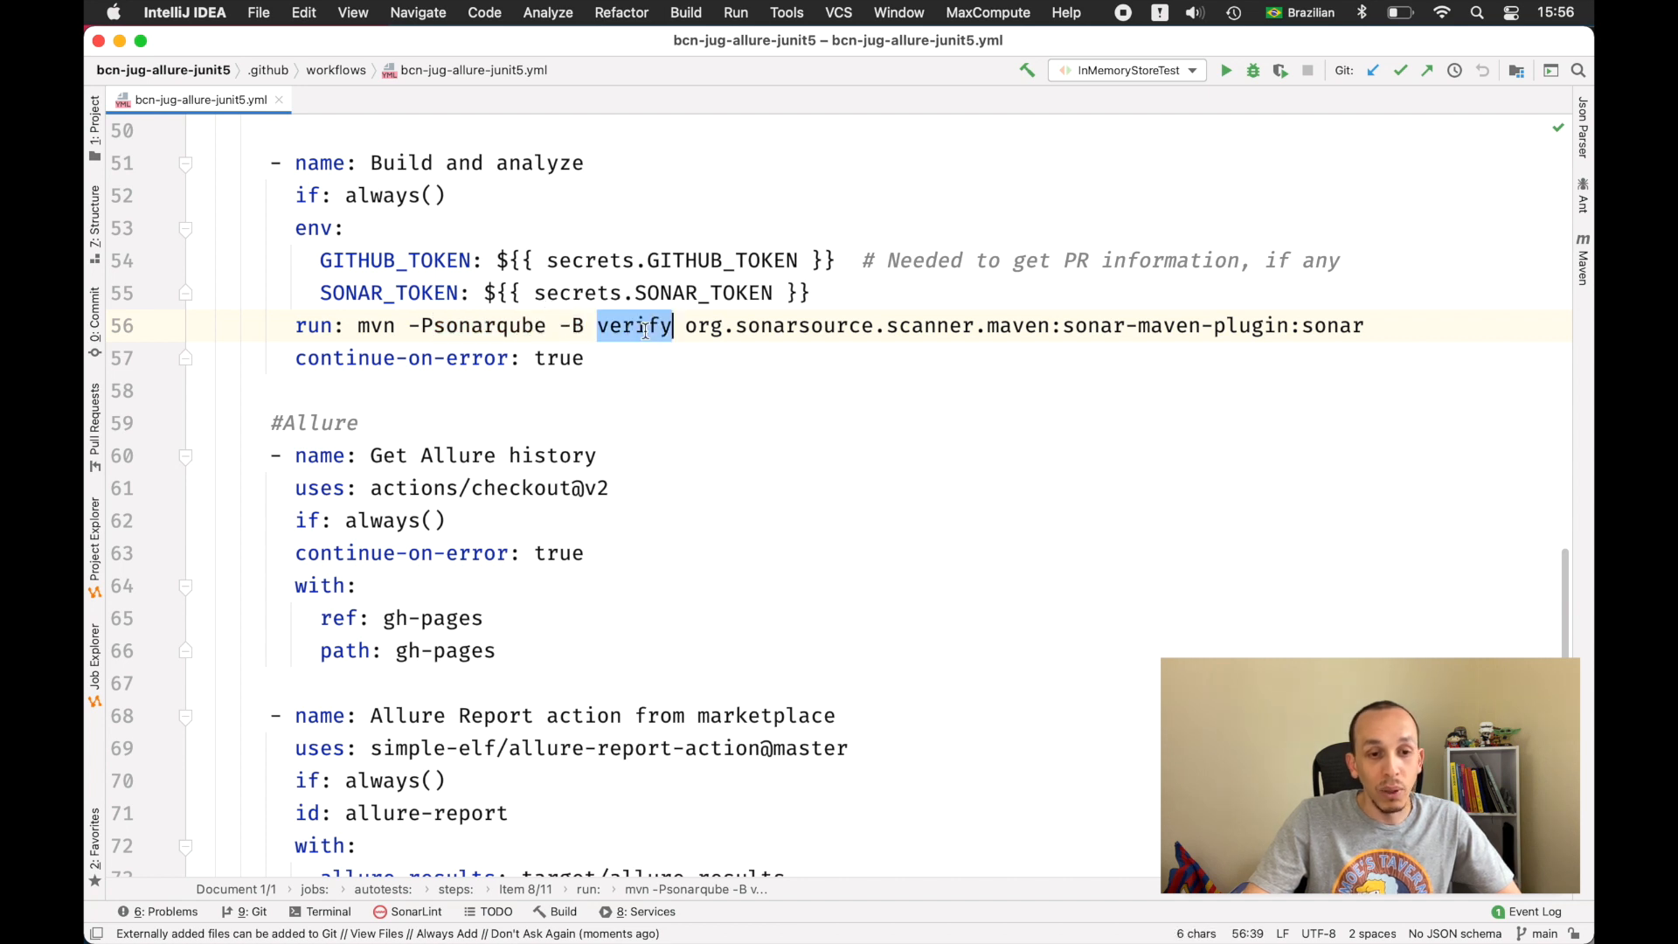
{"action": "left_click_drag", "start_coordinate": [641, 325], "coordinate": [1311, 325]}
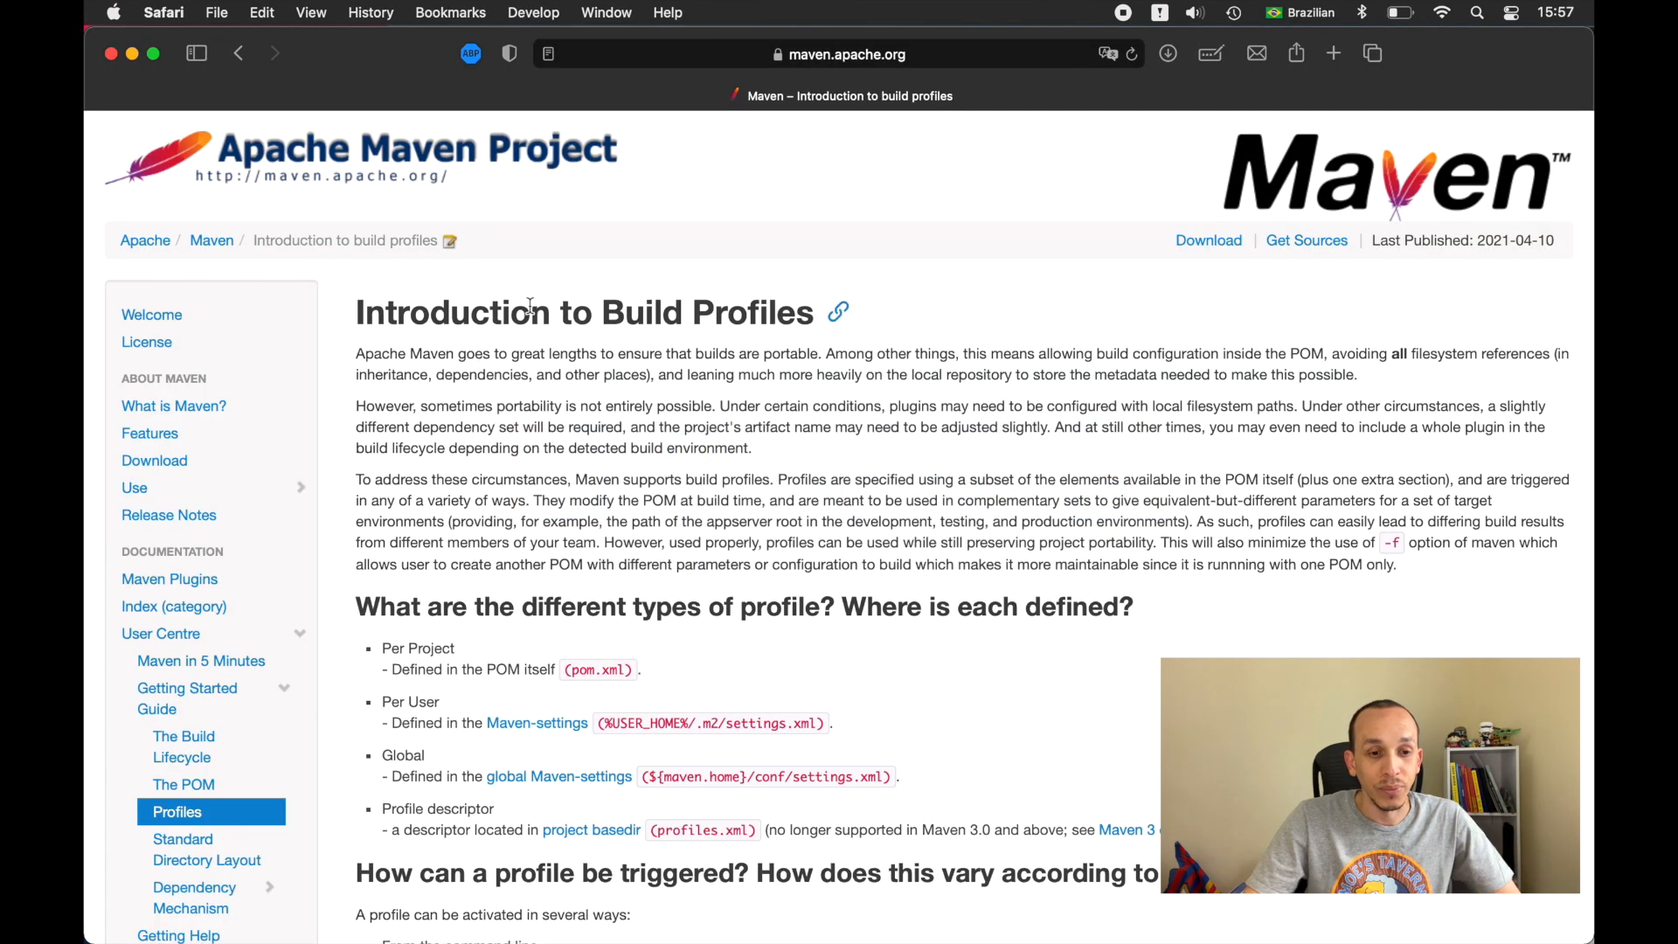
Step: Show the Keynote References slide and switch to Safari's Maven build profiles activation examples
{"action": "scroll", "scroll_direction": "down", "scroll_amount": 3}
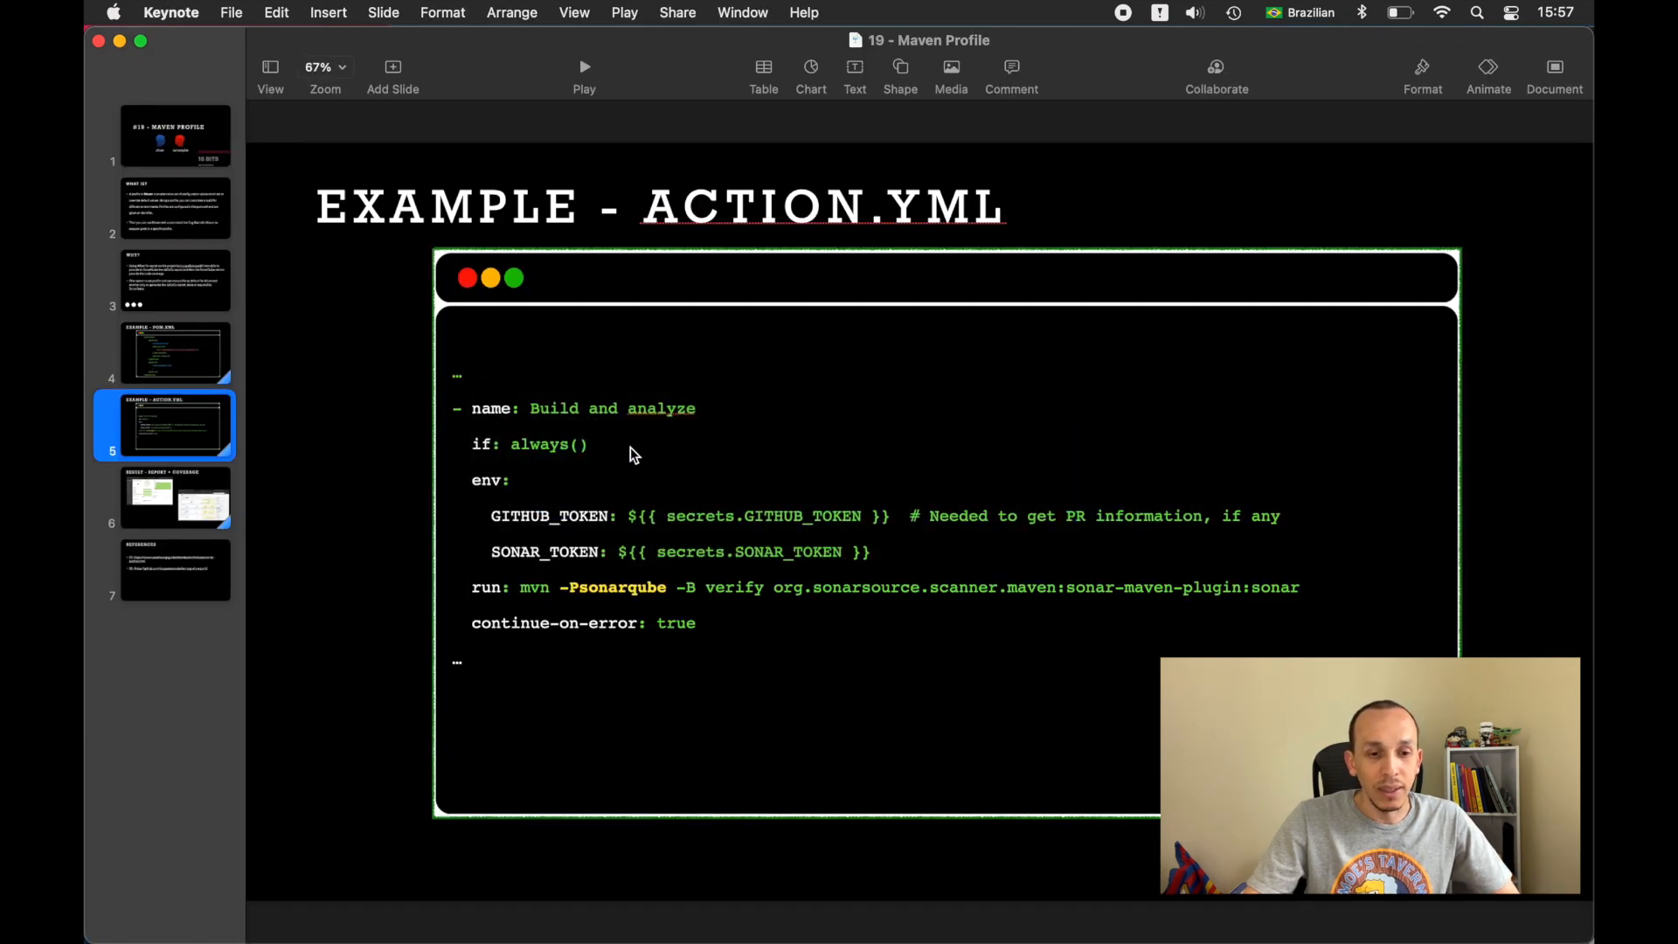
{"action": "left_click", "coordinate": [175, 569]}
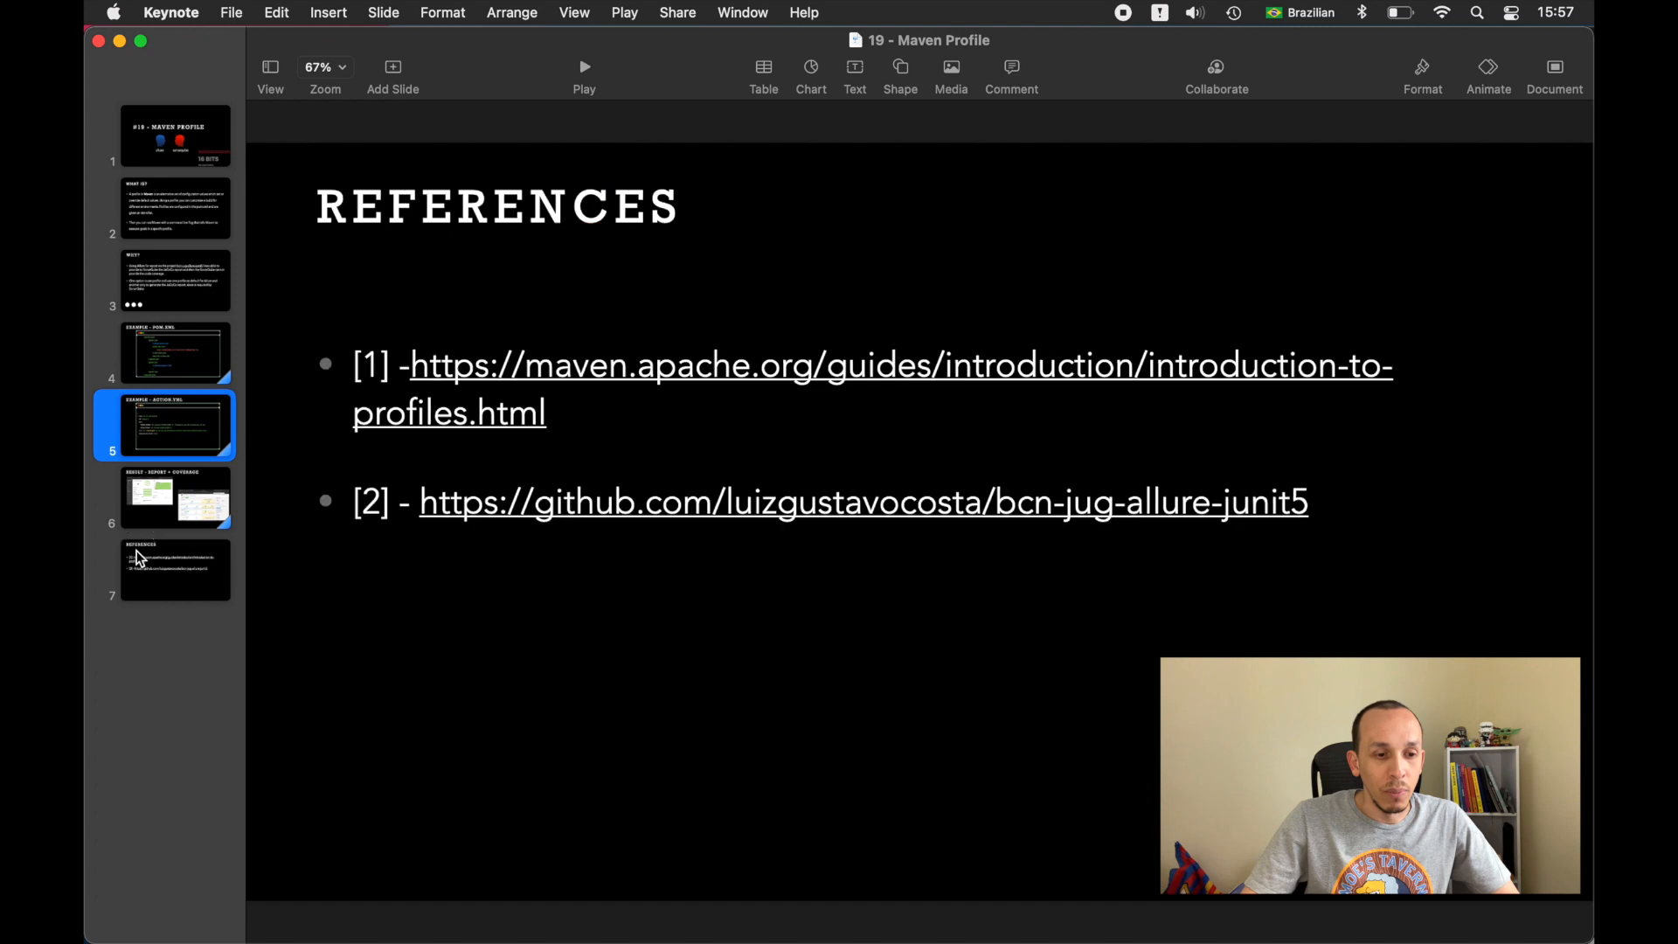
{"action": "left_click", "coordinate": [175, 570]}
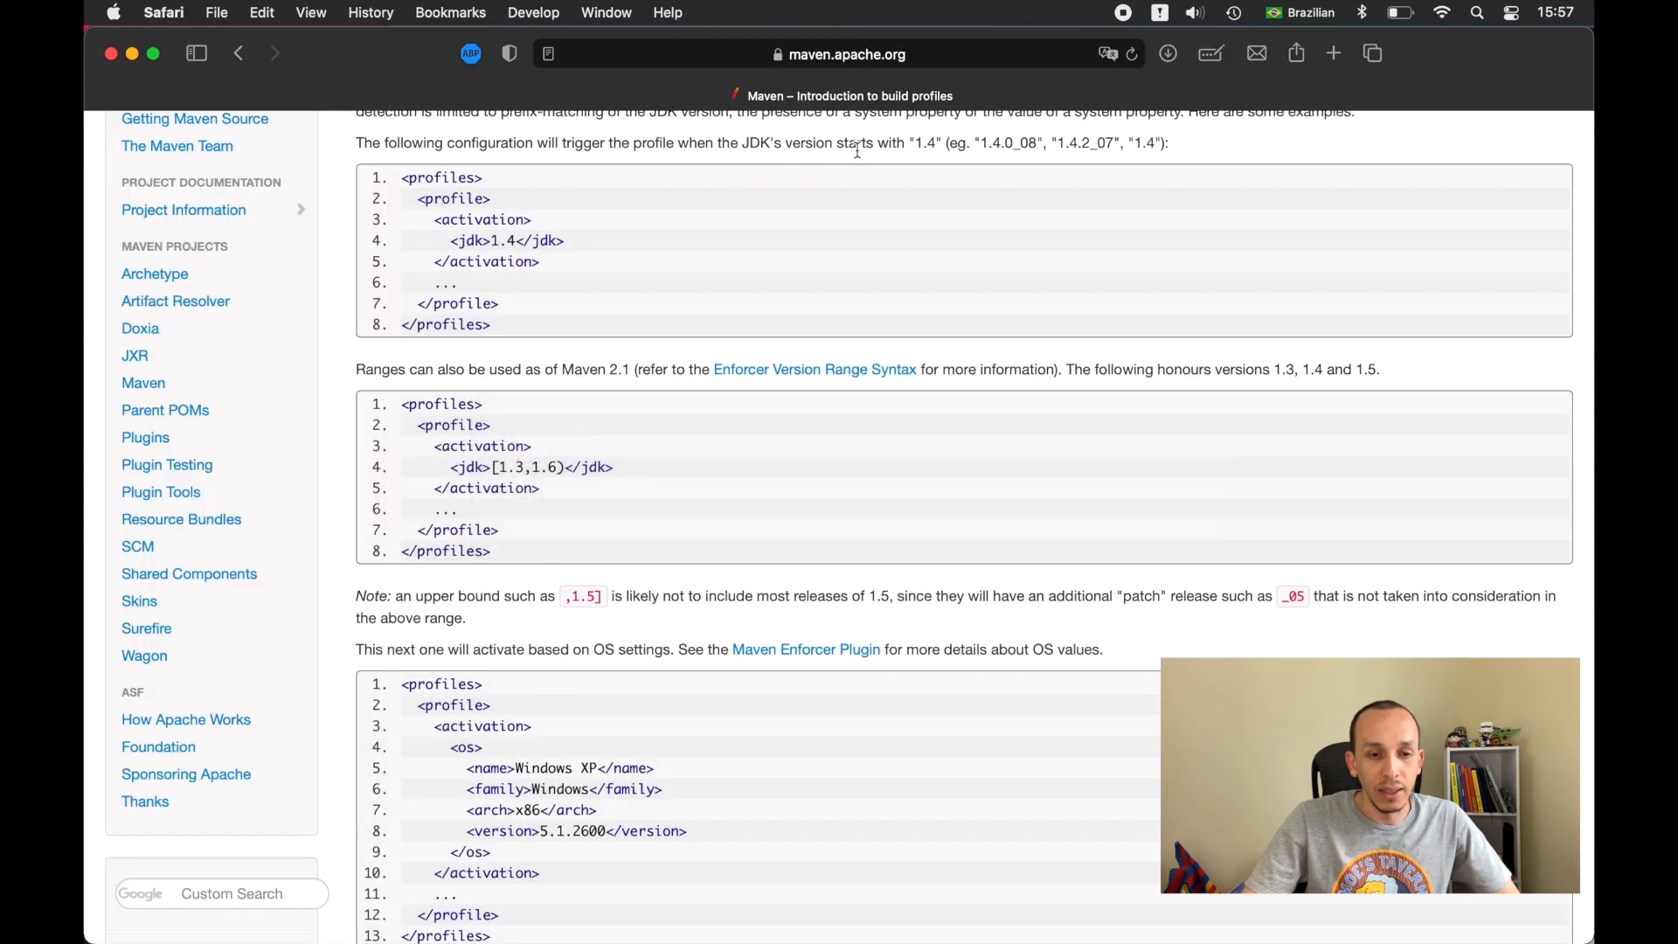
{"action": "left_click", "coordinate": [1332, 54]}
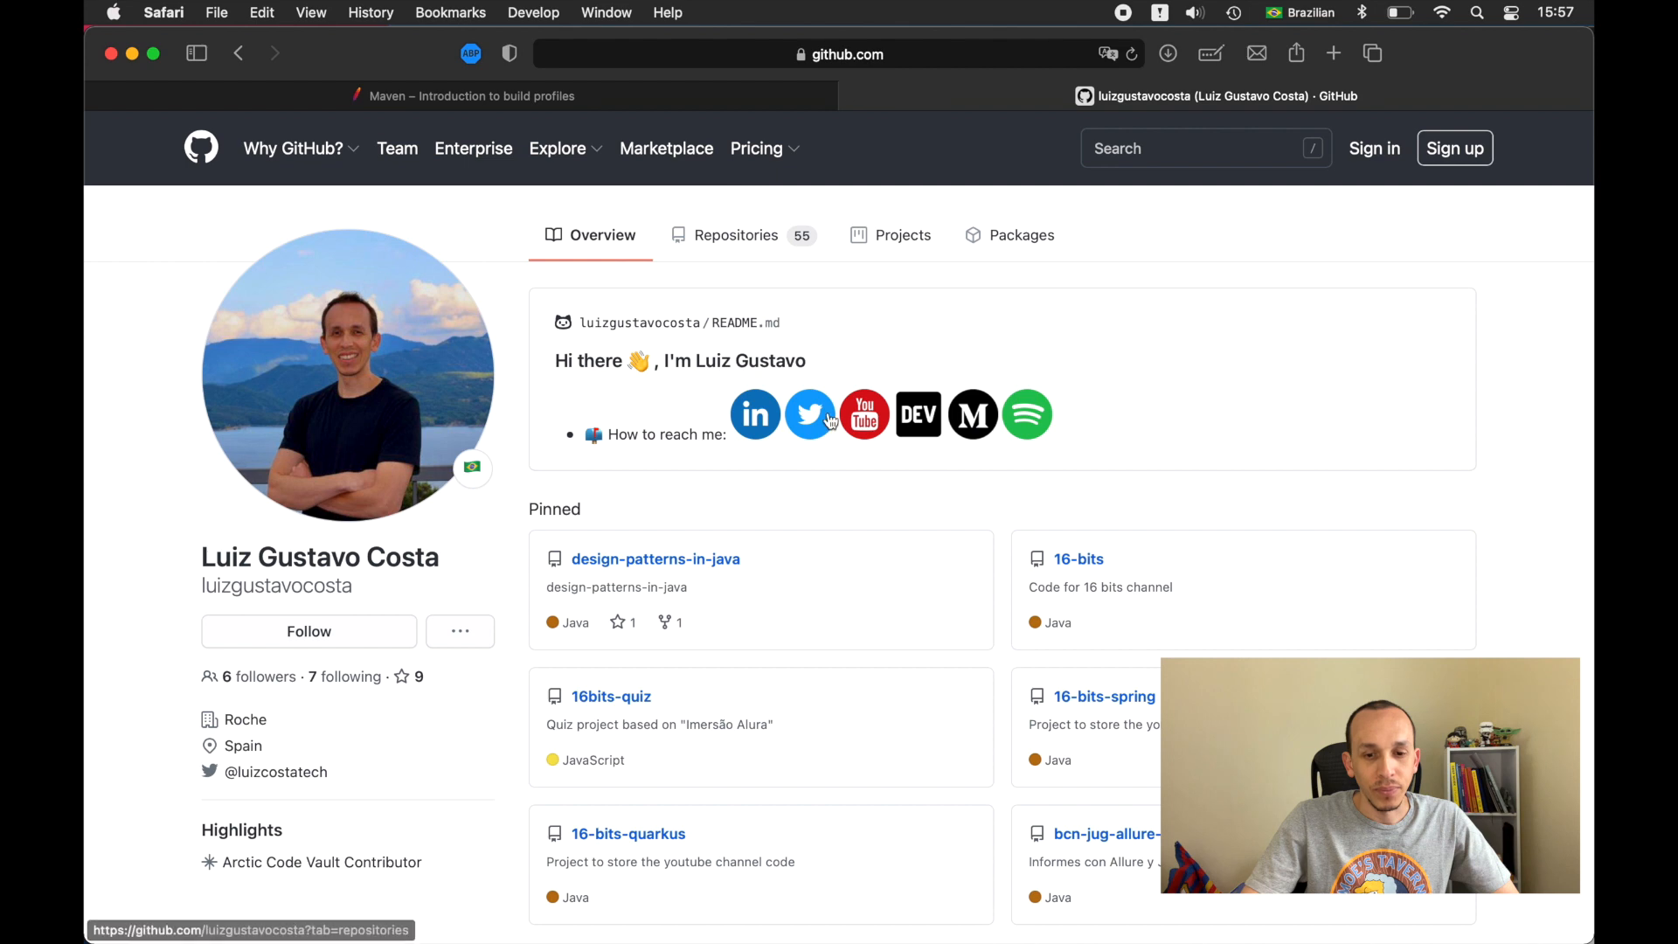
Step: From the GitHub profile, open the pinned bcn-jug-allure-junit5 repository
{"action": "scroll", "scroll_direction": "down", "scroll_amount": 3}
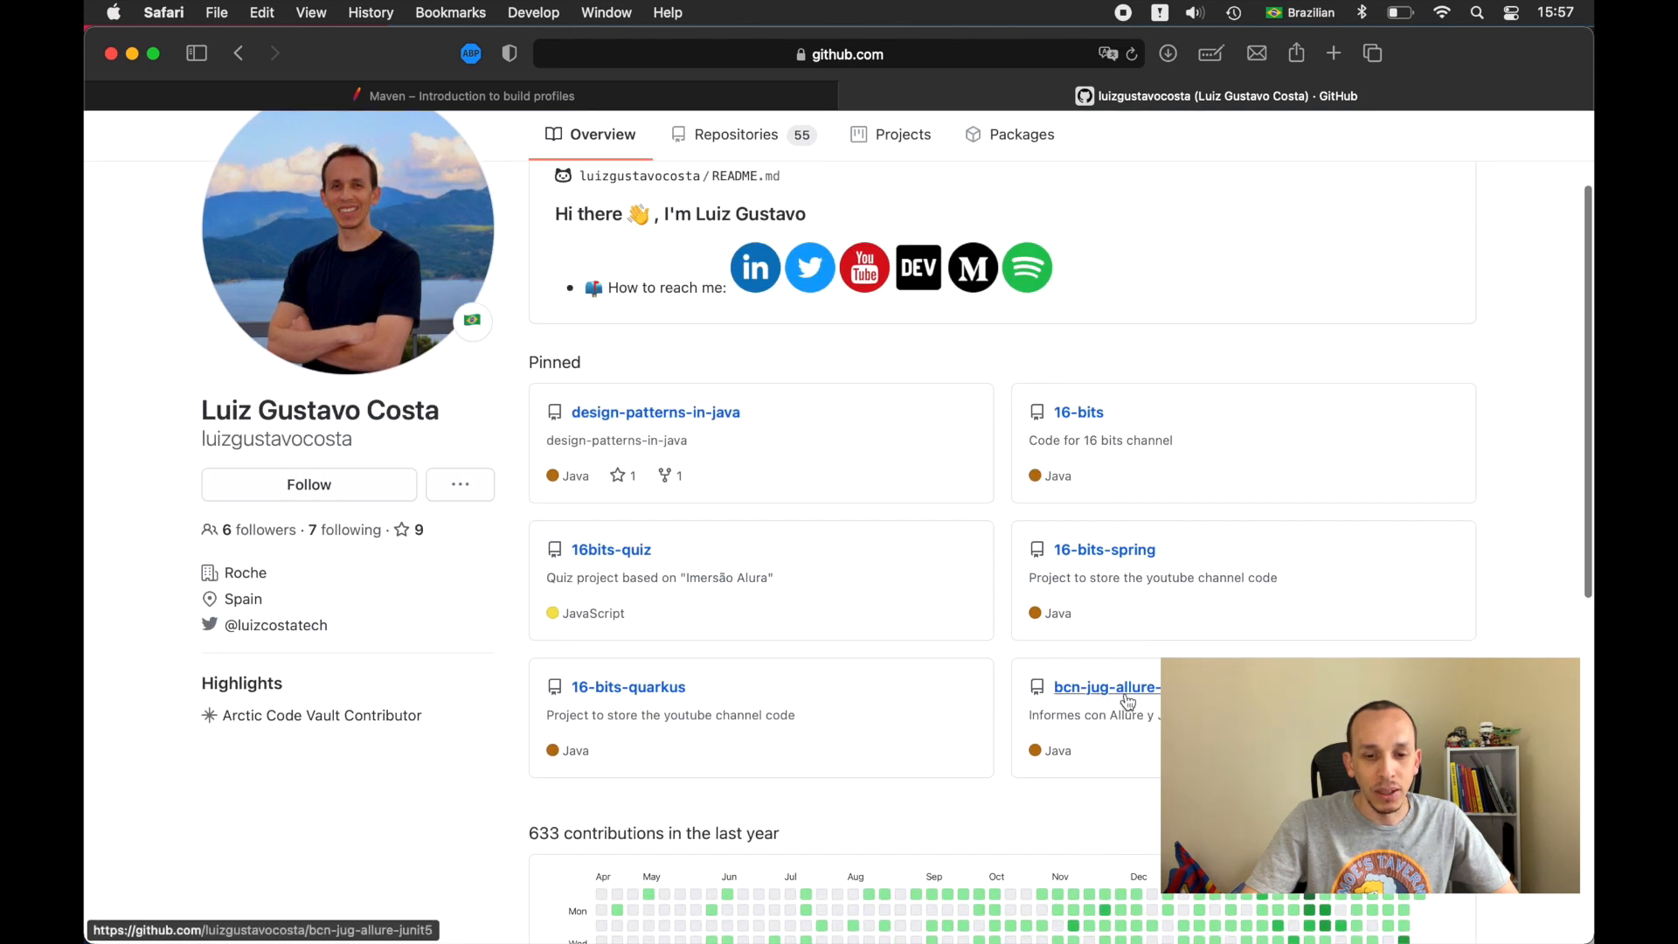
{"action": "left_click", "coordinate": [1105, 685]}
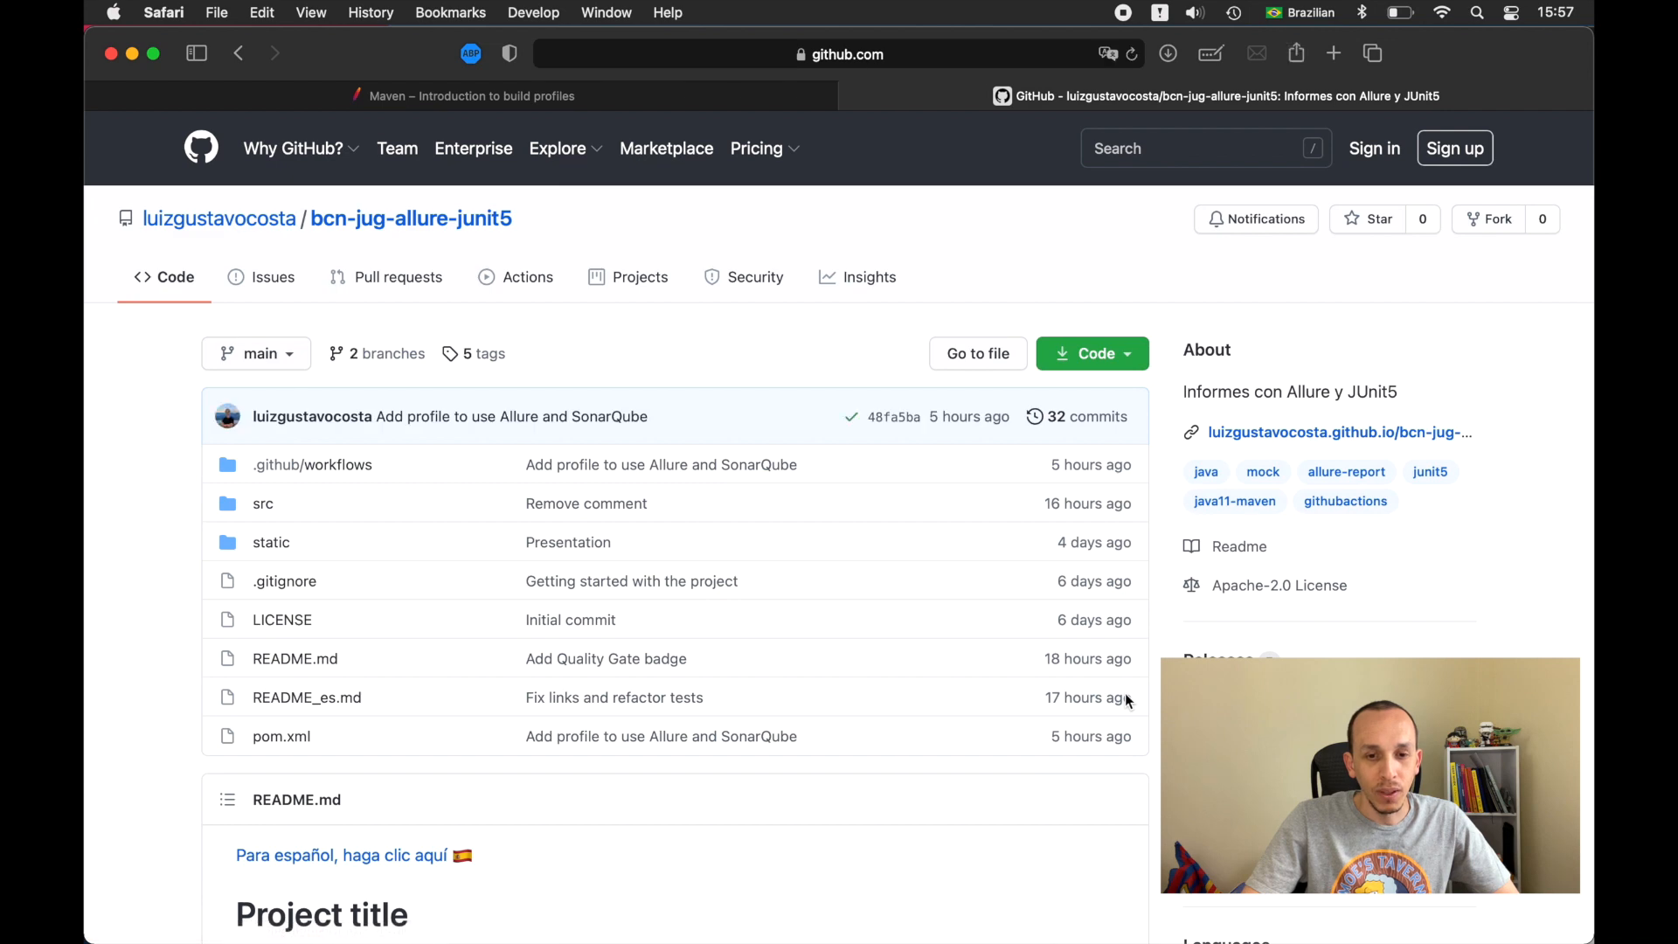
{"action": "mouse_move", "coordinate": [1337, 432]}
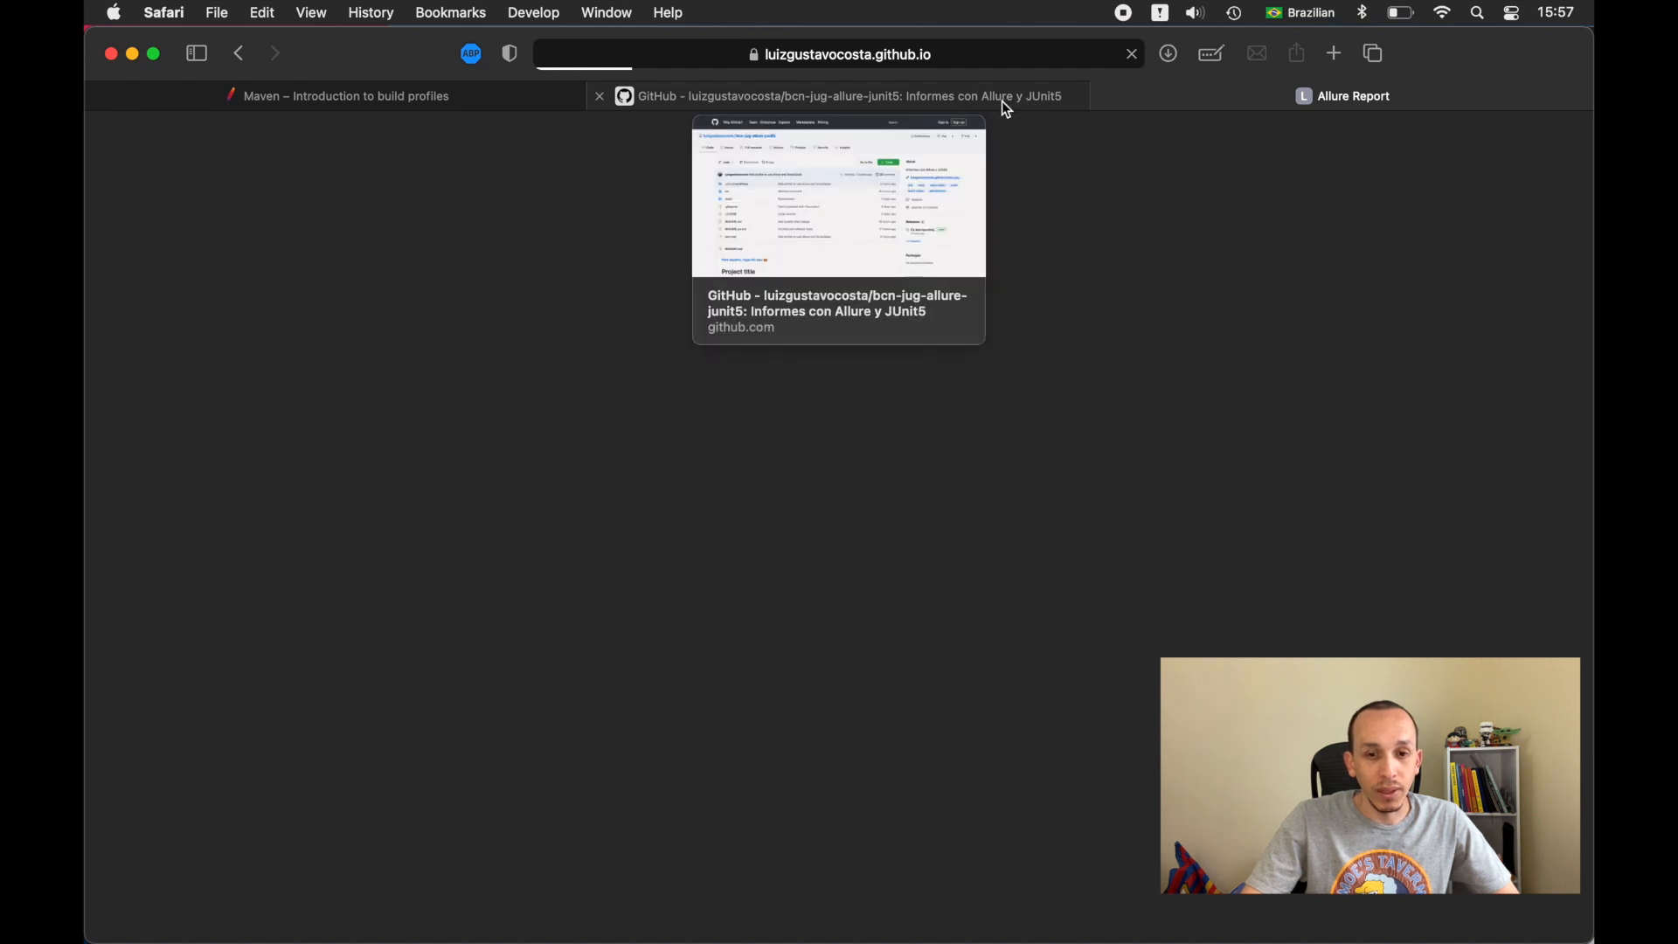
{"action": "mouse_move", "coordinate": [1342, 94]}
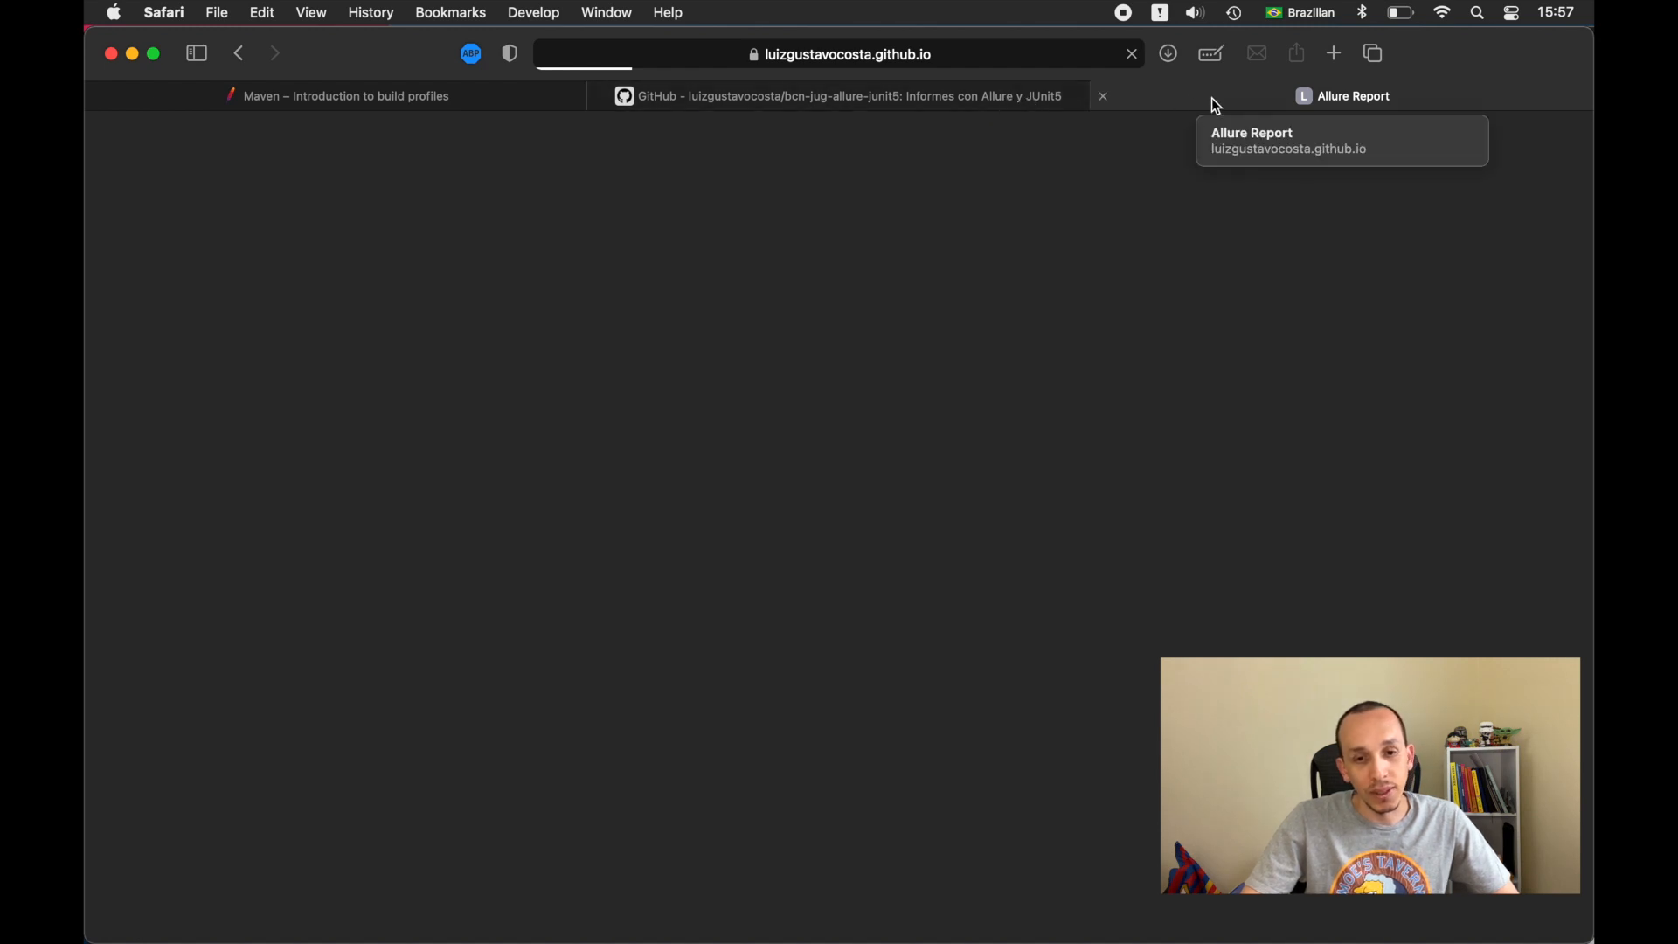
Step: Browse the Allure Report categories and suites, viewing the Account DEBIT and CREDIT balance tests
{"action": "left_click", "coordinate": [1352, 95]}
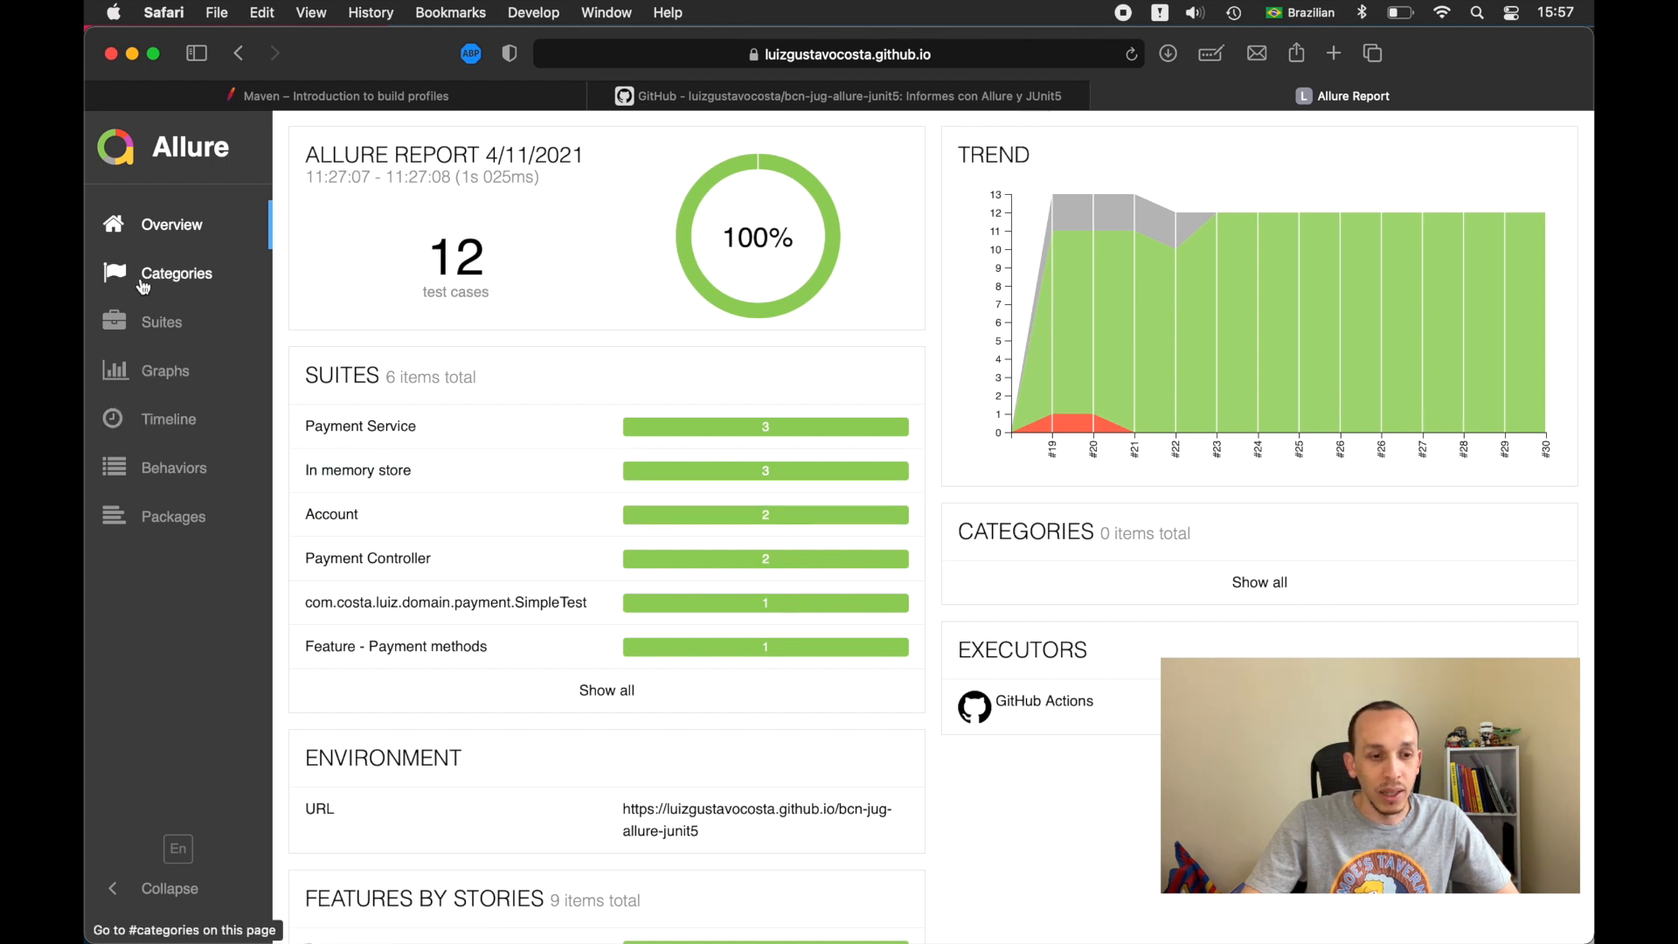
{"action": "left_click", "coordinate": [177, 273]}
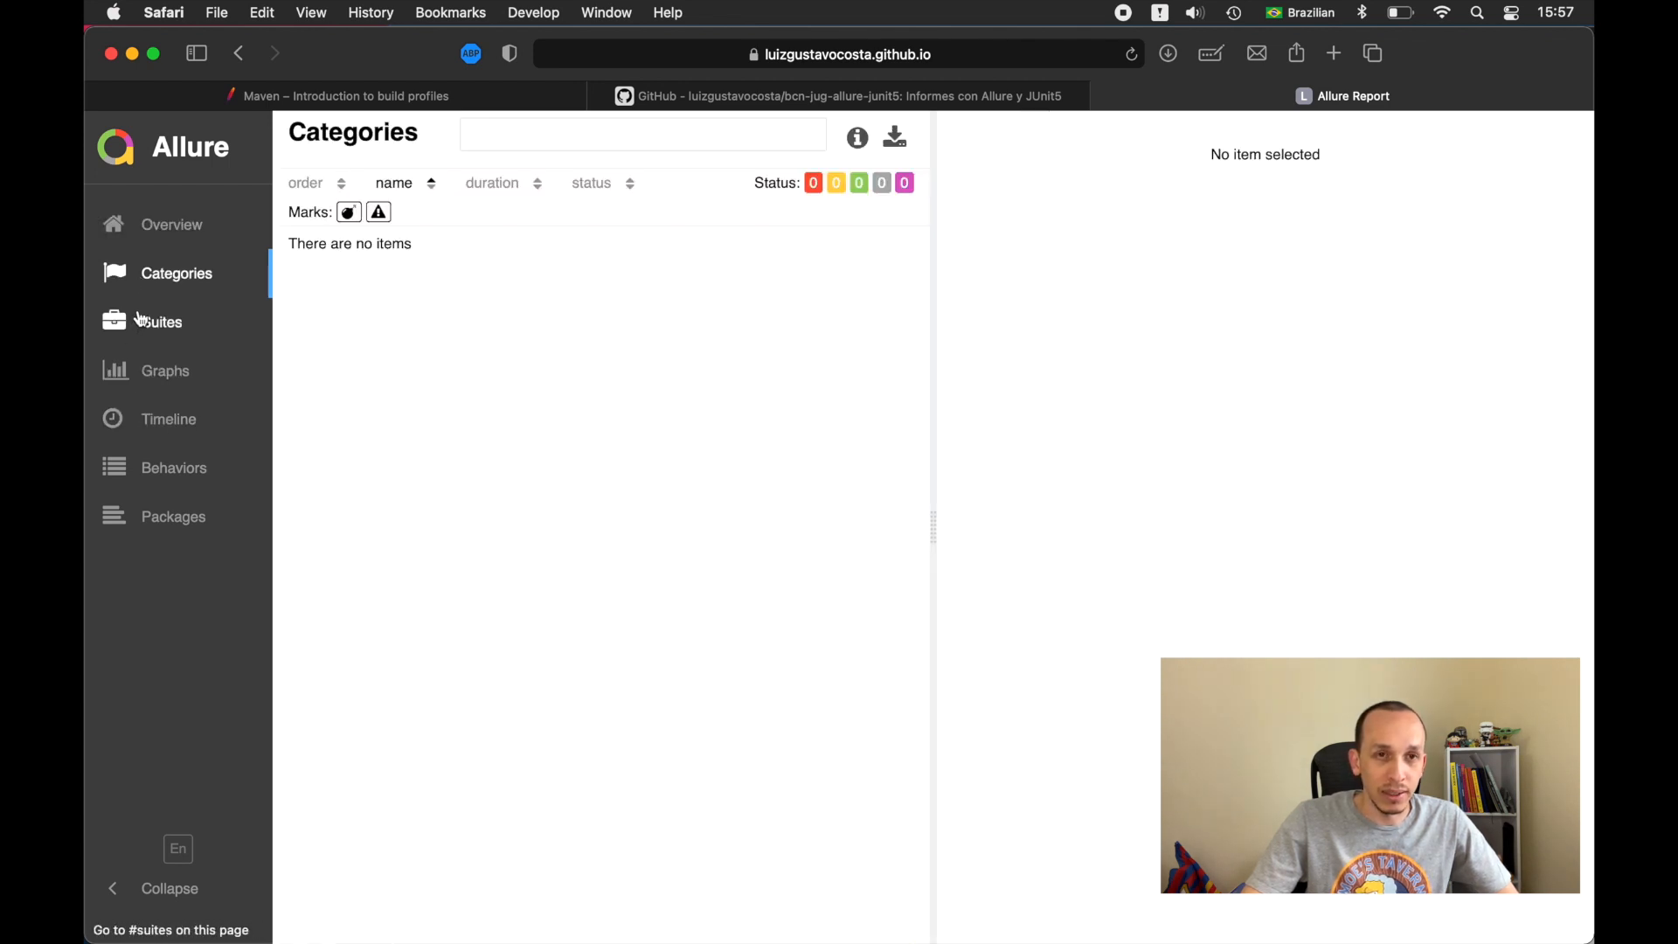
{"action": "left_click", "coordinate": [157, 321]}
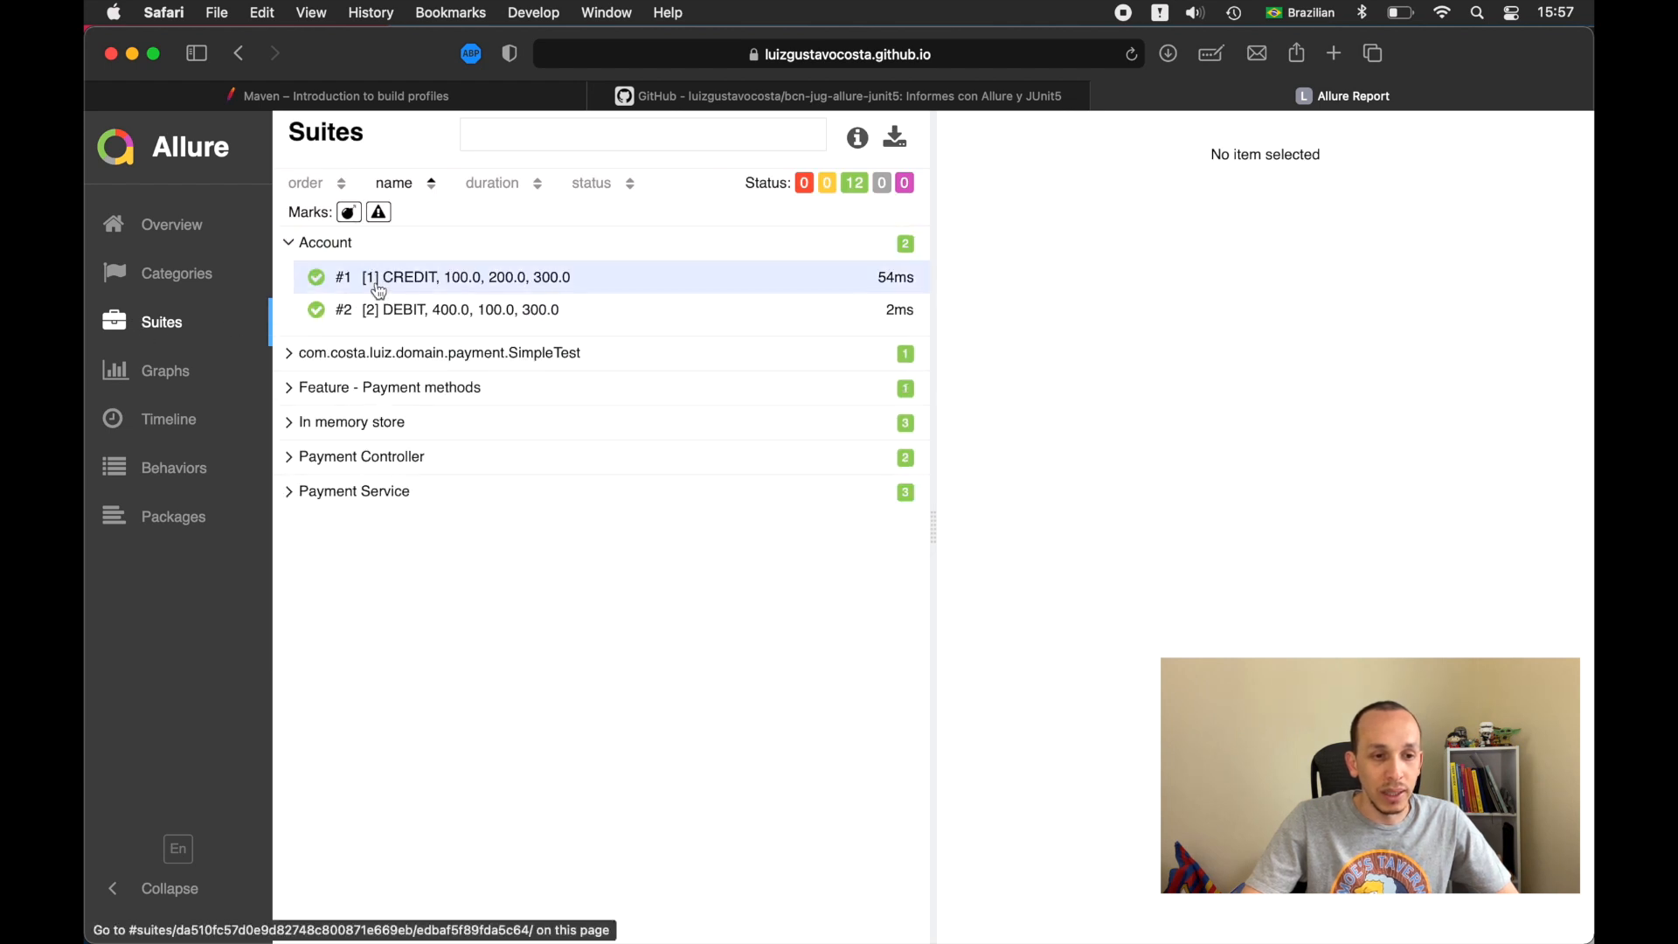
{"action": "left_click", "coordinate": [460, 310]}
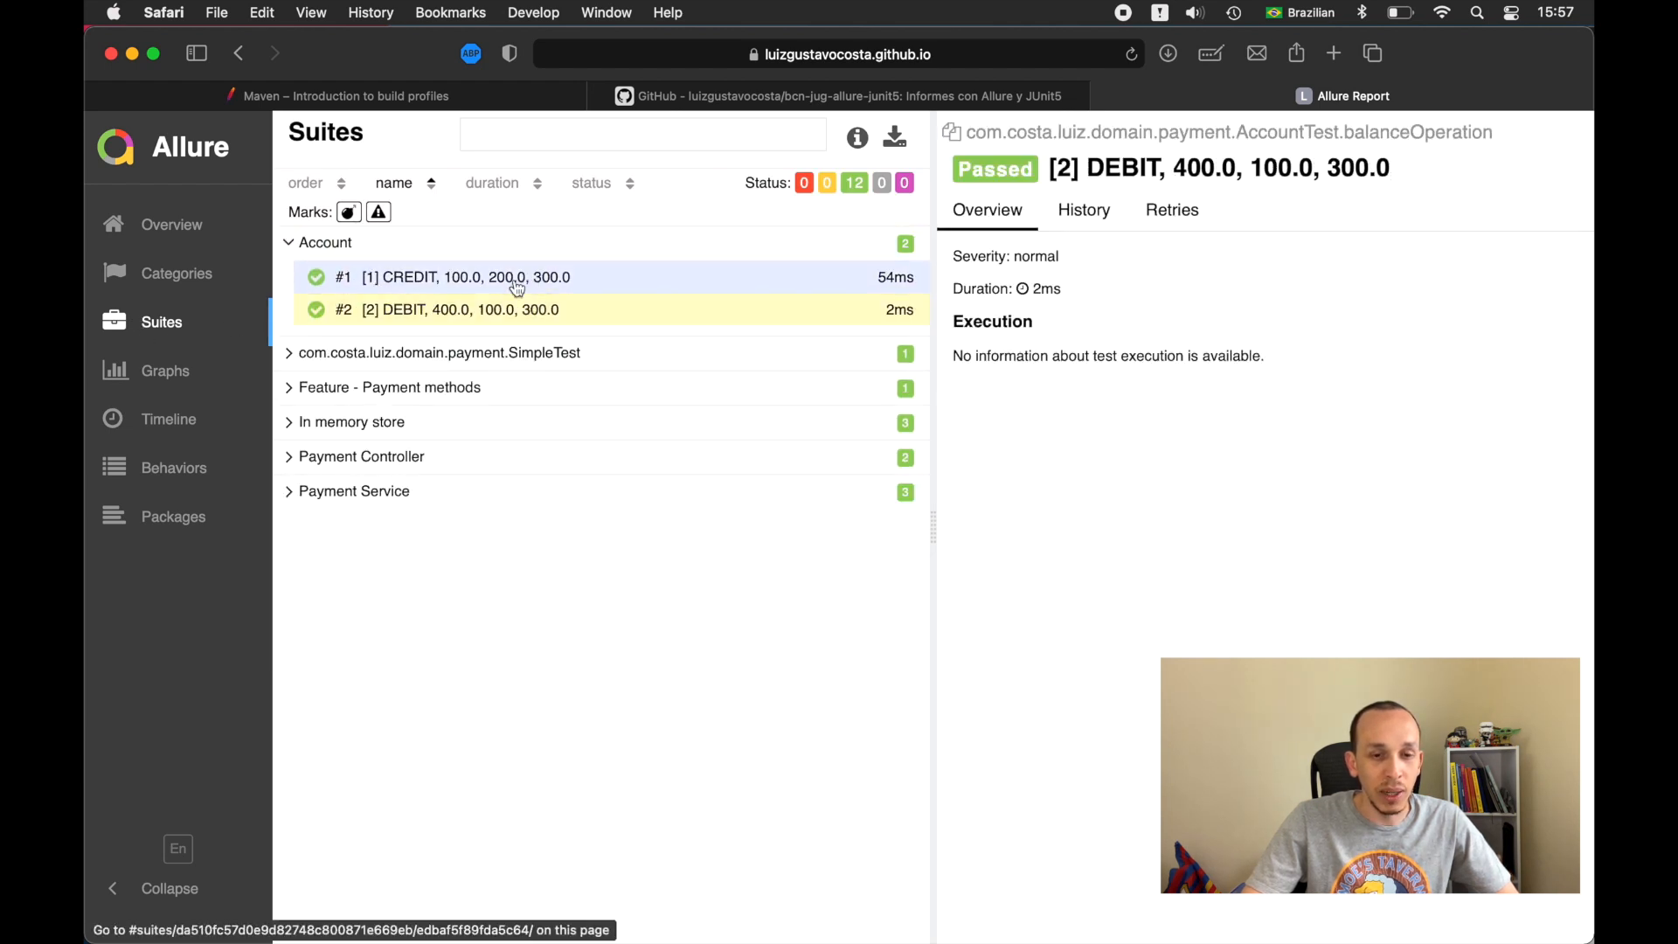
{"action": "left_click", "coordinate": [166, 371]}
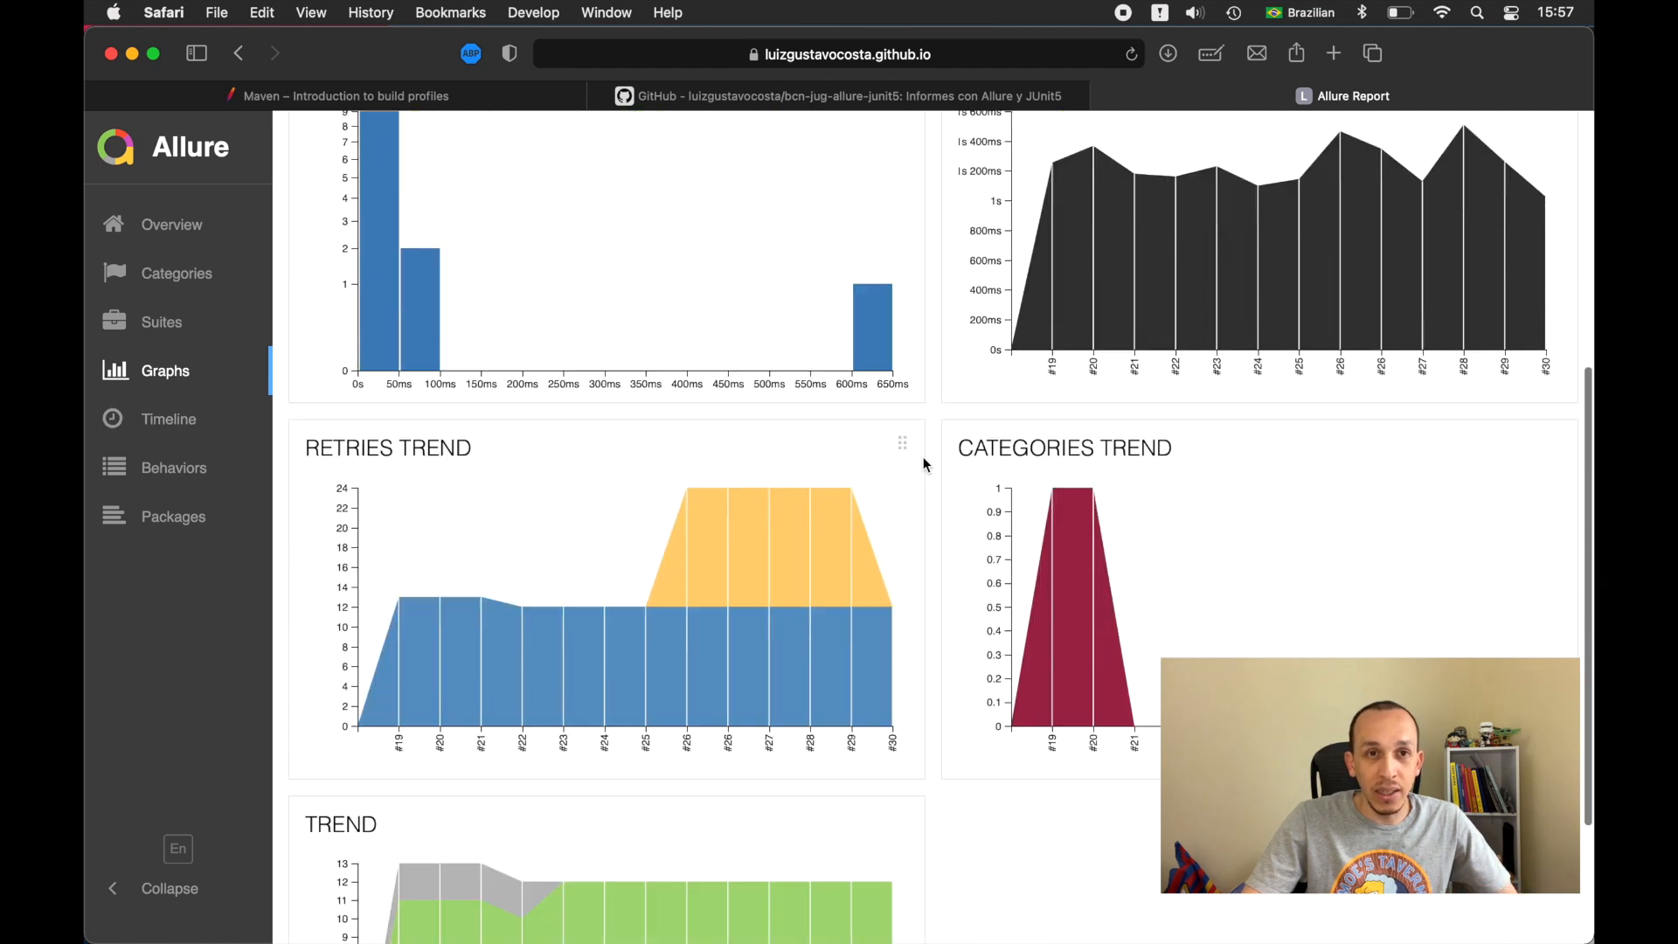
Step: Review the Allure graphs and return to the GitHub repository tab
{"action": "scroll", "scroll_direction": "up", "scroll_amount": 3}
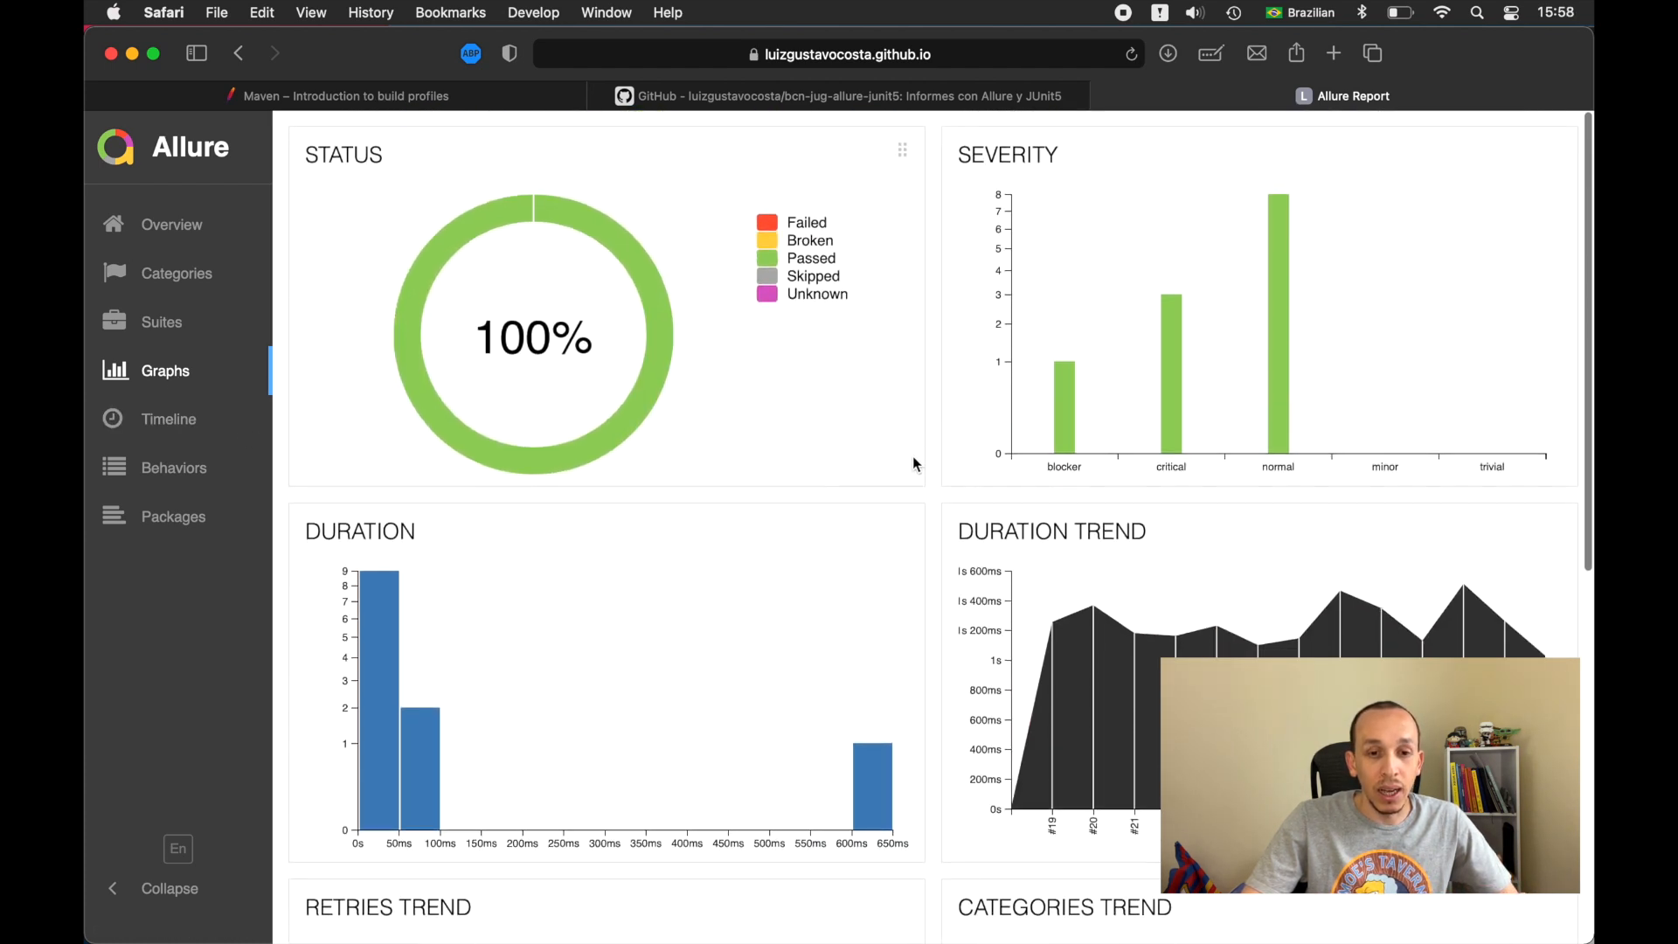
{"action": "left_click", "coordinate": [835, 95]}
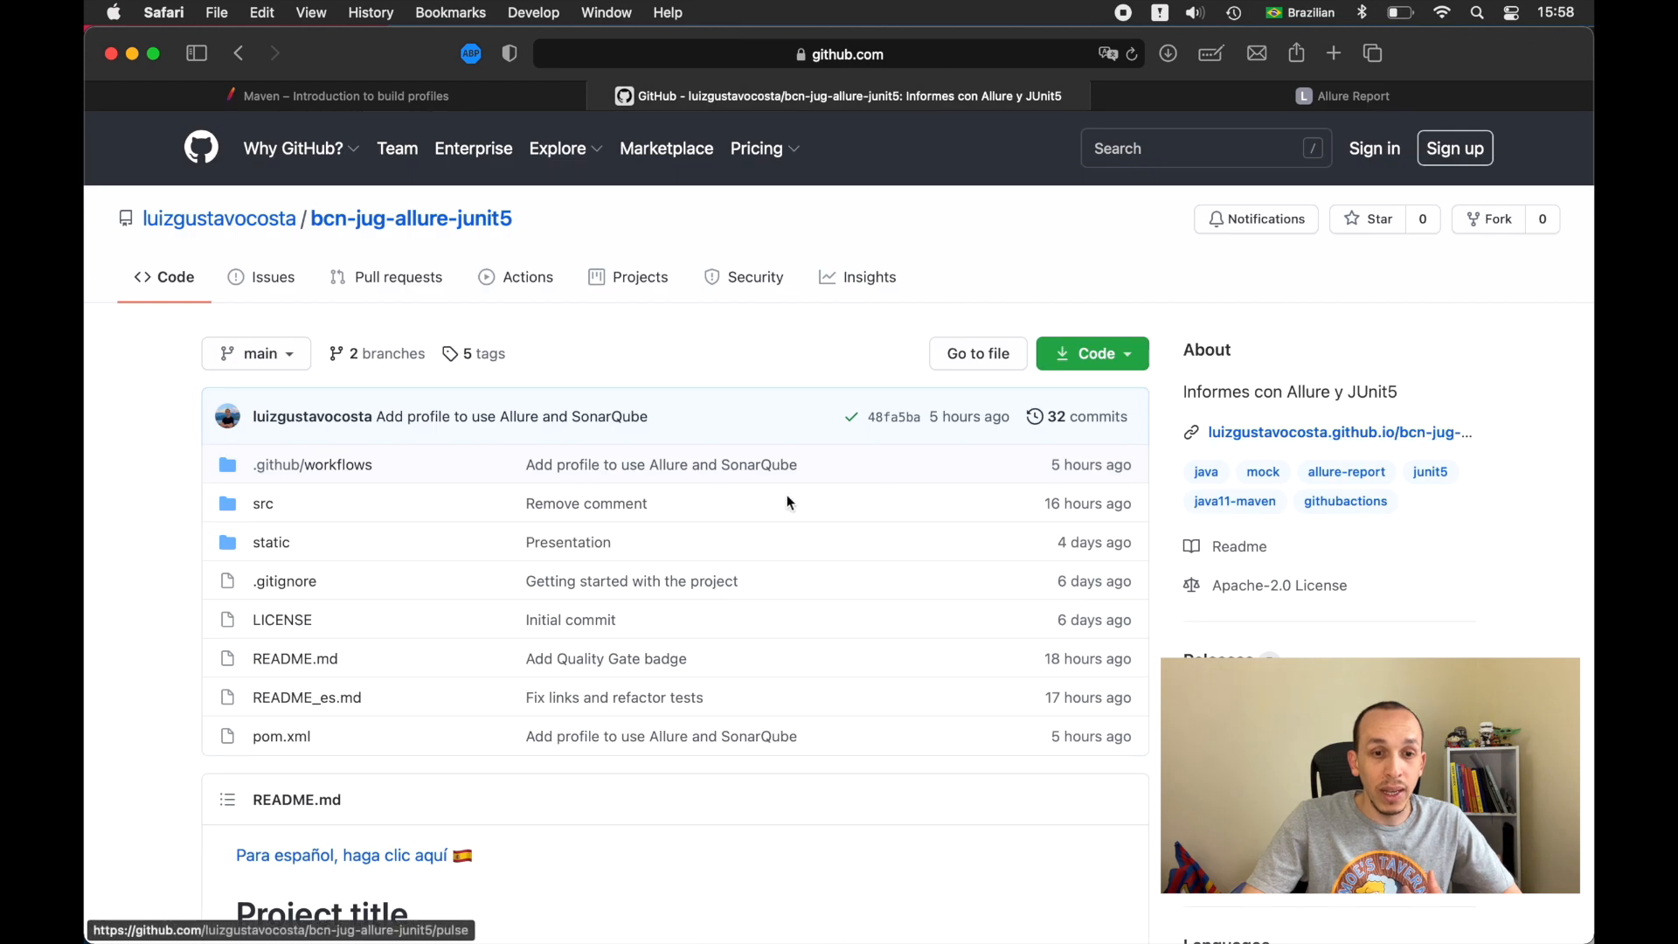
Step: Scroll the README to its build status and Quality Gate passed badges
{"action": "scroll", "scroll_direction": "down", "scroll_amount": 3}
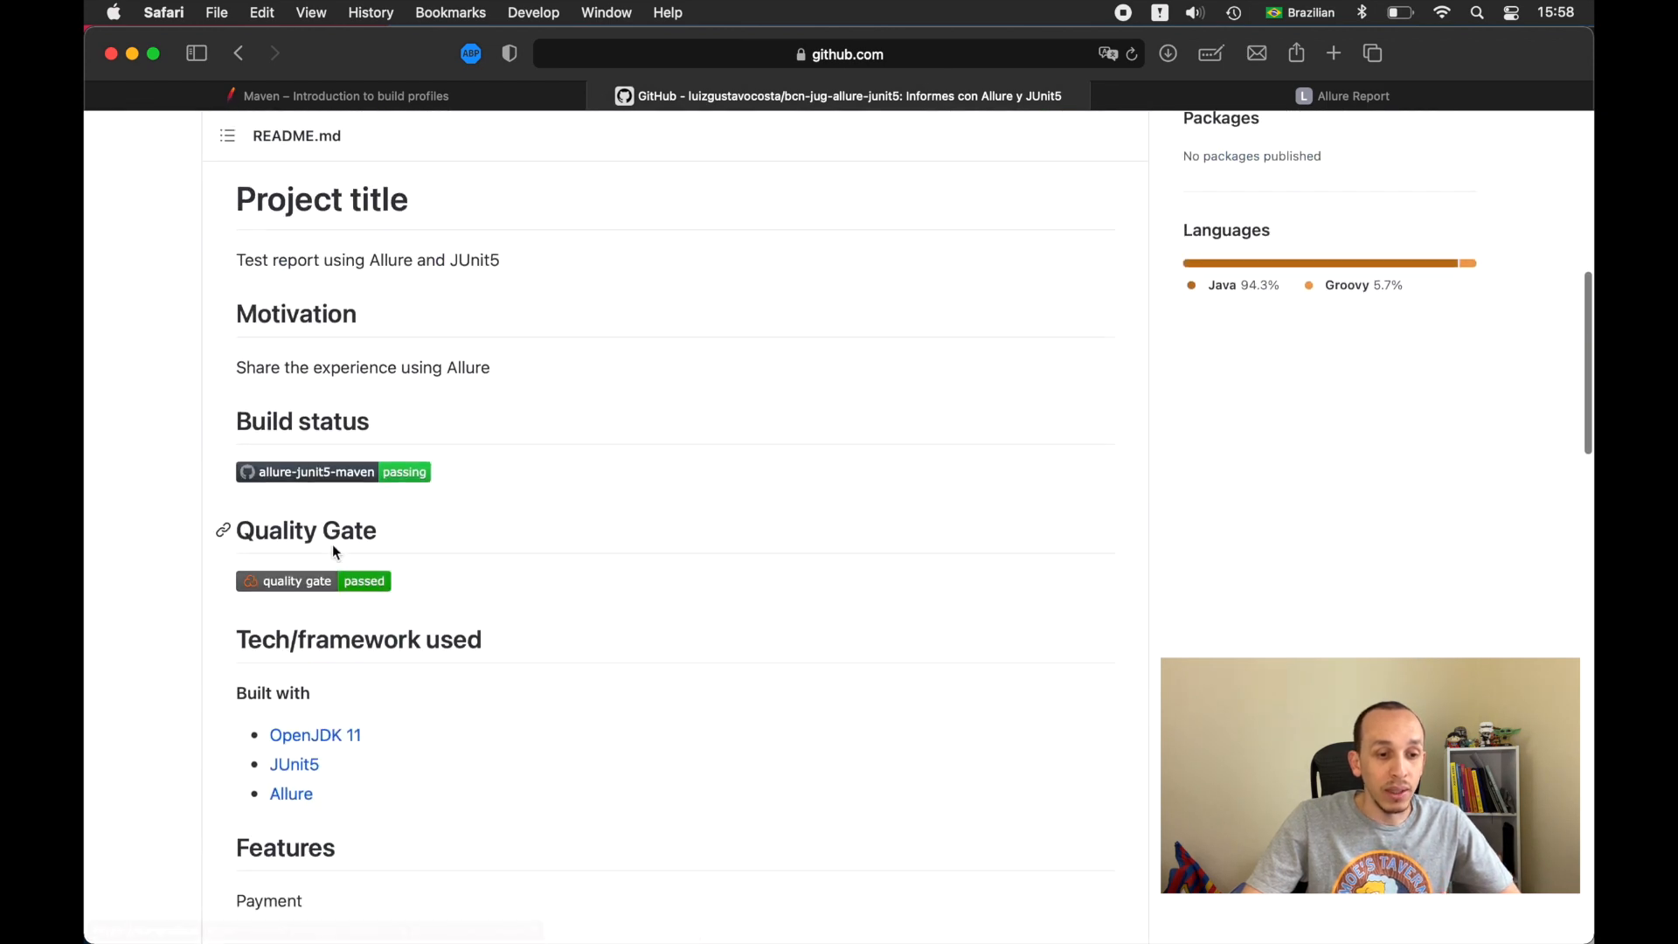
{"action": "mouse_move", "coordinate": [353, 587]}
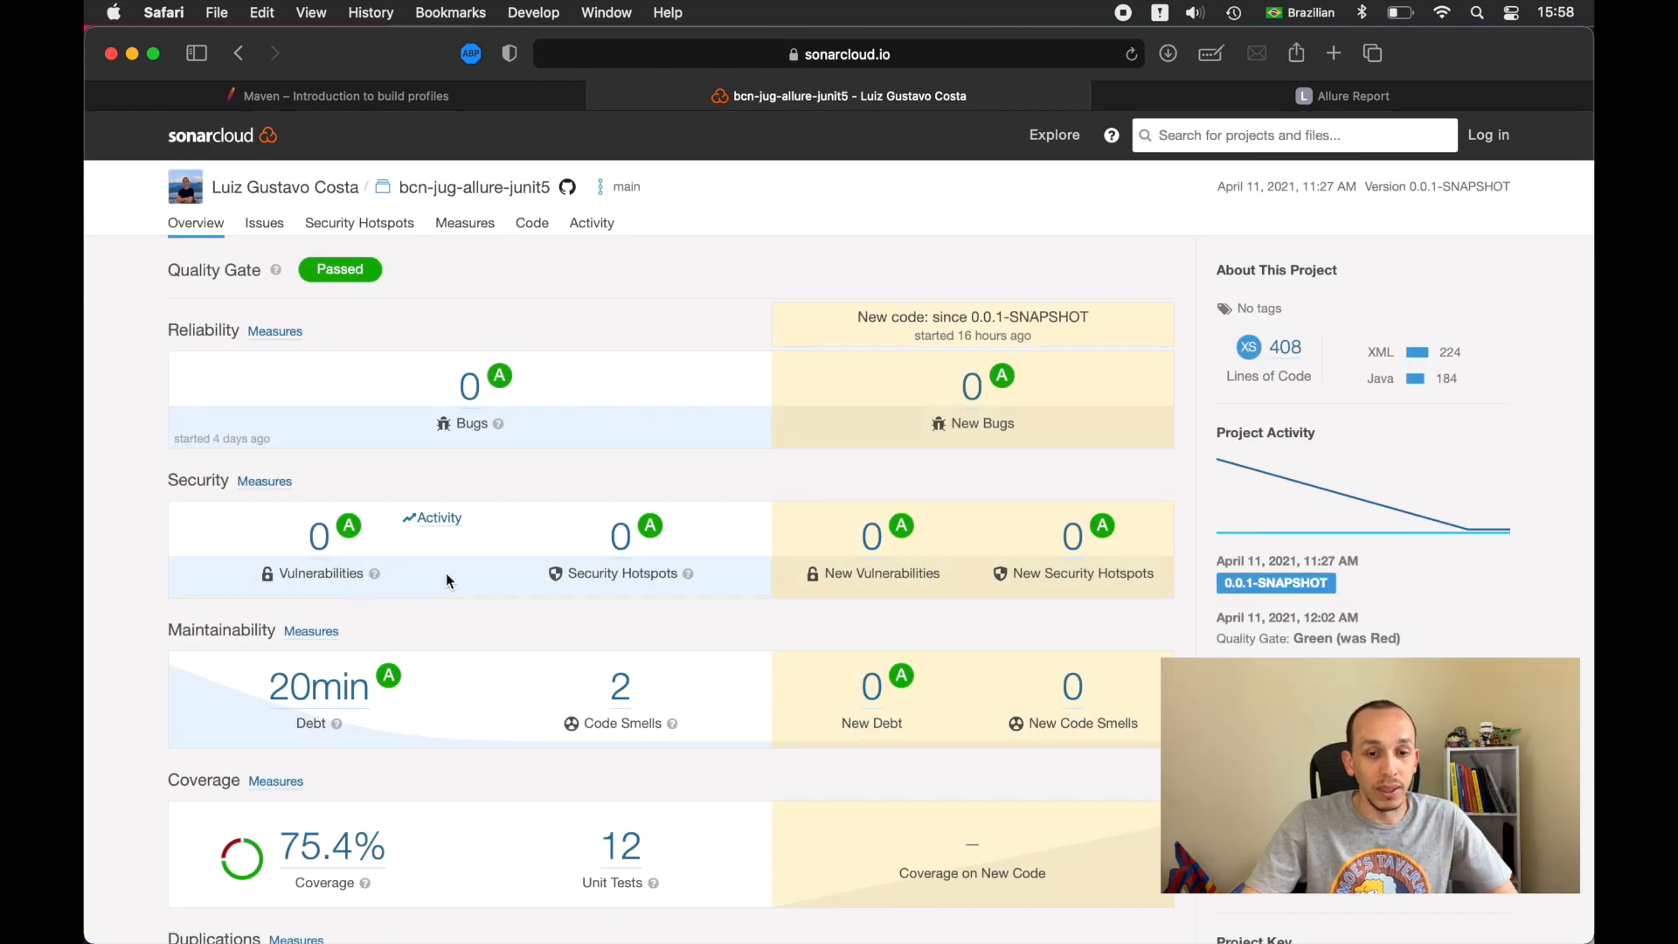
Step: Open SonarCloud's 75.4% coverage details, then return to the Allure Report graphs
{"action": "scroll", "scroll_direction": "down", "scroll_amount": 3}
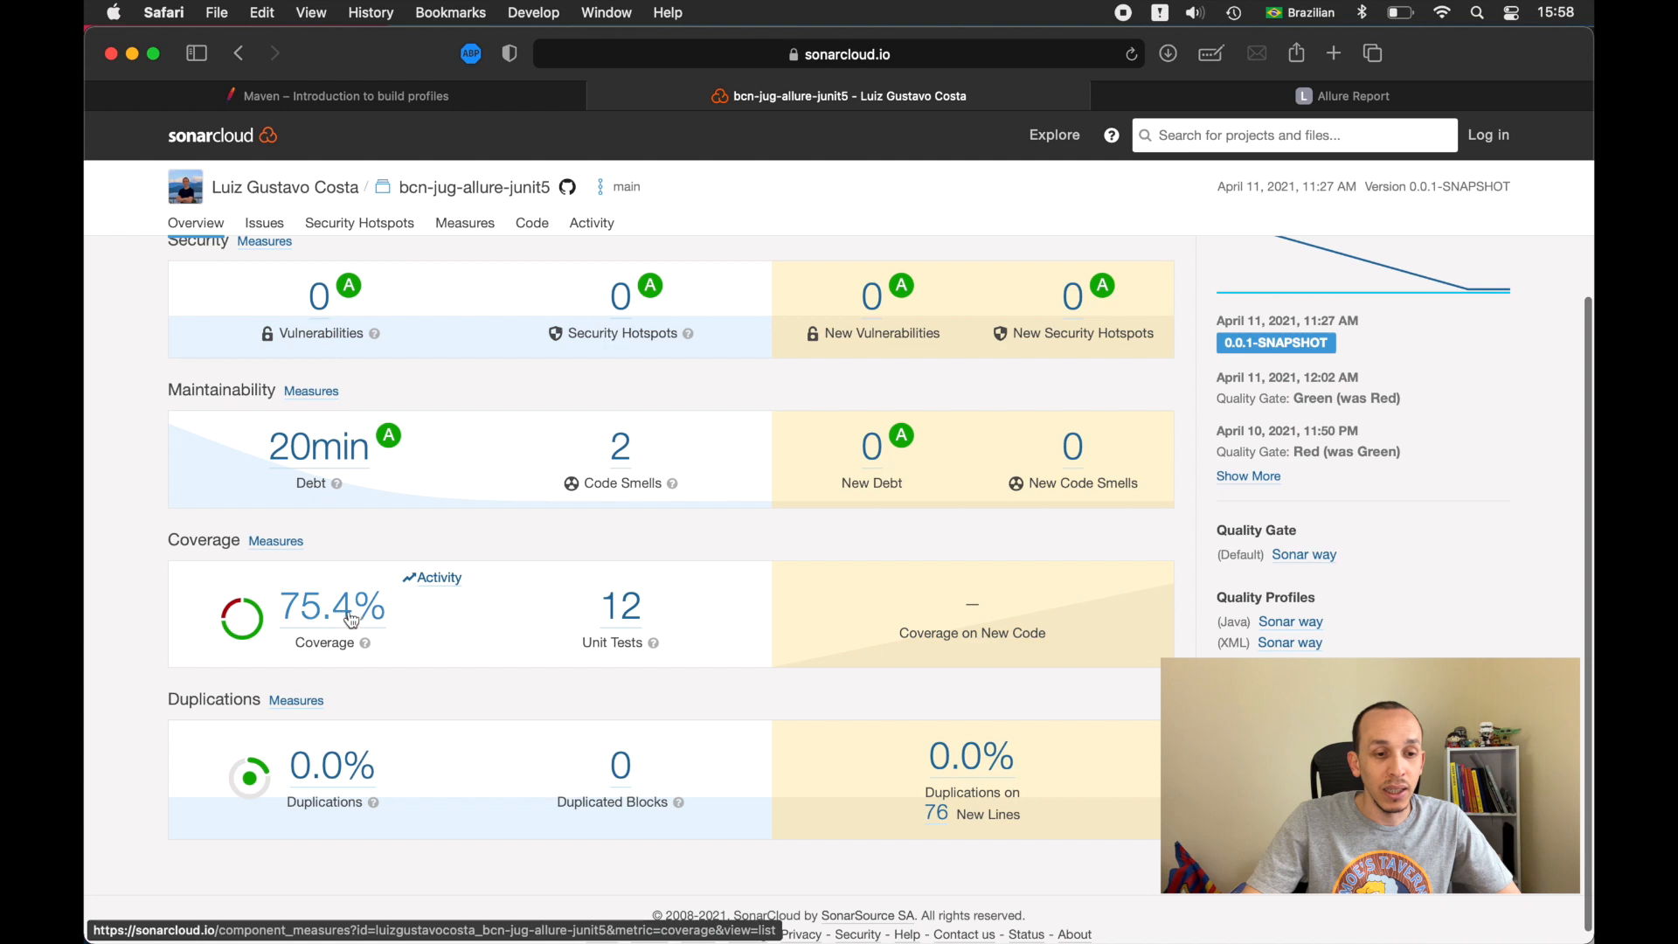
{"action": "left_click", "coordinate": [330, 606]}
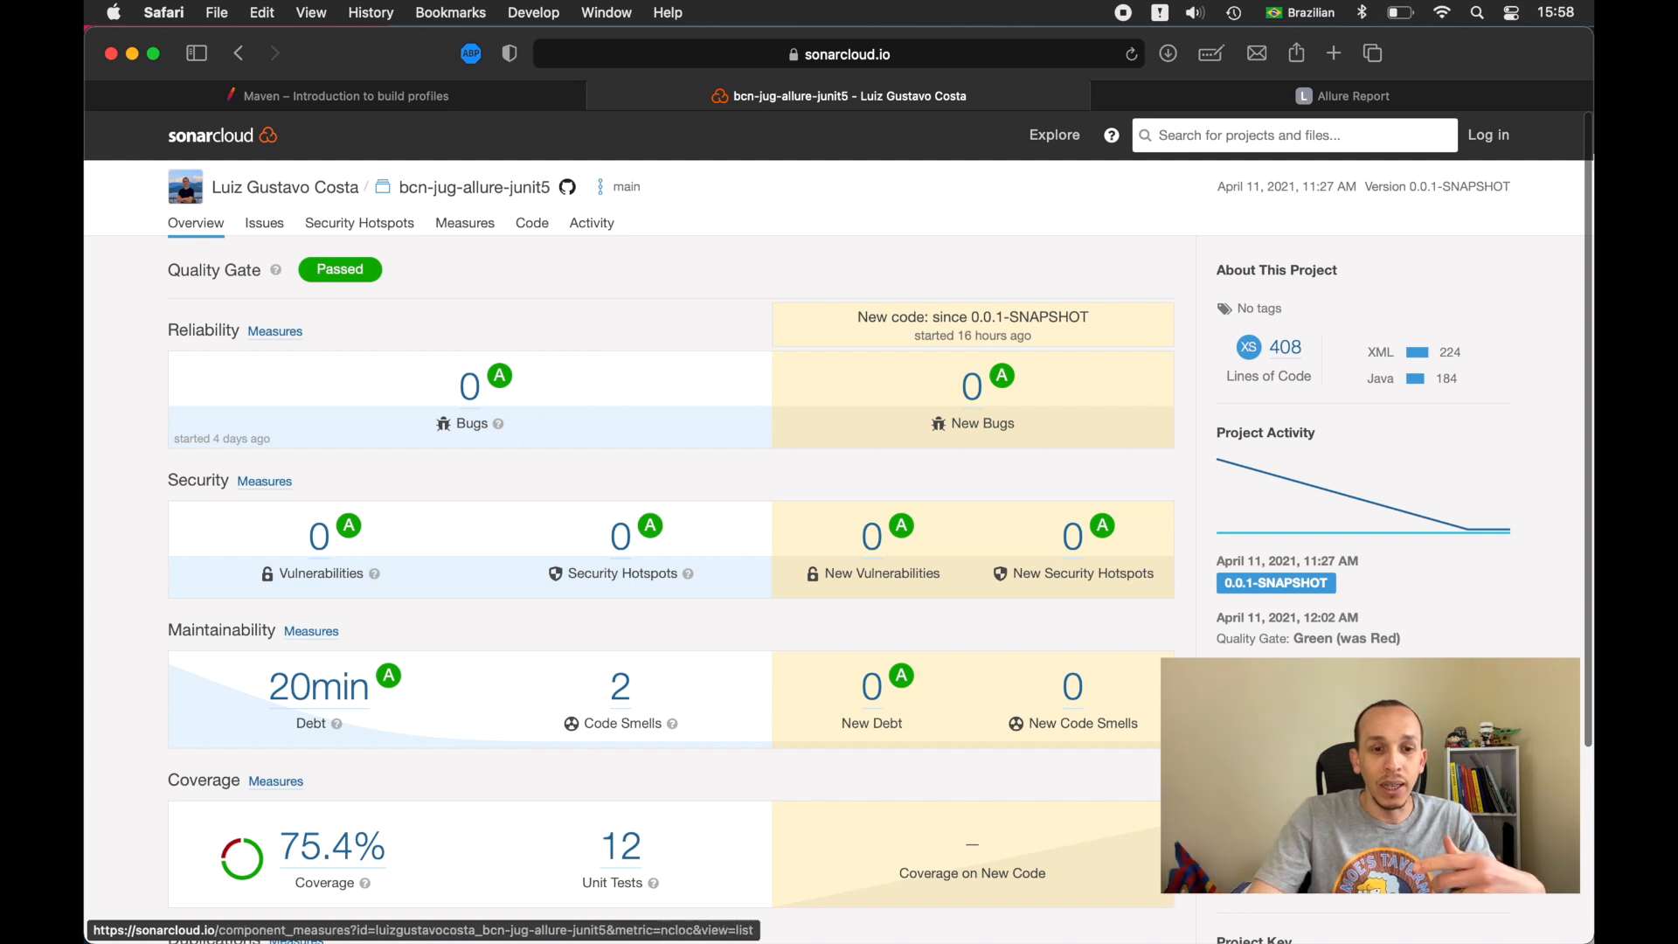
{"action": "left_click", "coordinate": [1343, 95]}
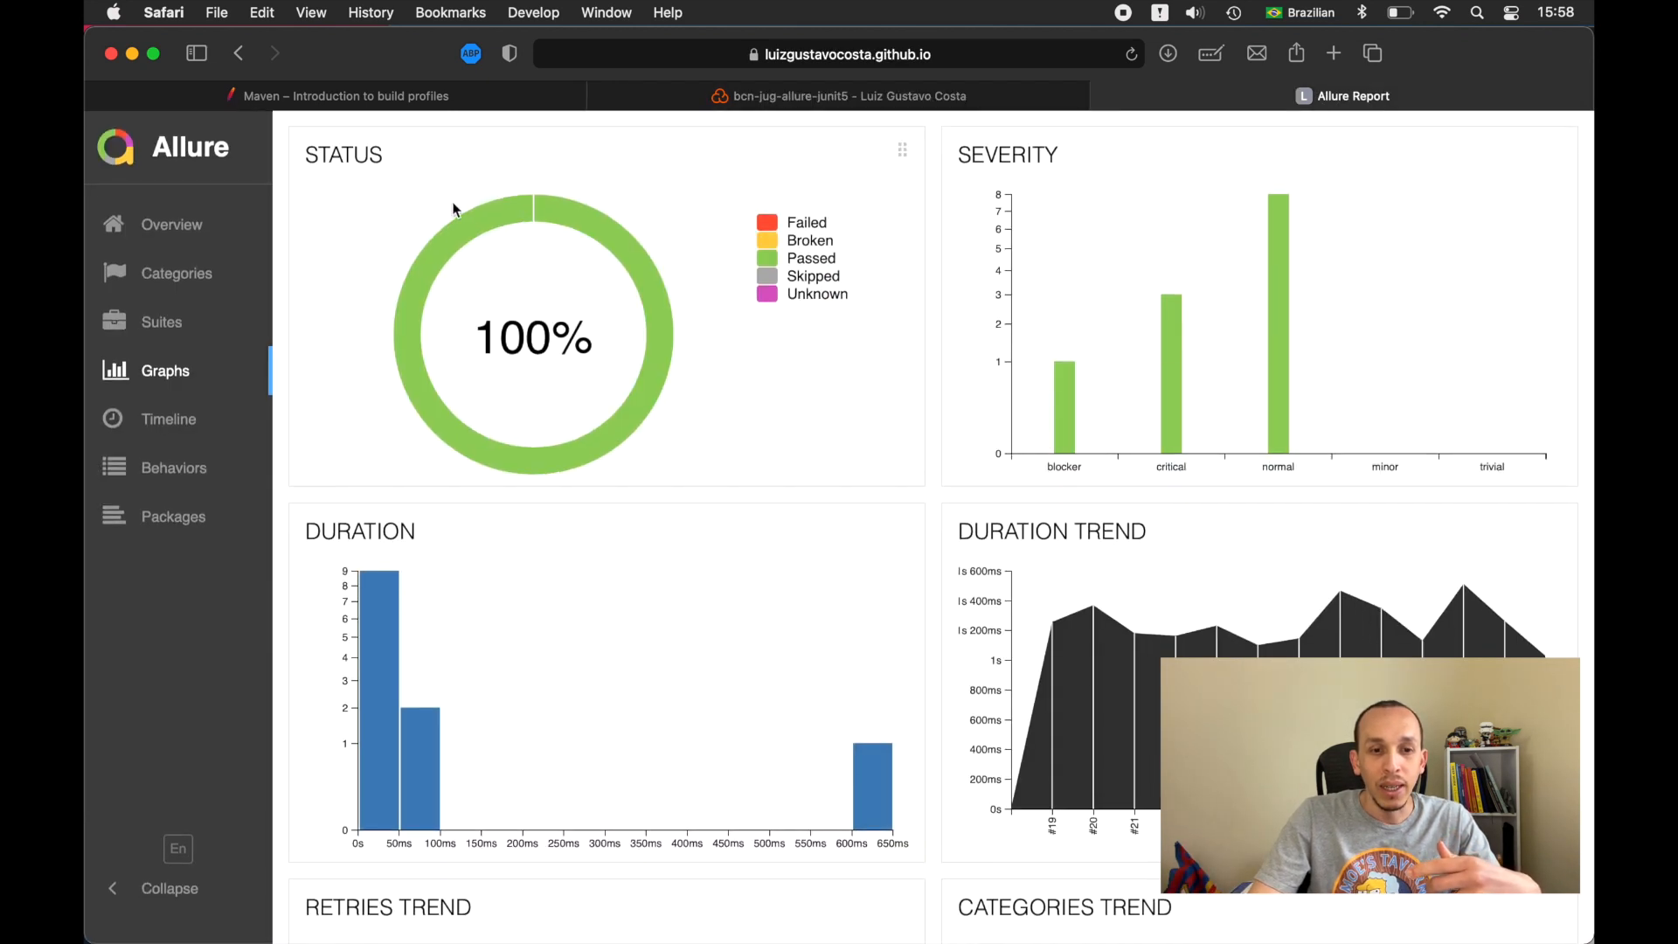